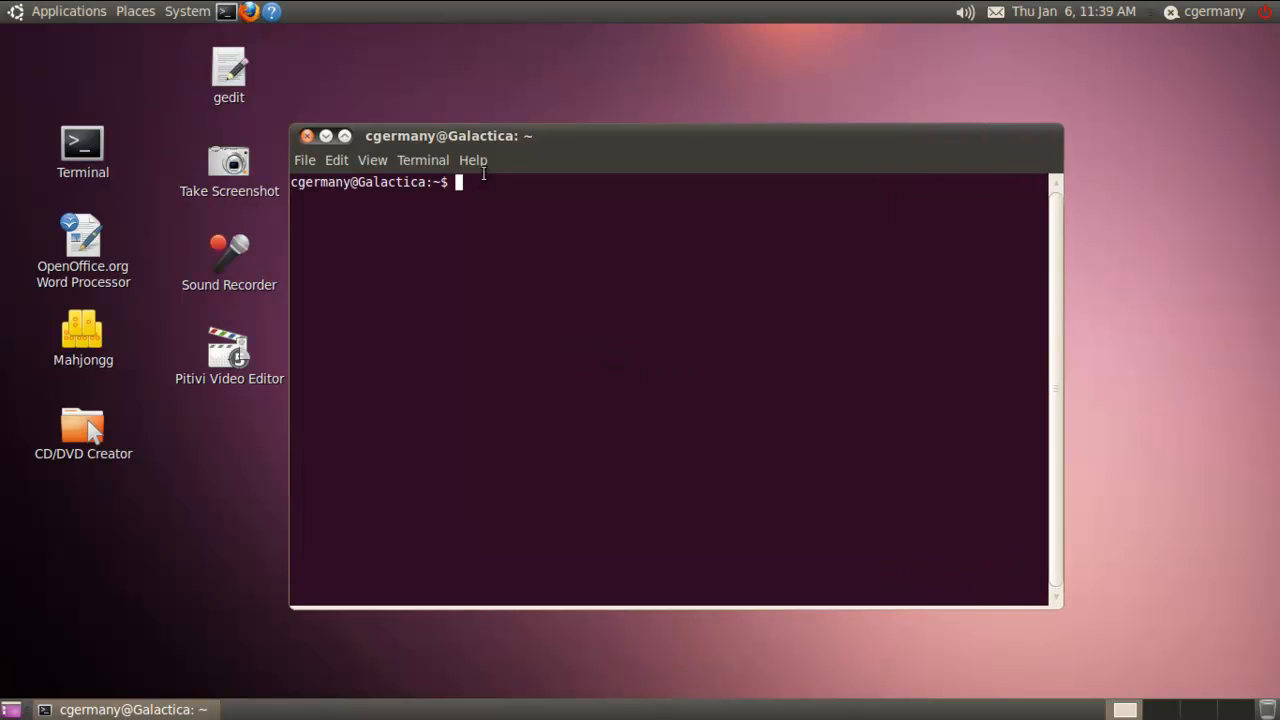
Move the terminal toward screen centre, zoom its text in, and begin an ifconfig command
left_click_drag(450, 136, 420, 120)
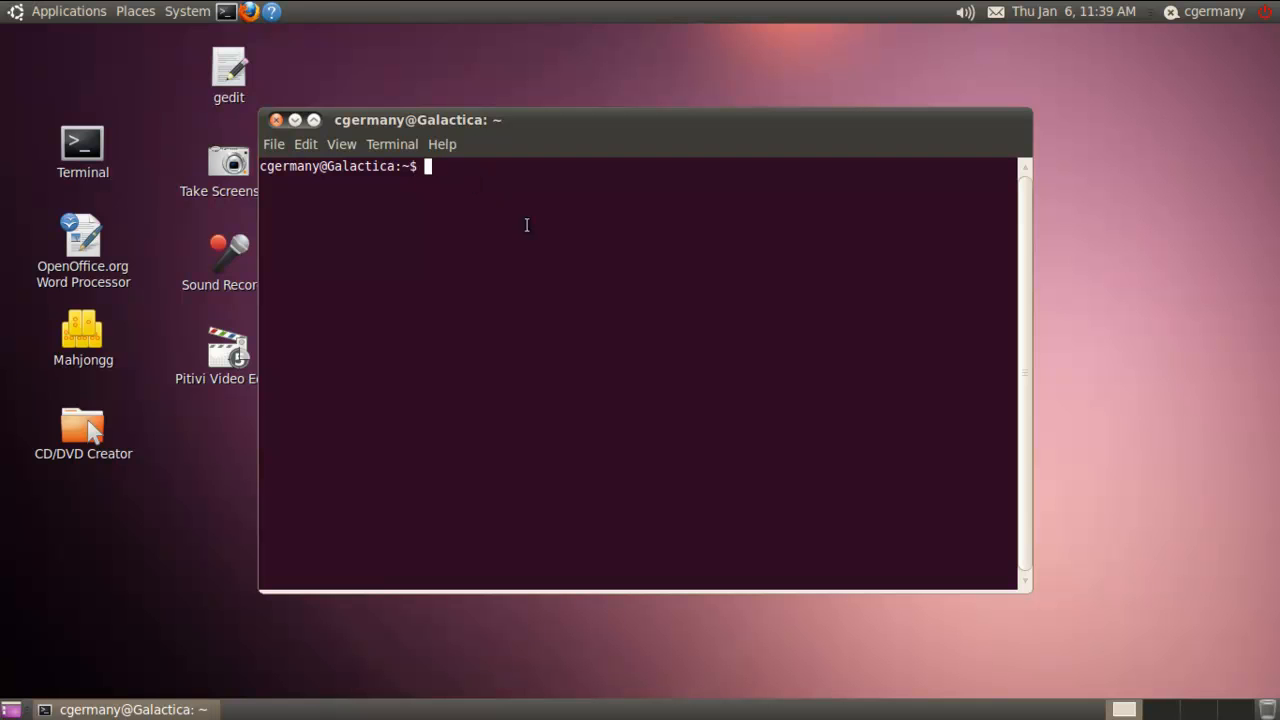
mouse_move(532, 224)
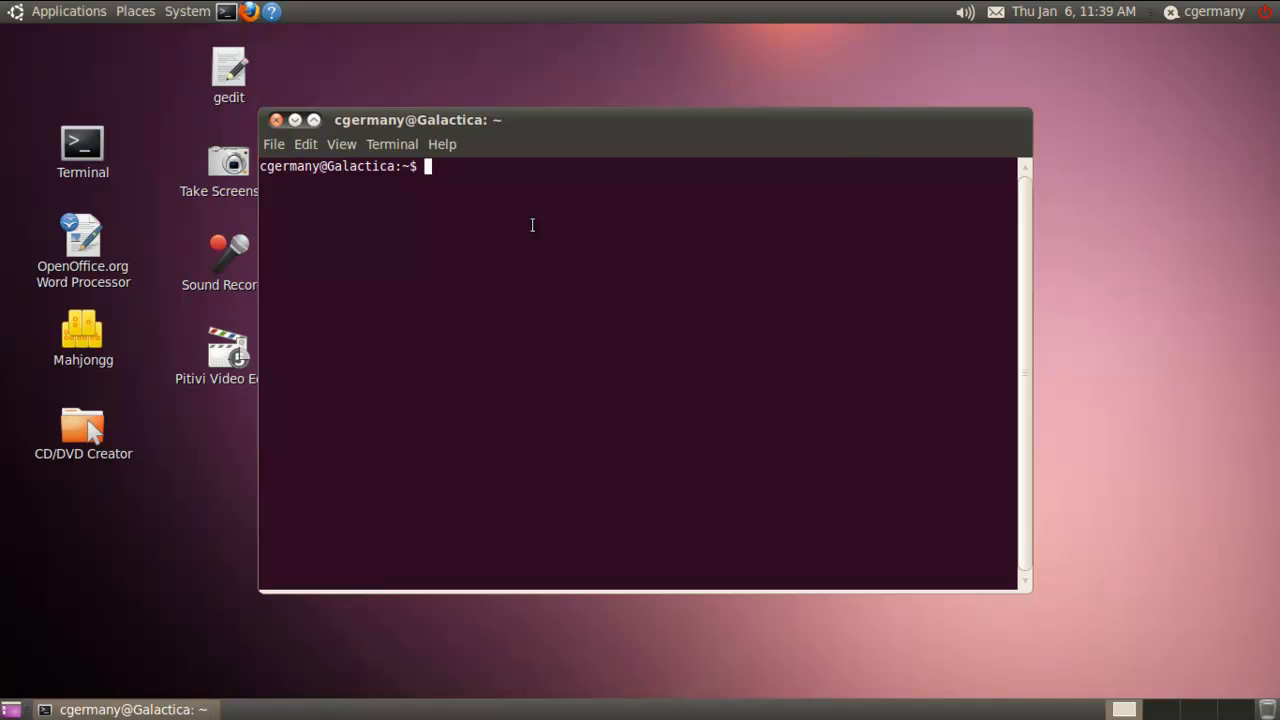
left_click(340, 144)
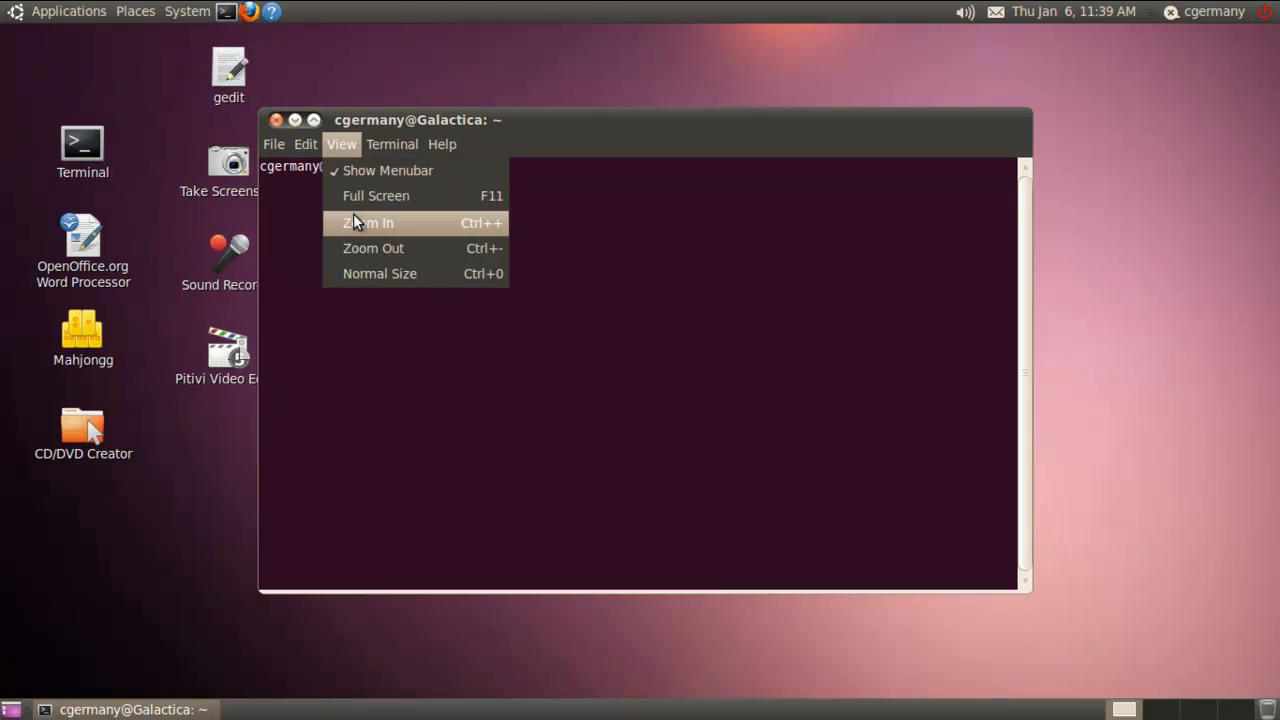
left_click(368, 224)
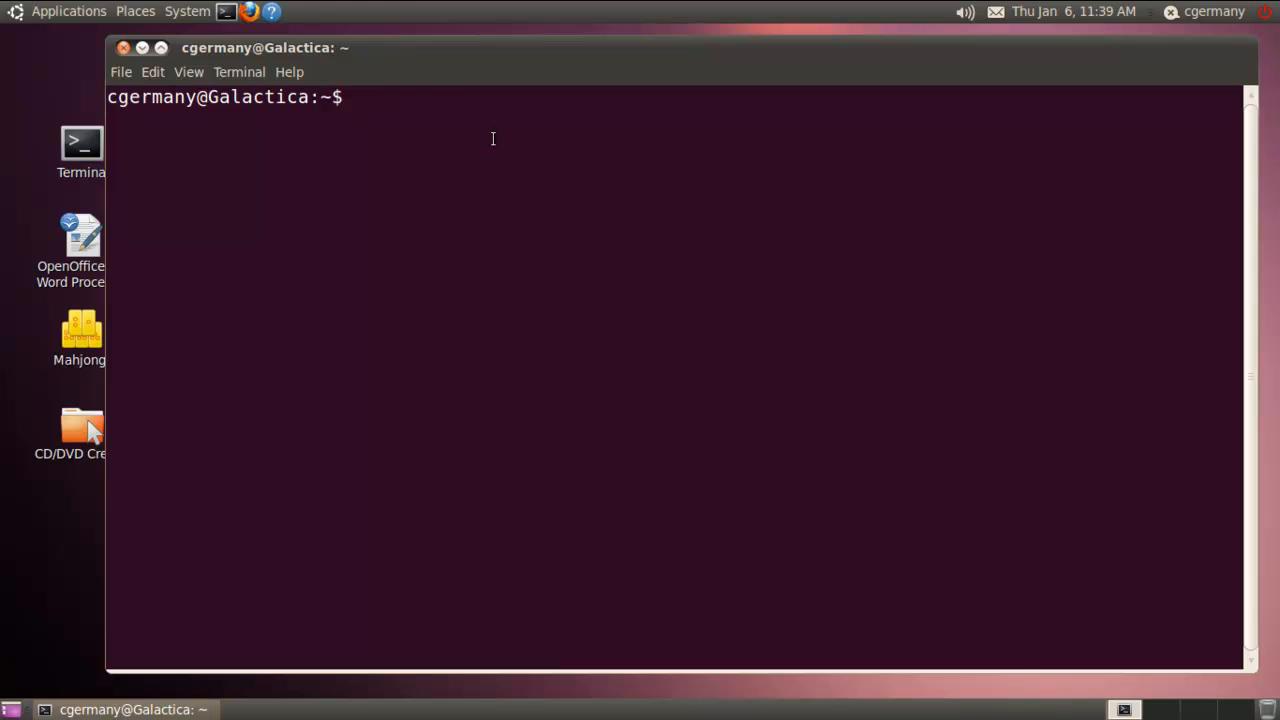
type("ifconfig")
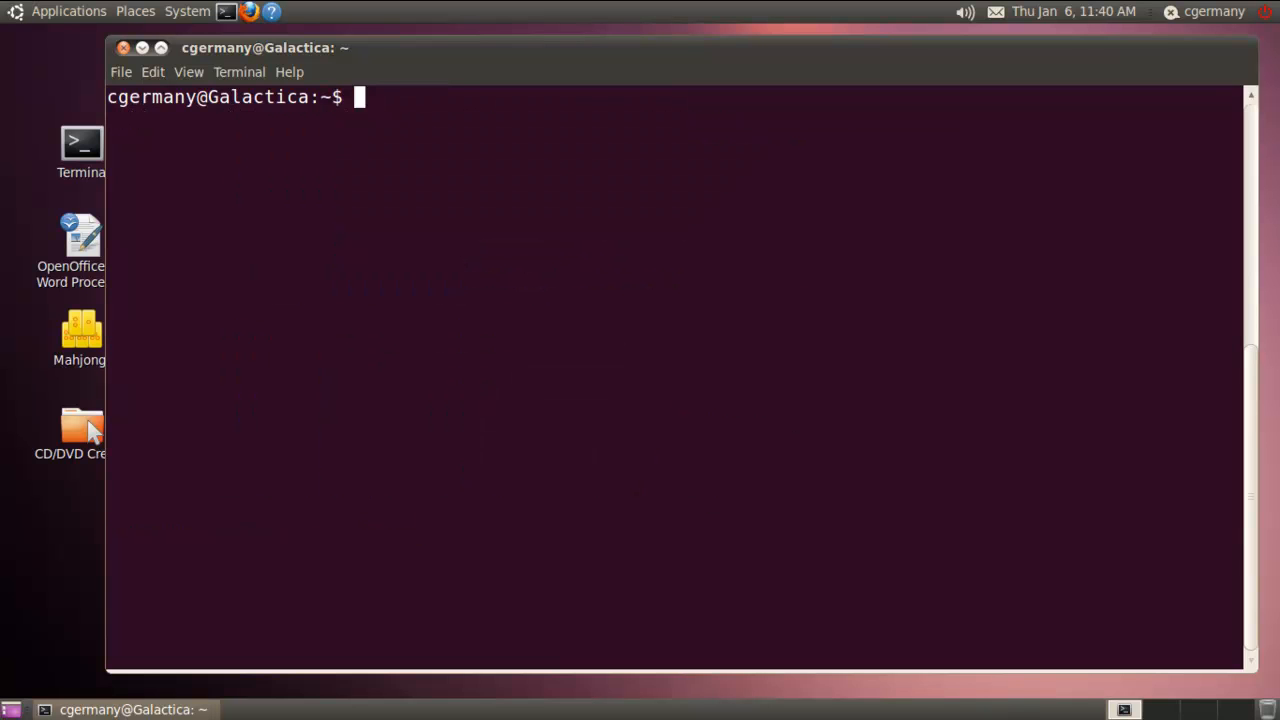
Install the portmap package with sudo apt-get install portmap
type("sudo")
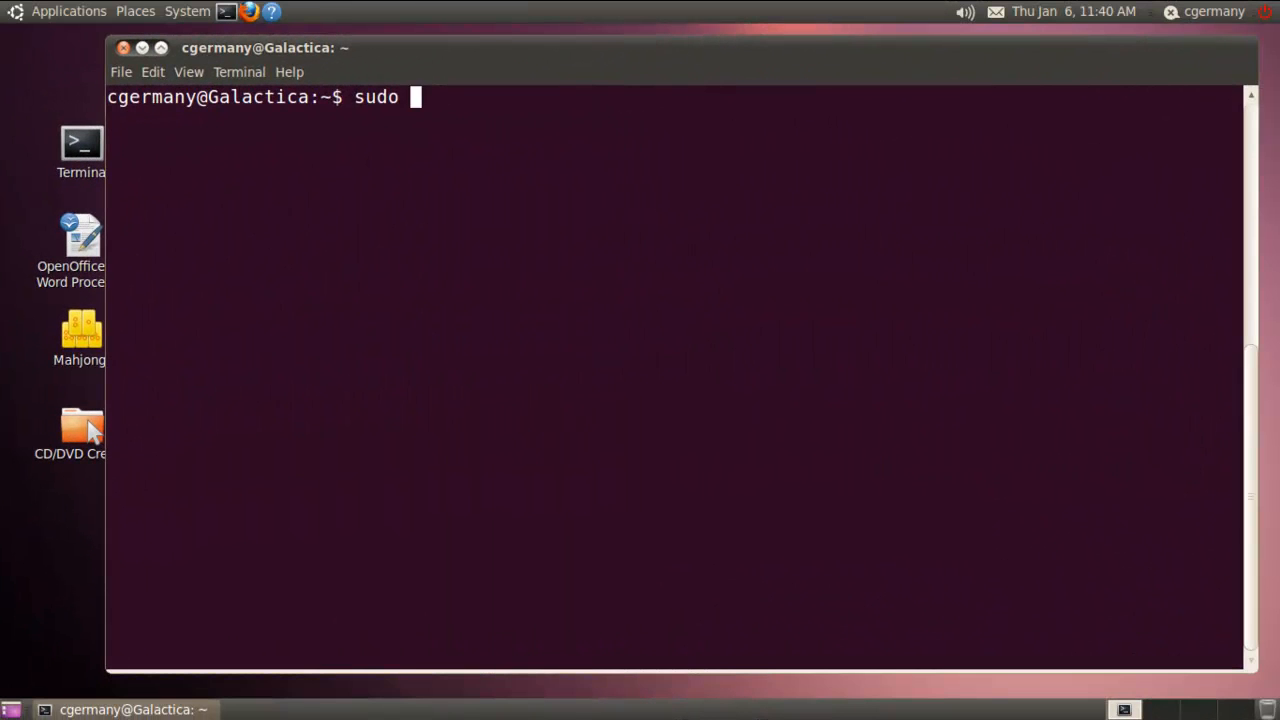
type("apt")
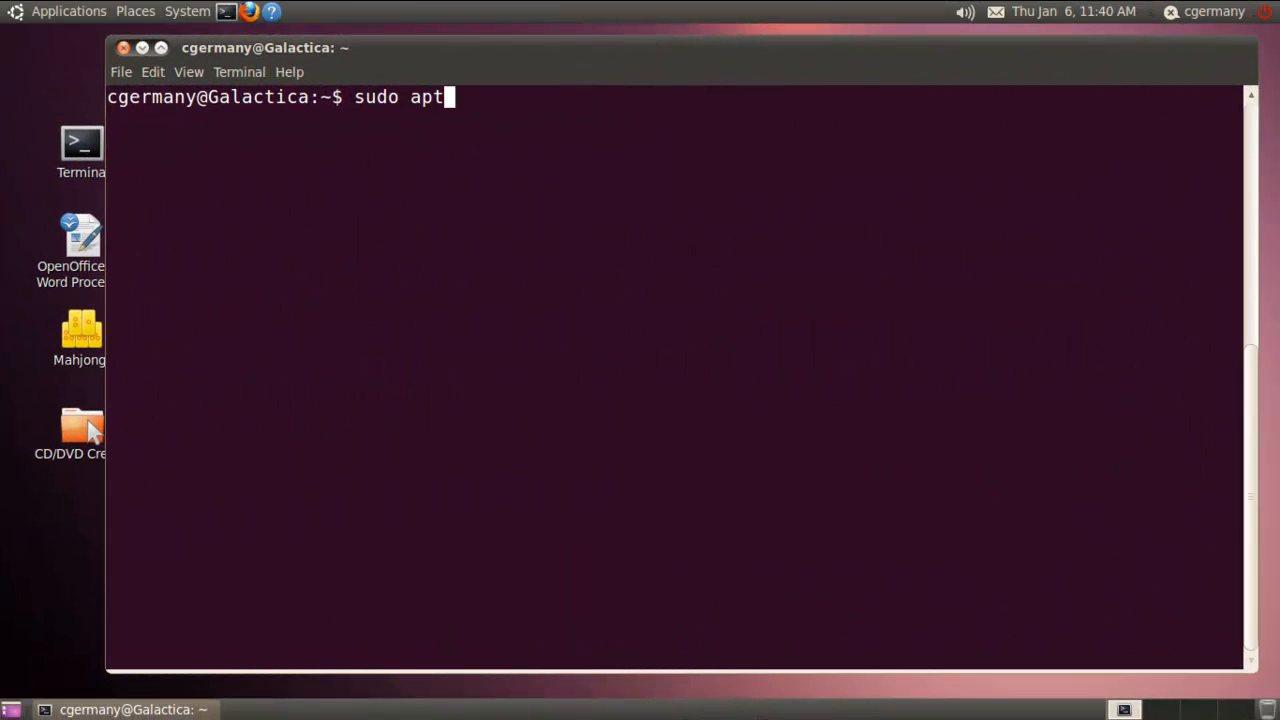
type("-get in")
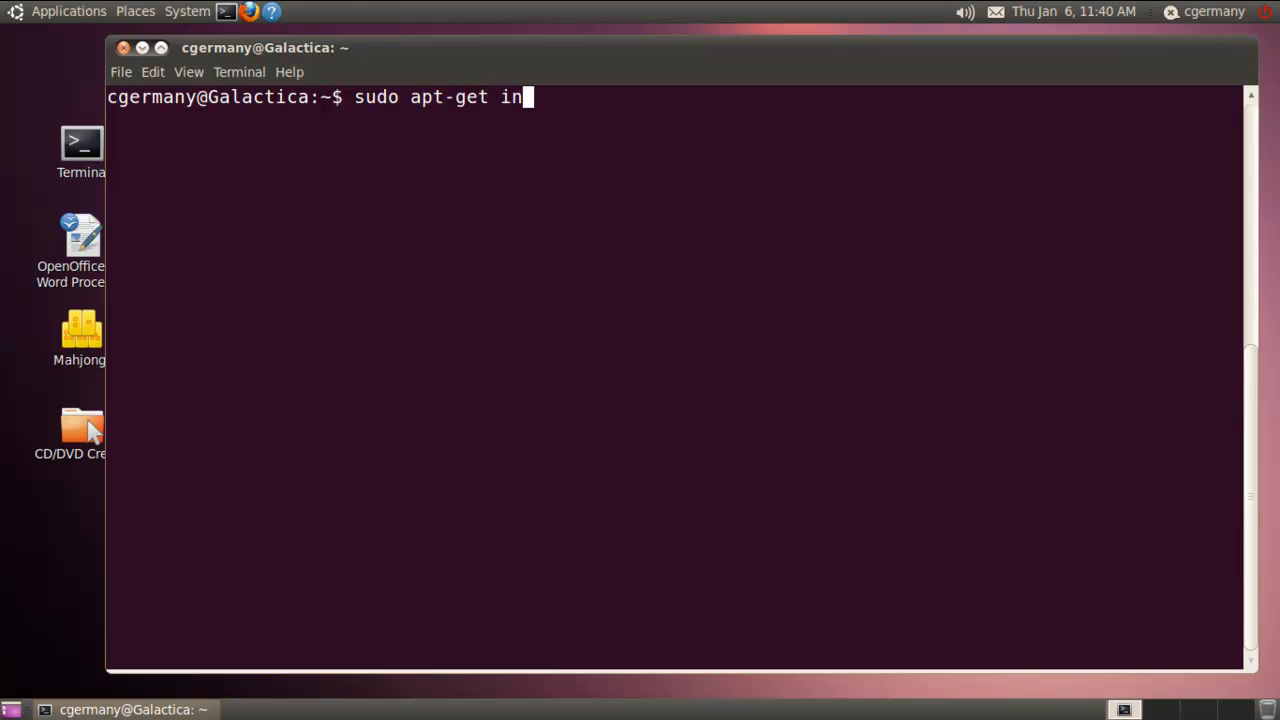
type("stall portmap")
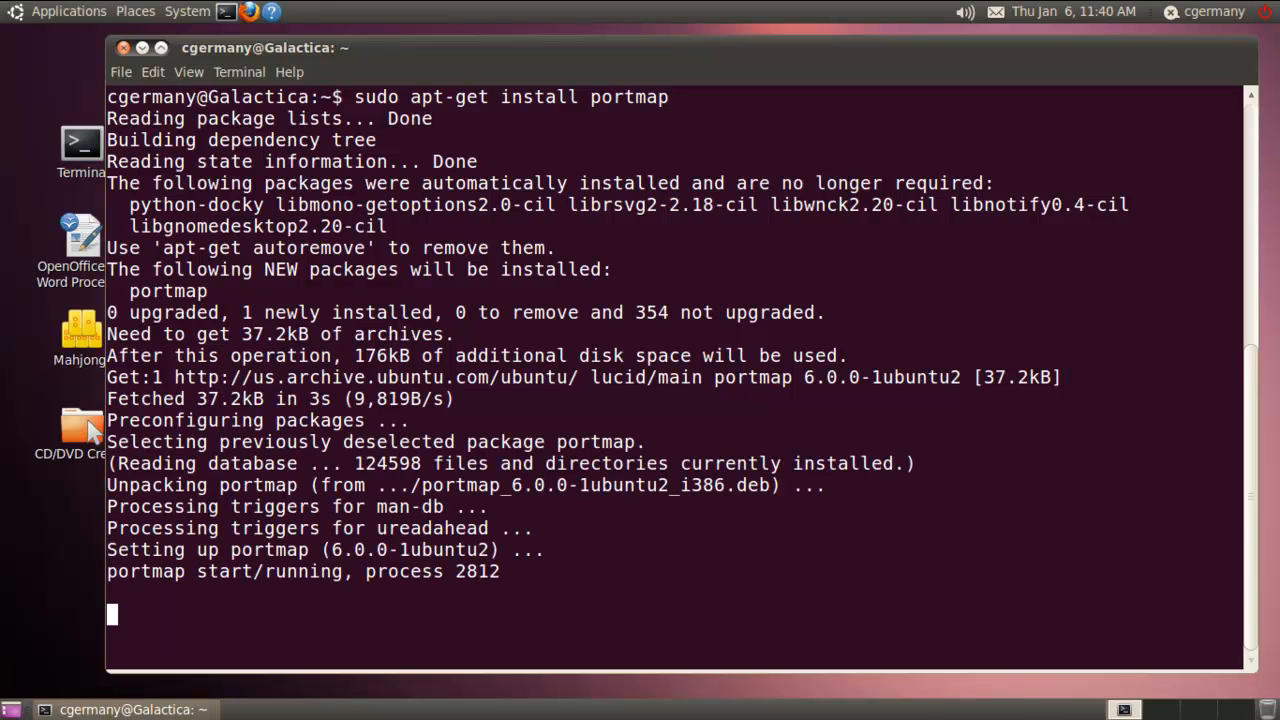
type("sudo apt-get install portma")
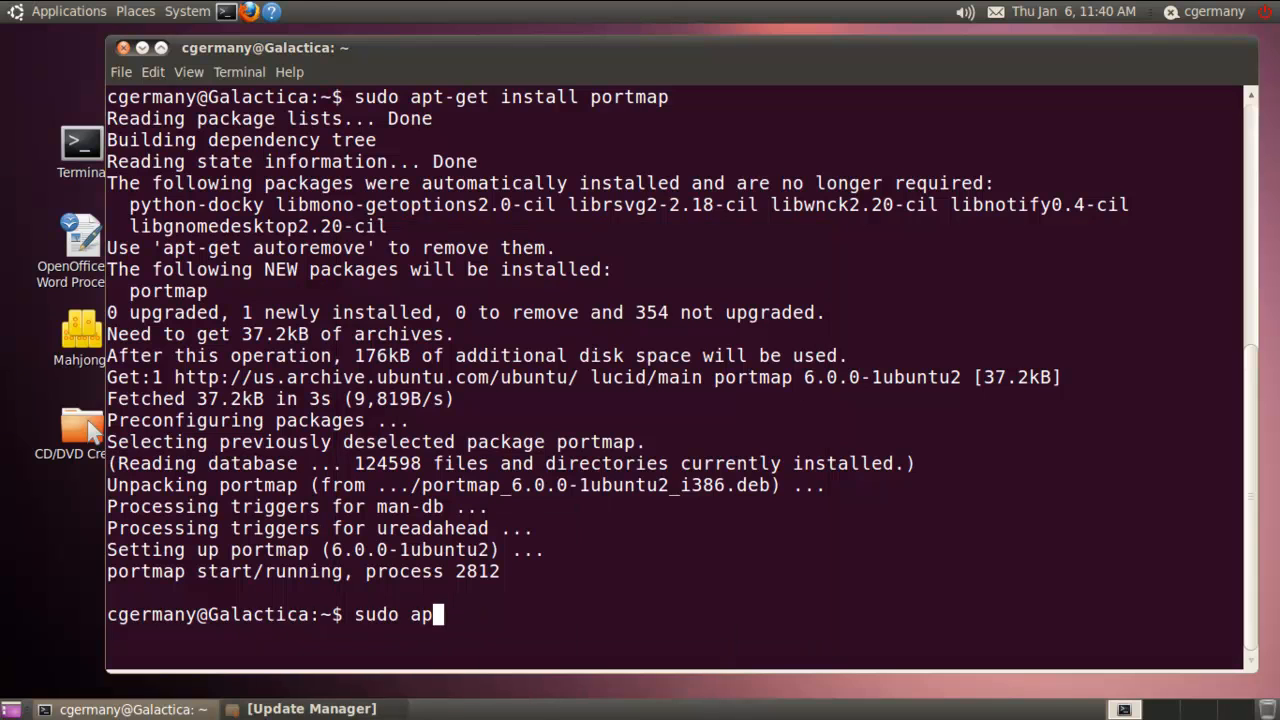
Register portmap to start at boot via update-rc.d portmap defaults 10
type("pda")
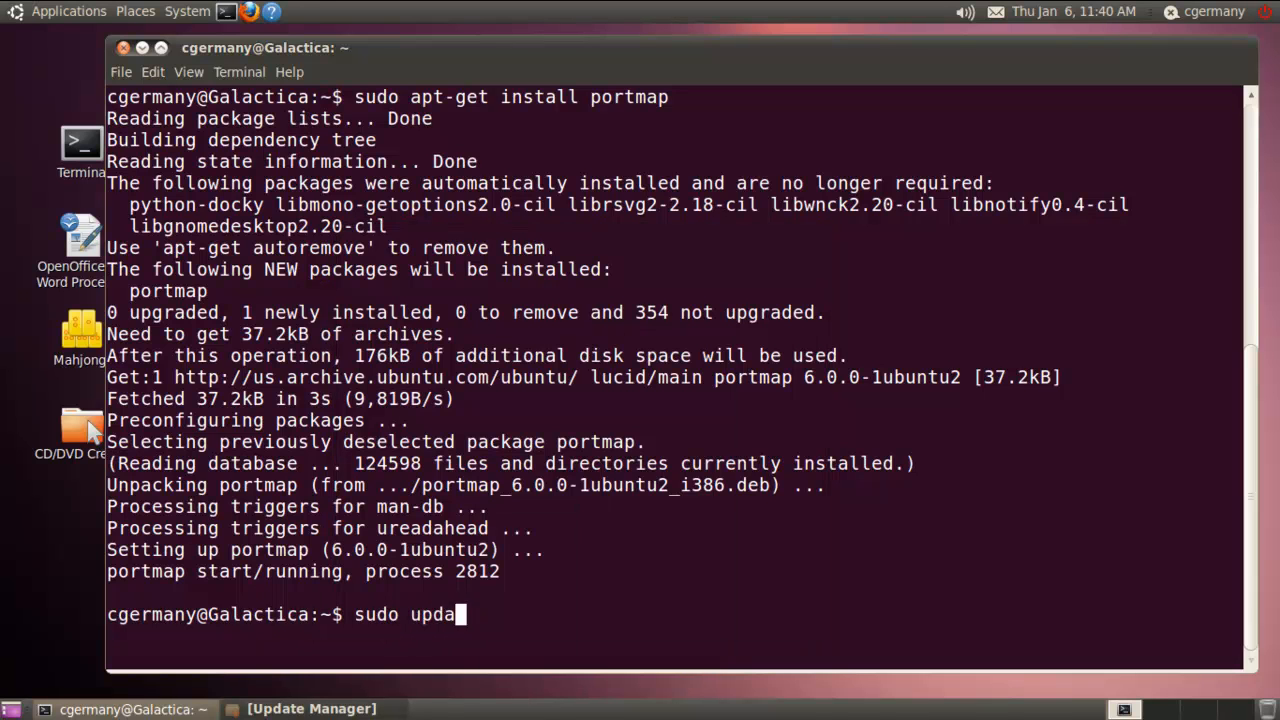
type("te-")
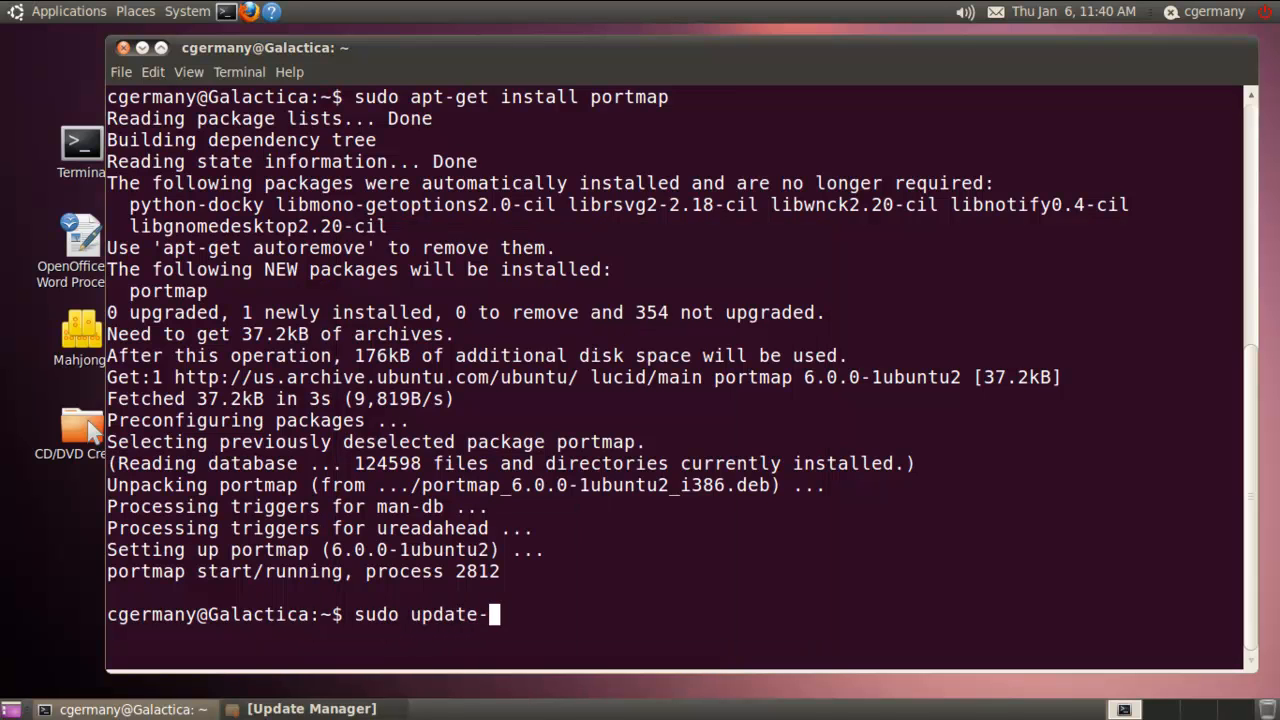
type("rc.d")
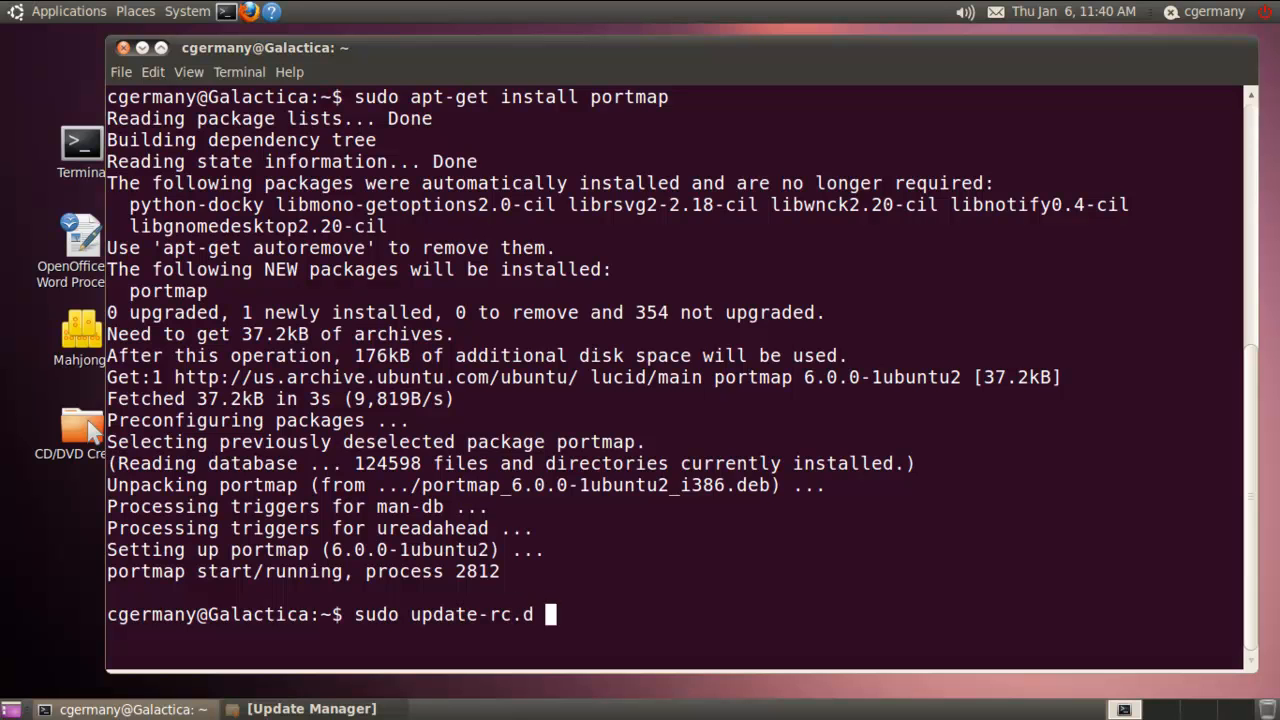
type("portmap")
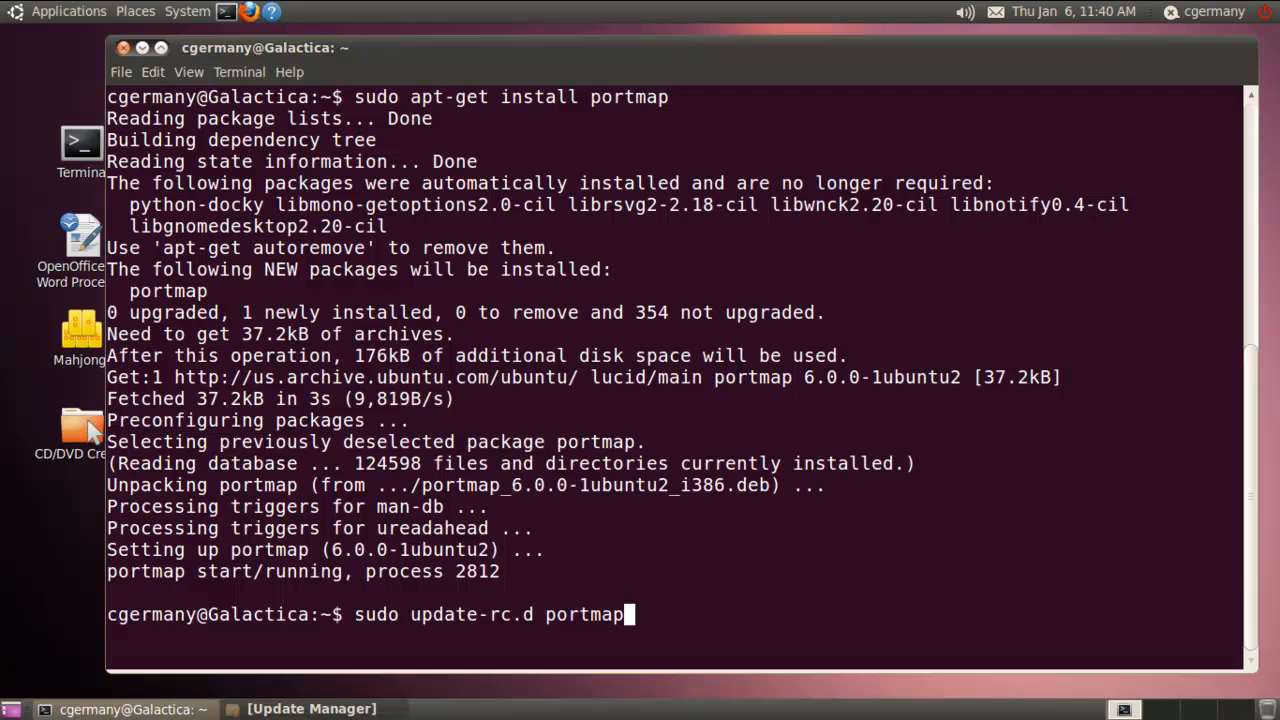
type("defaults 10")
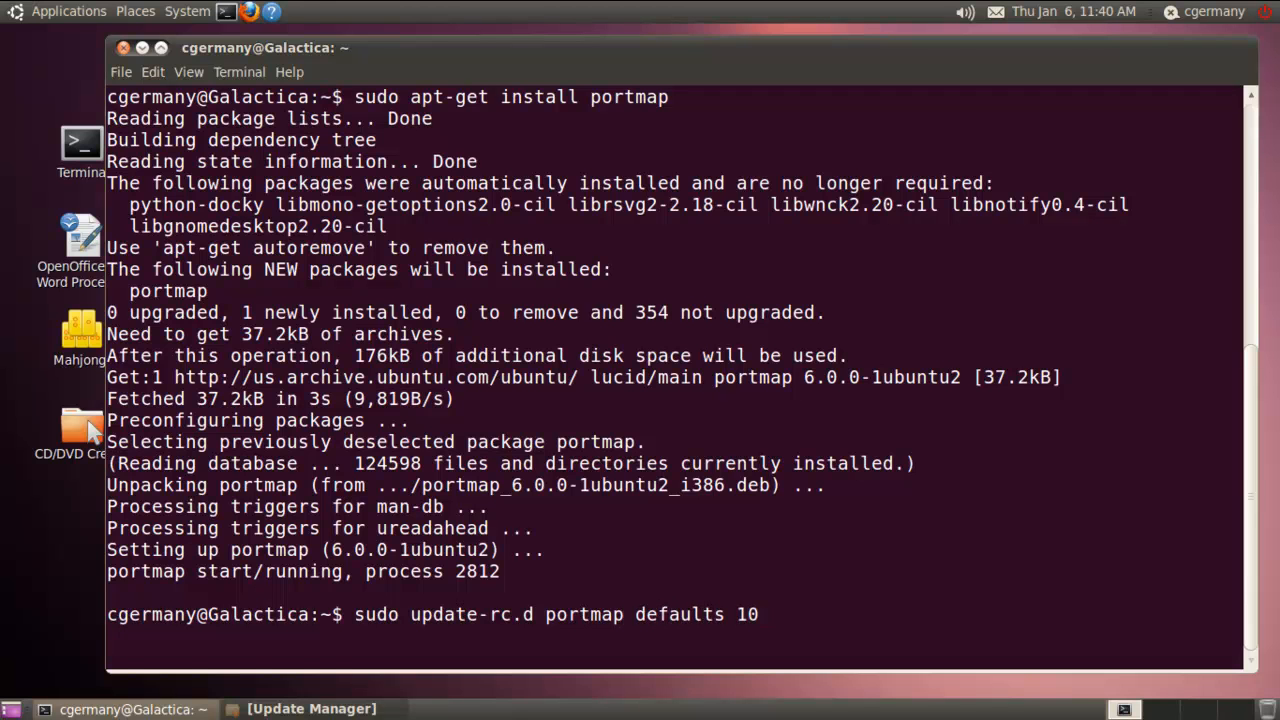
key("Return")
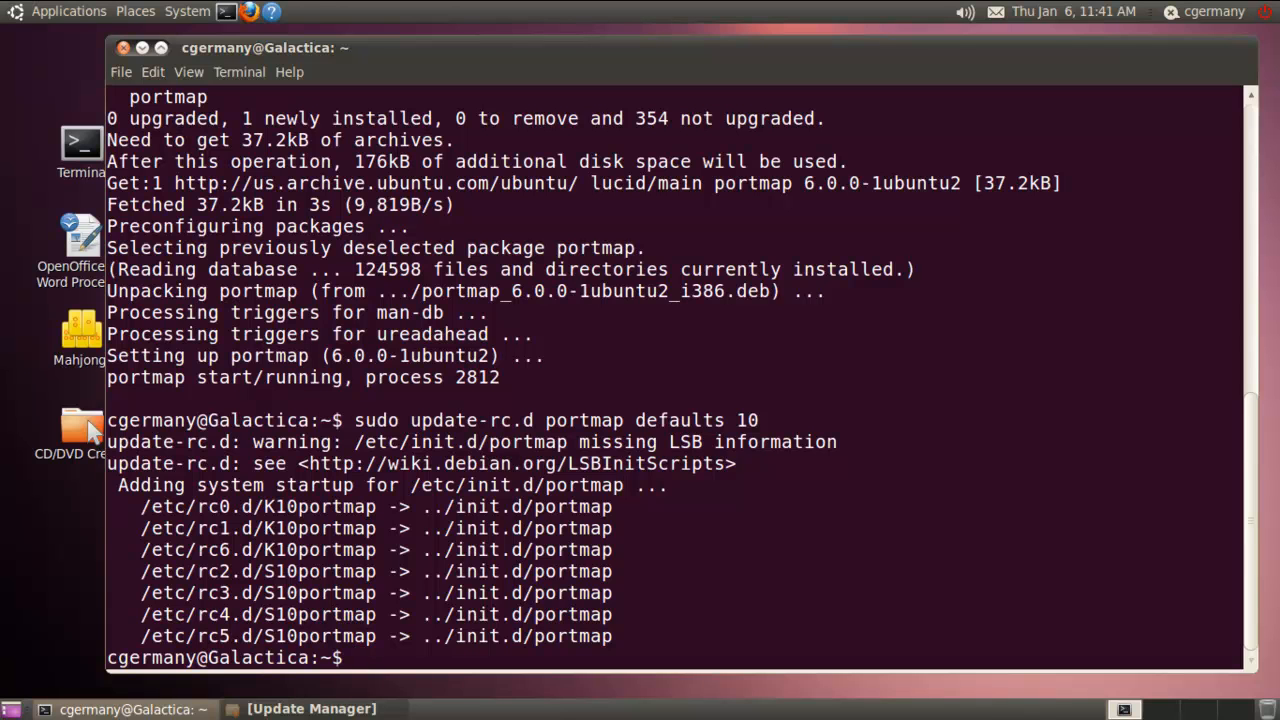
Clear the screen and start sudo apt-get install nis
type("cle")
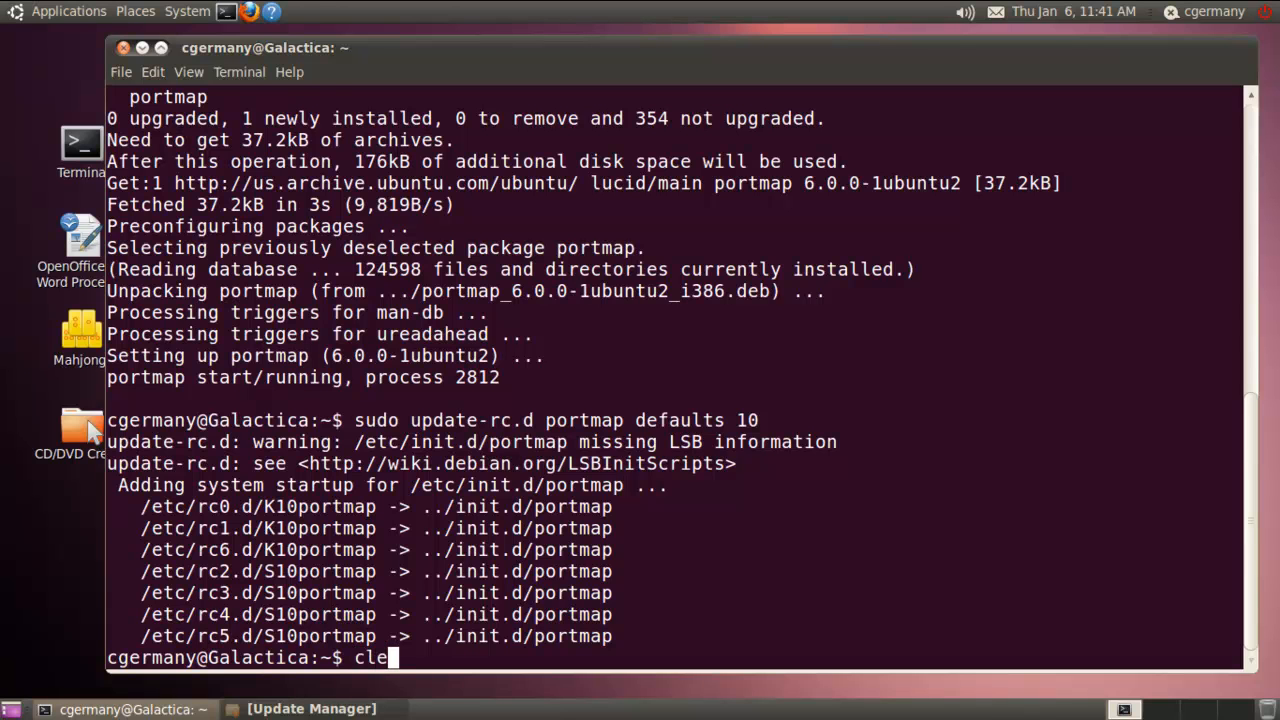
key("Return")
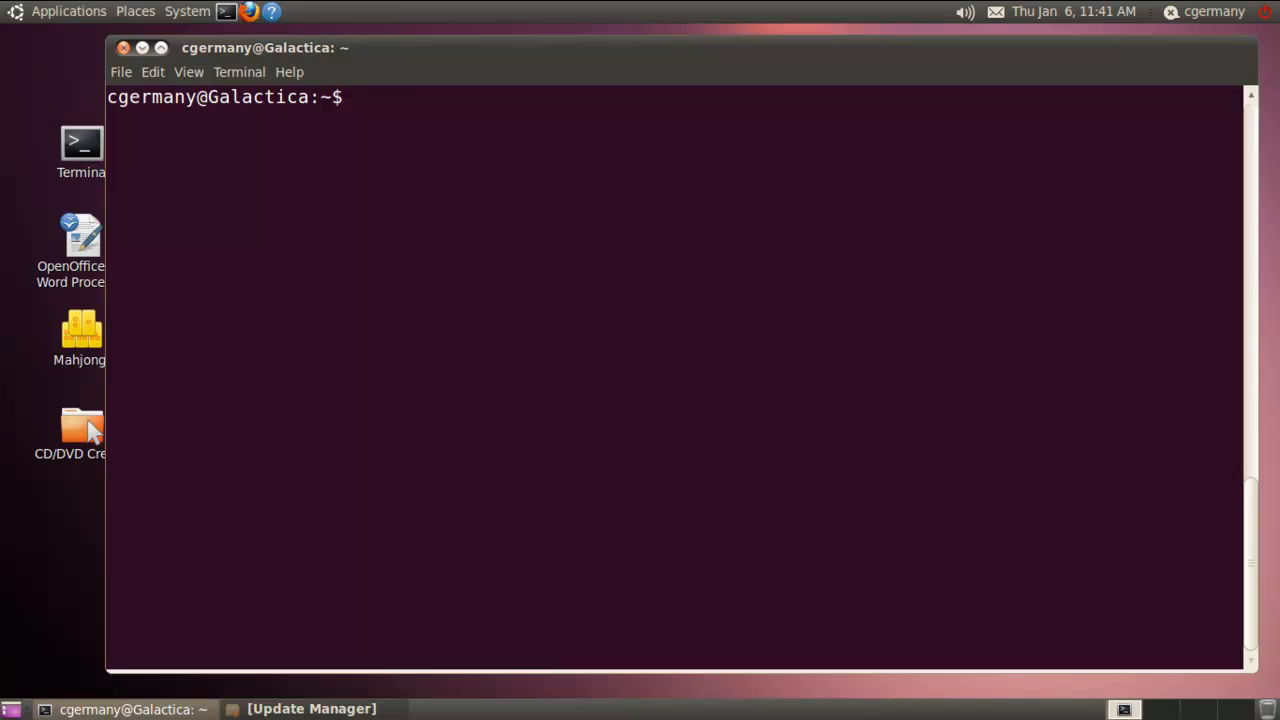
type("sudo")
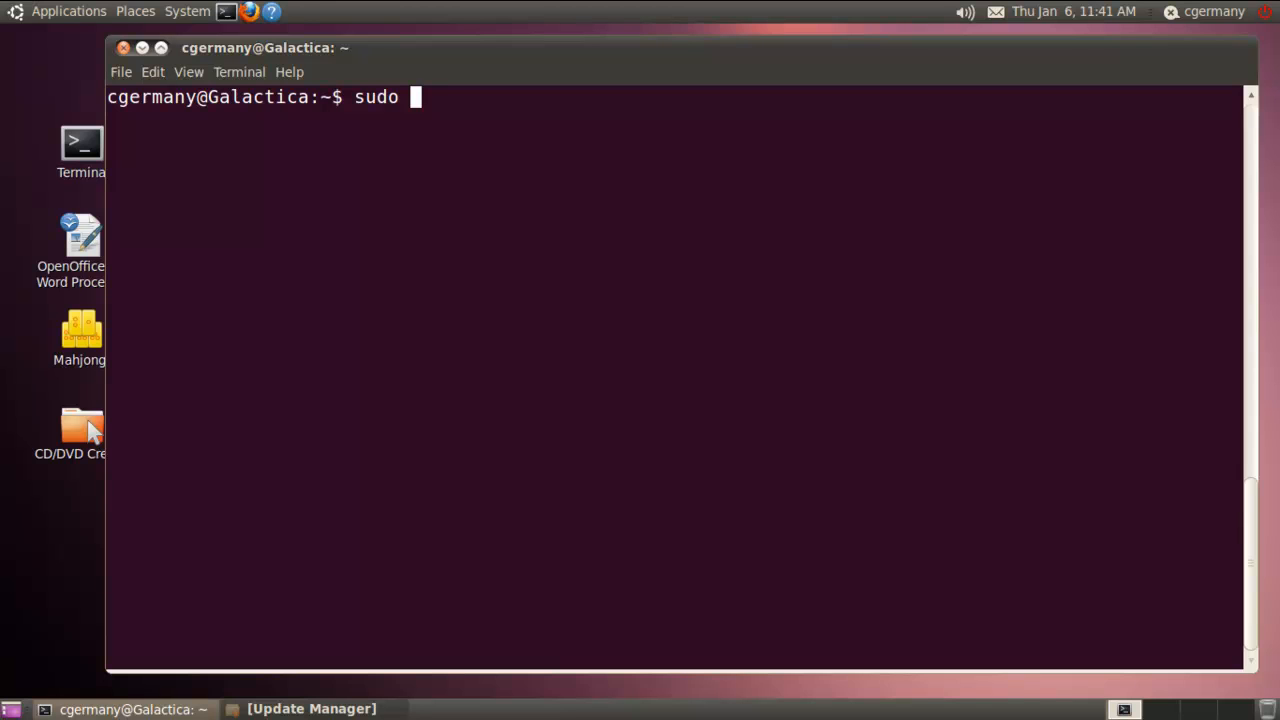
type("ap")
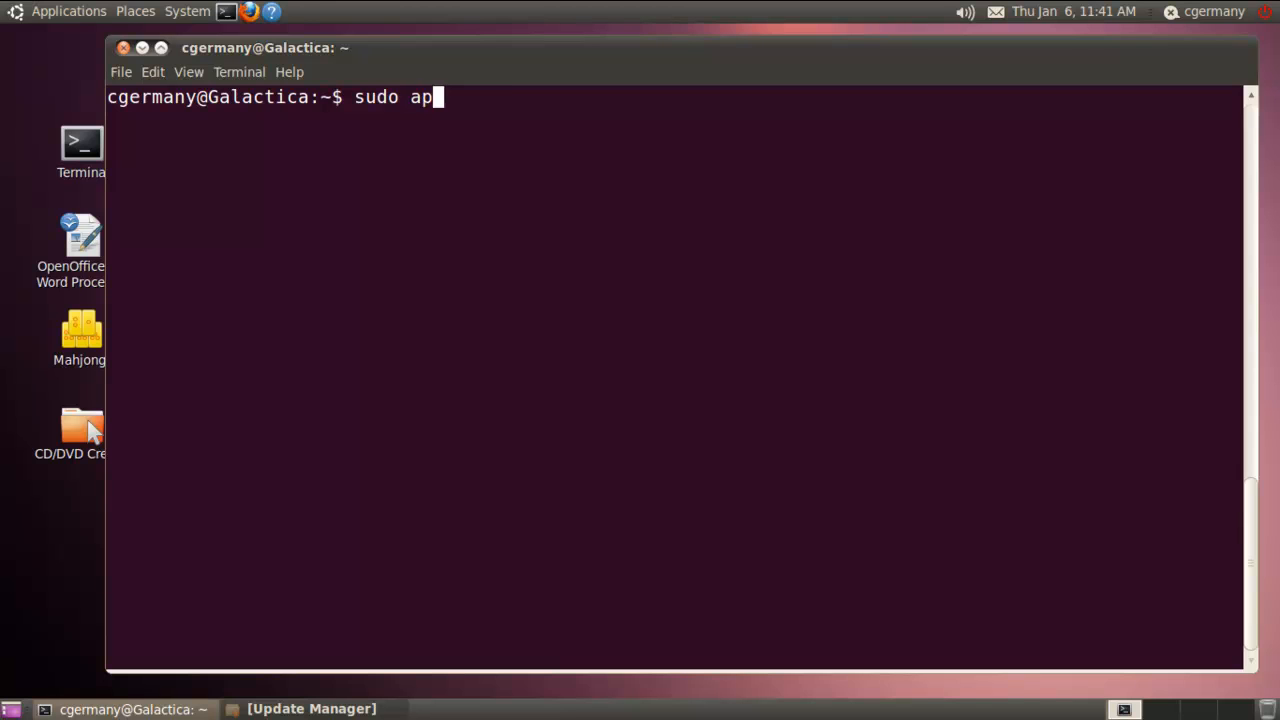
type("t-get")
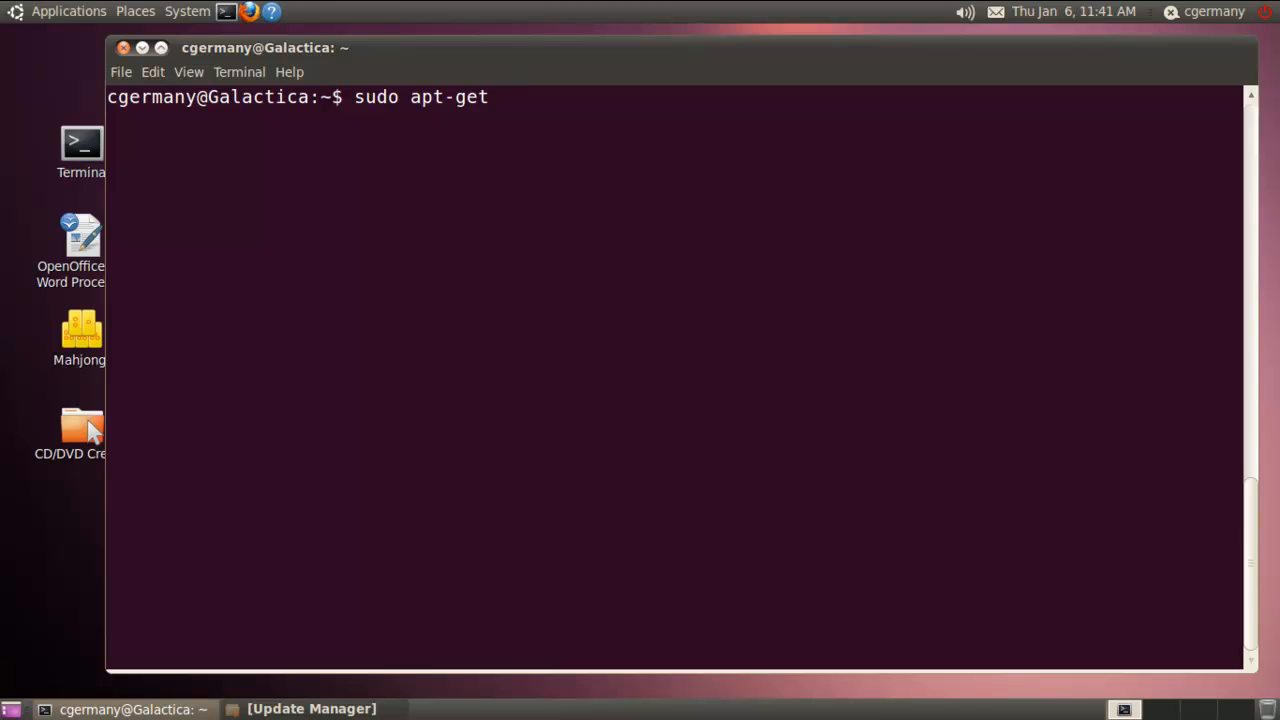
type("inst")
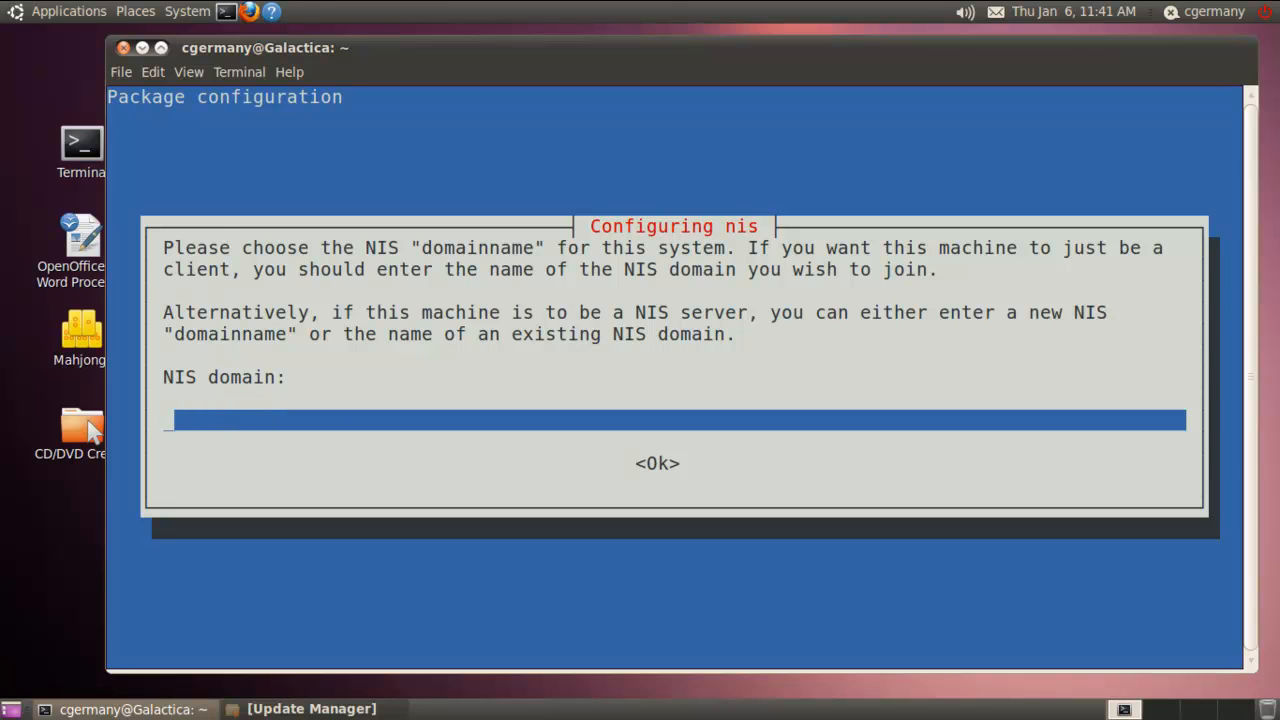
Enter UltimateBattleStars.com as the NIS domain in the Configuring nis dialog and confirm
type("Ultimateba")
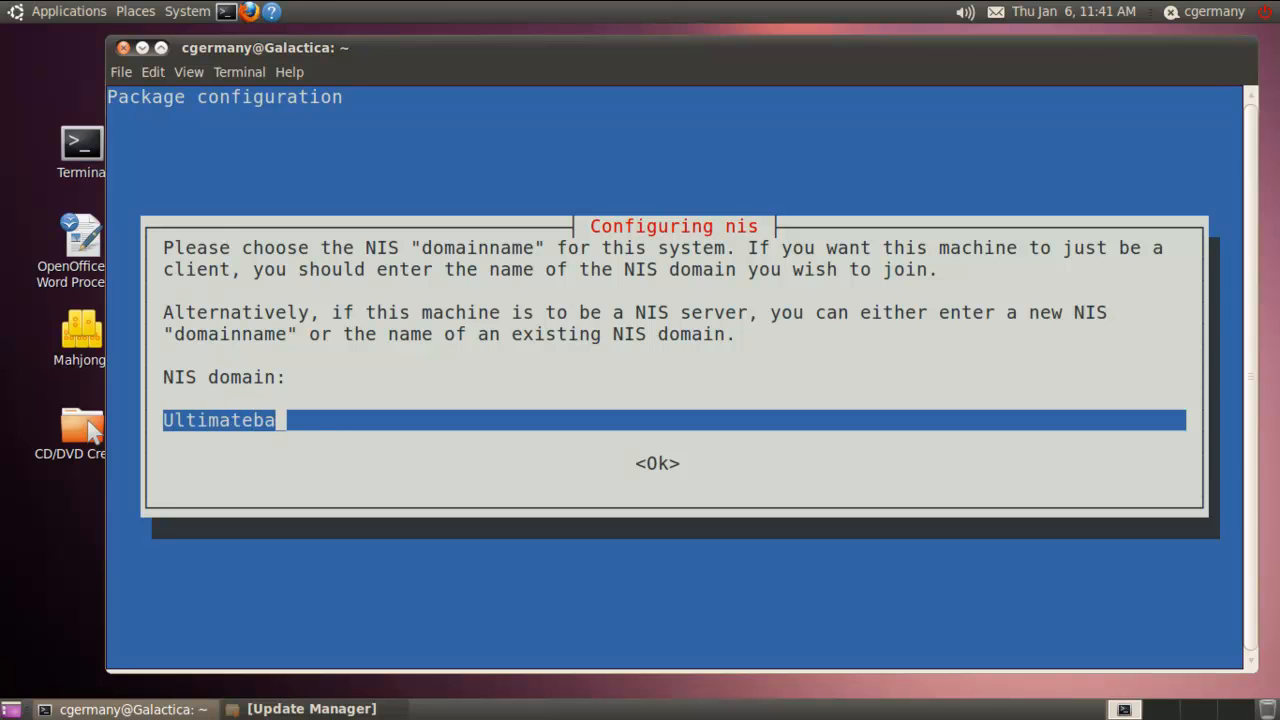
key("BackSpace")
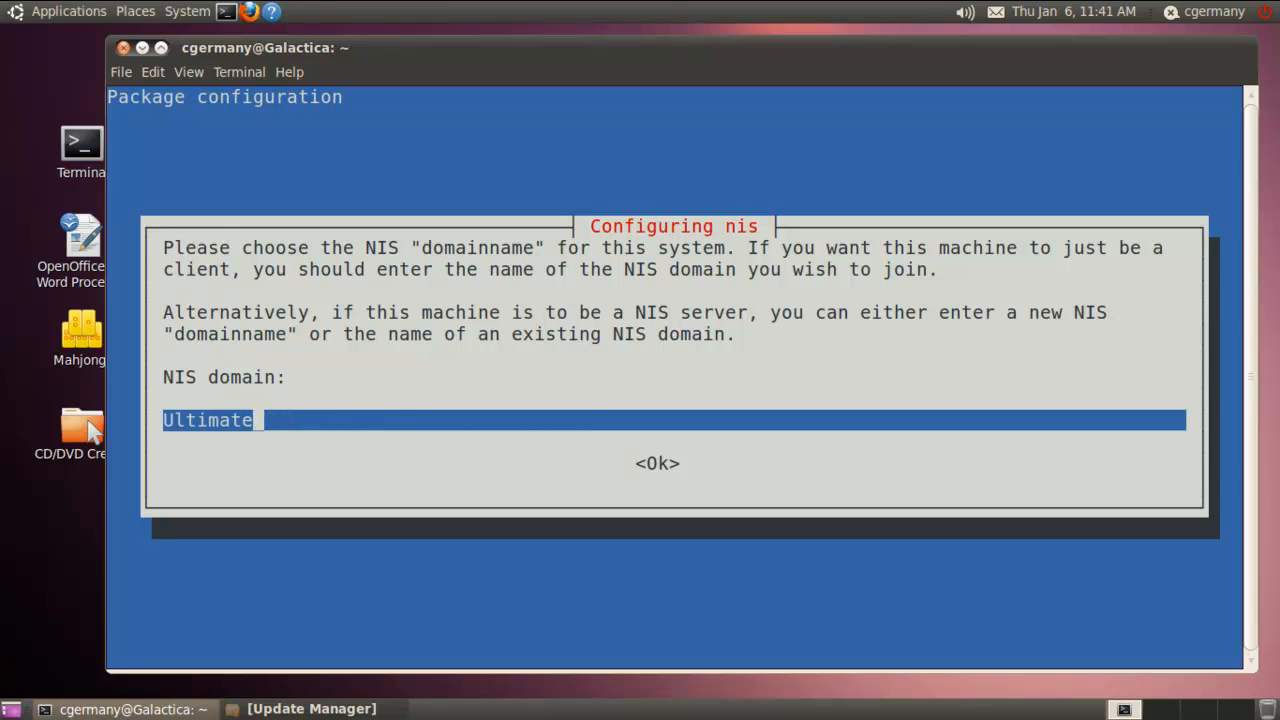
type("BattleStars")
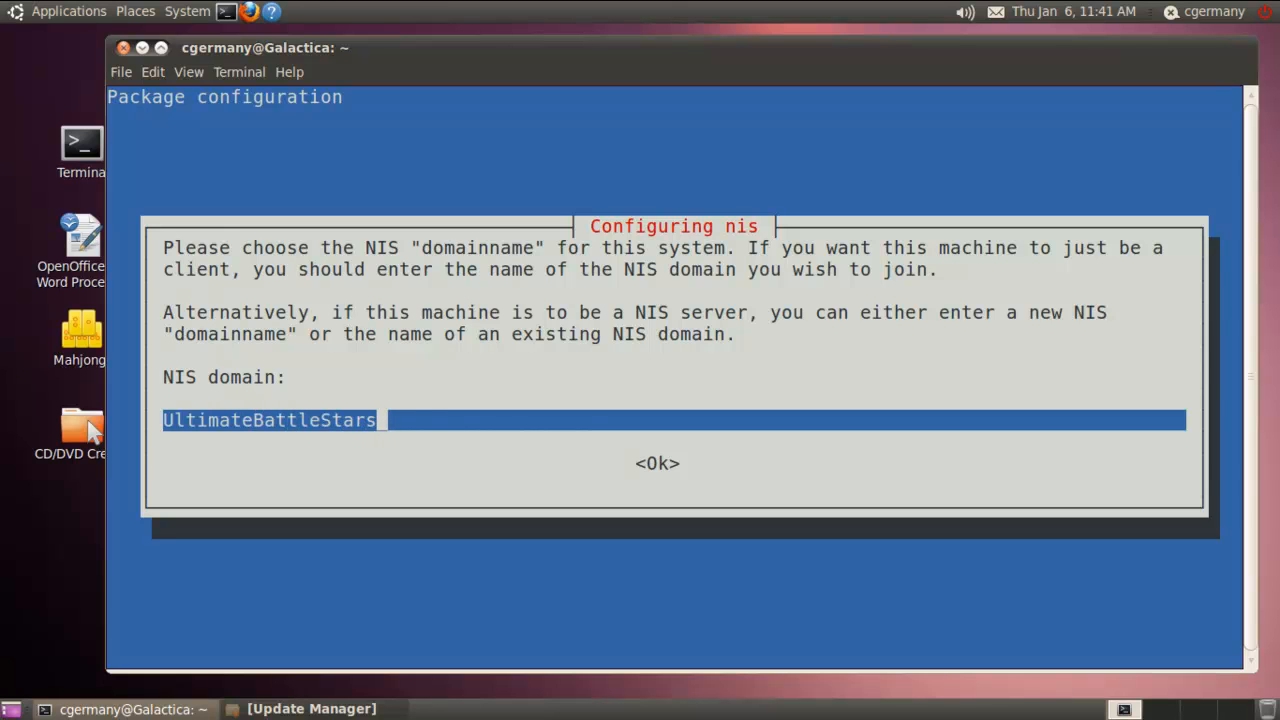
type(".com")
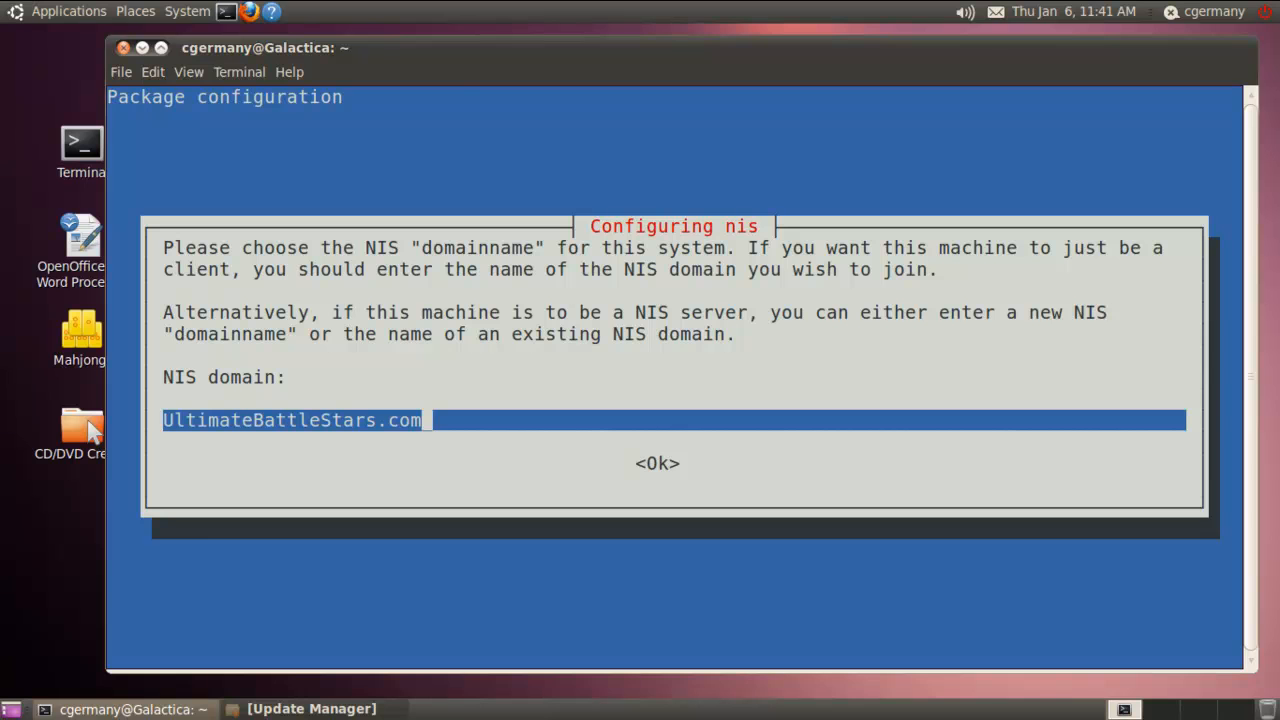
left_click(656, 464)
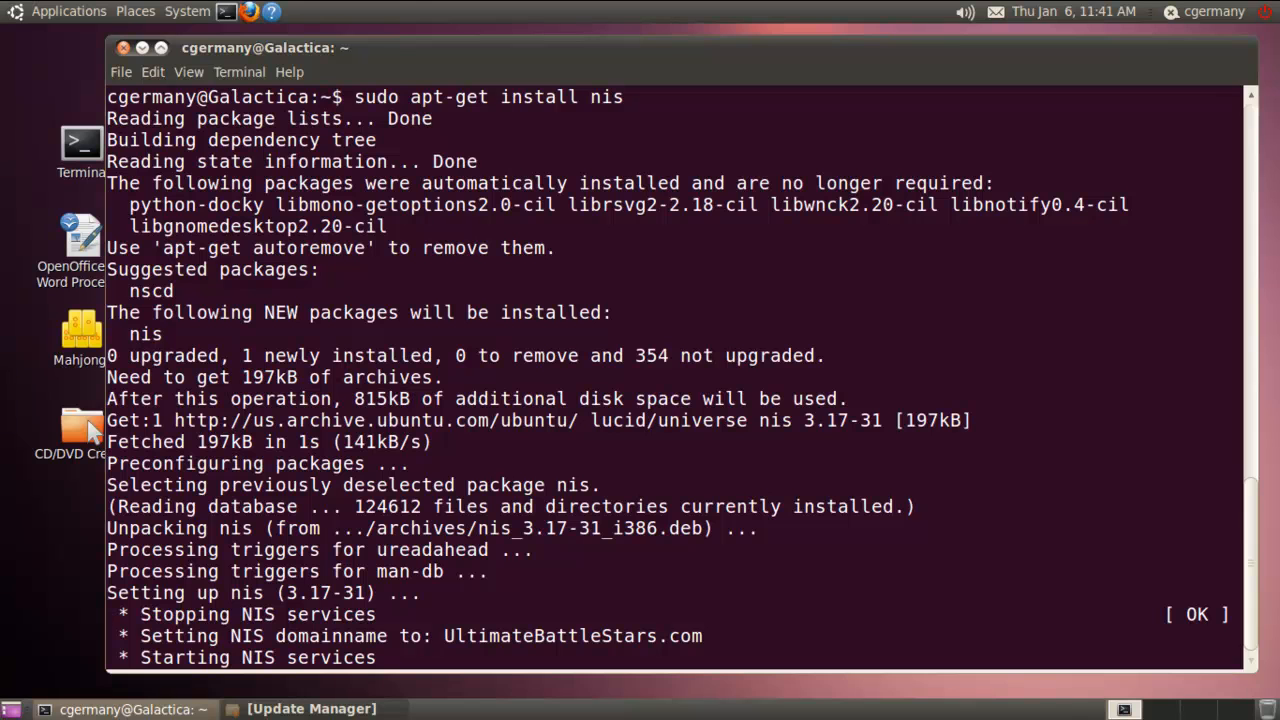
Scroll down through the NIS installation output to the prompt
scroll("down", 3)
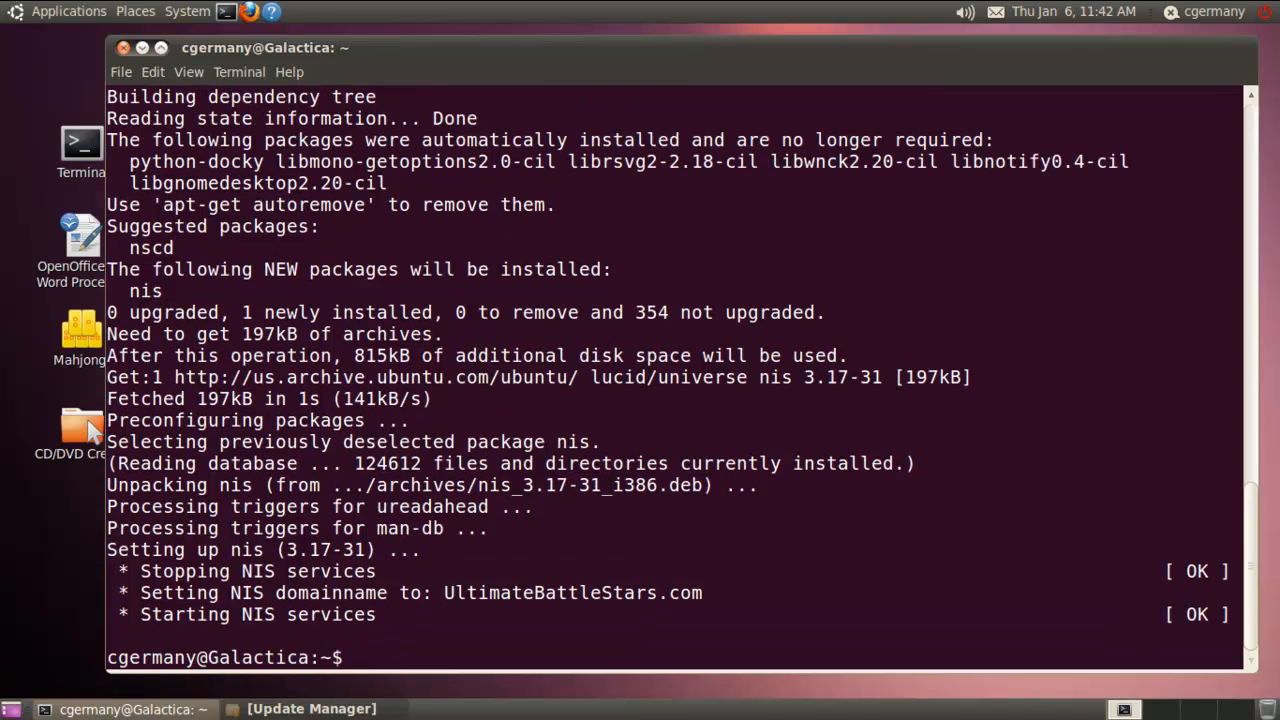
mouse_move(600, 184)
type("sudo")
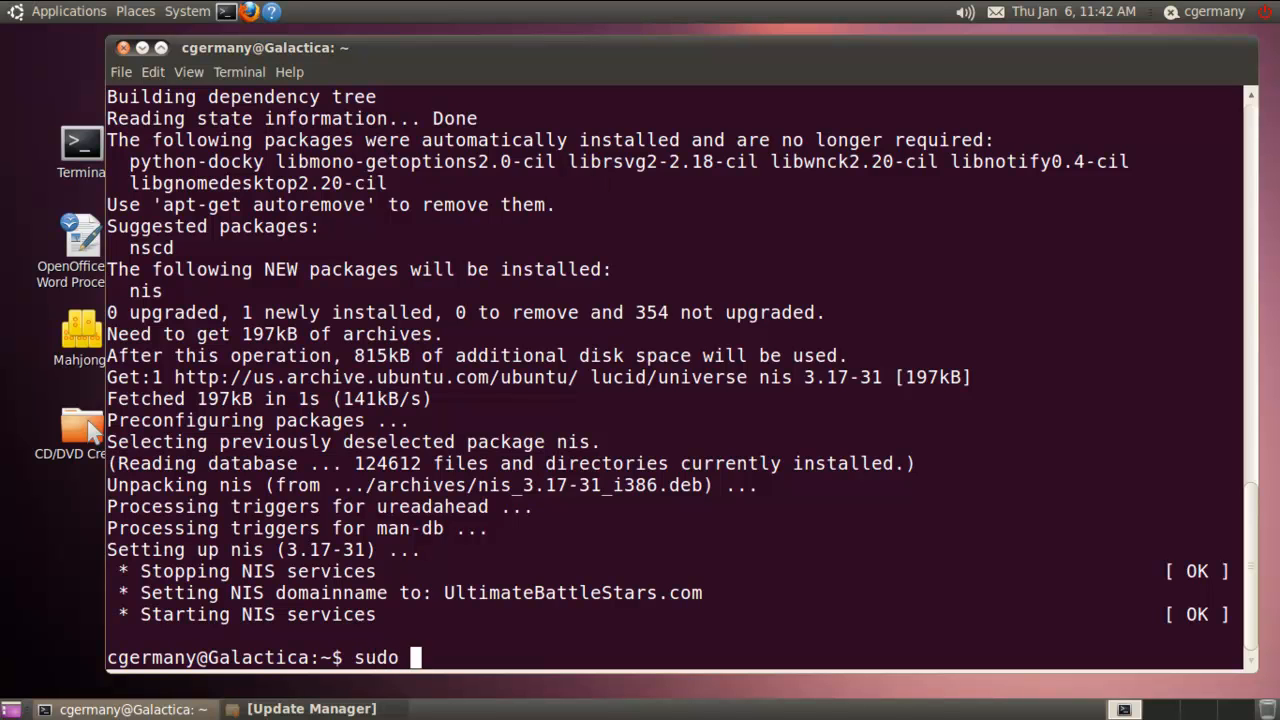
Open /etc/hosts in nano with sudo after the mistaken sudo /etc/hosts attempt
type("/etc")
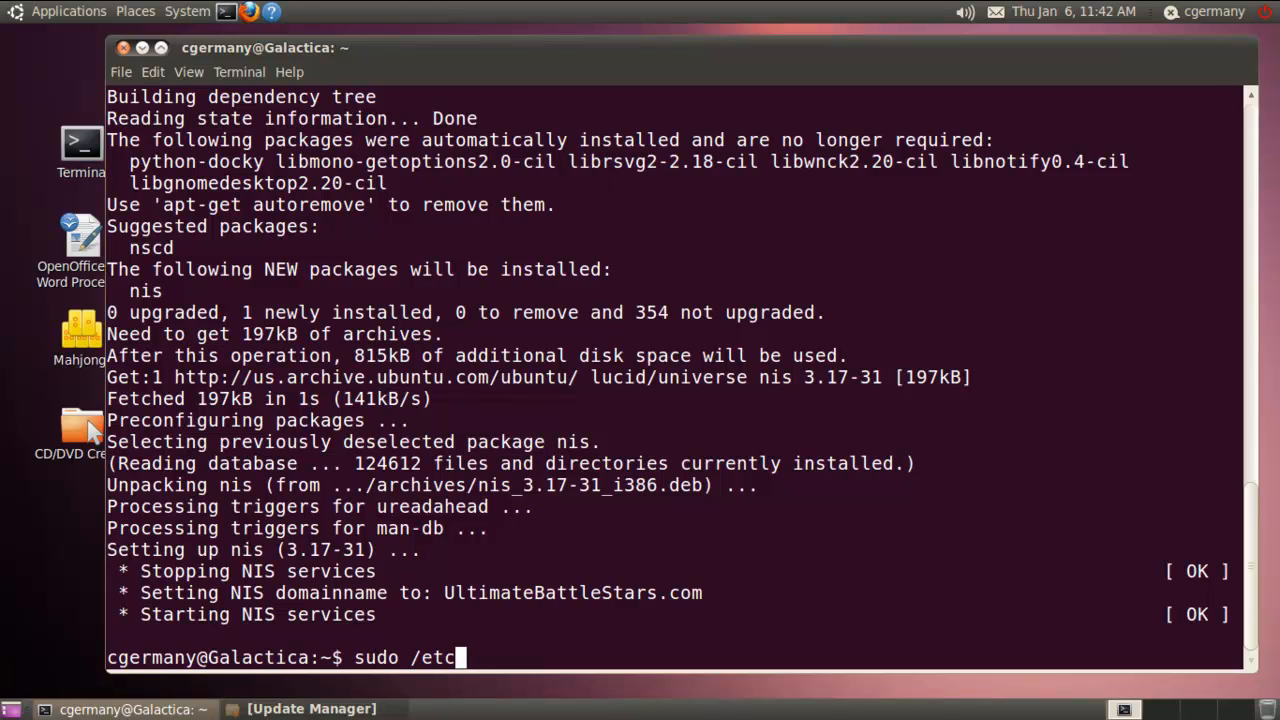
type("/host")
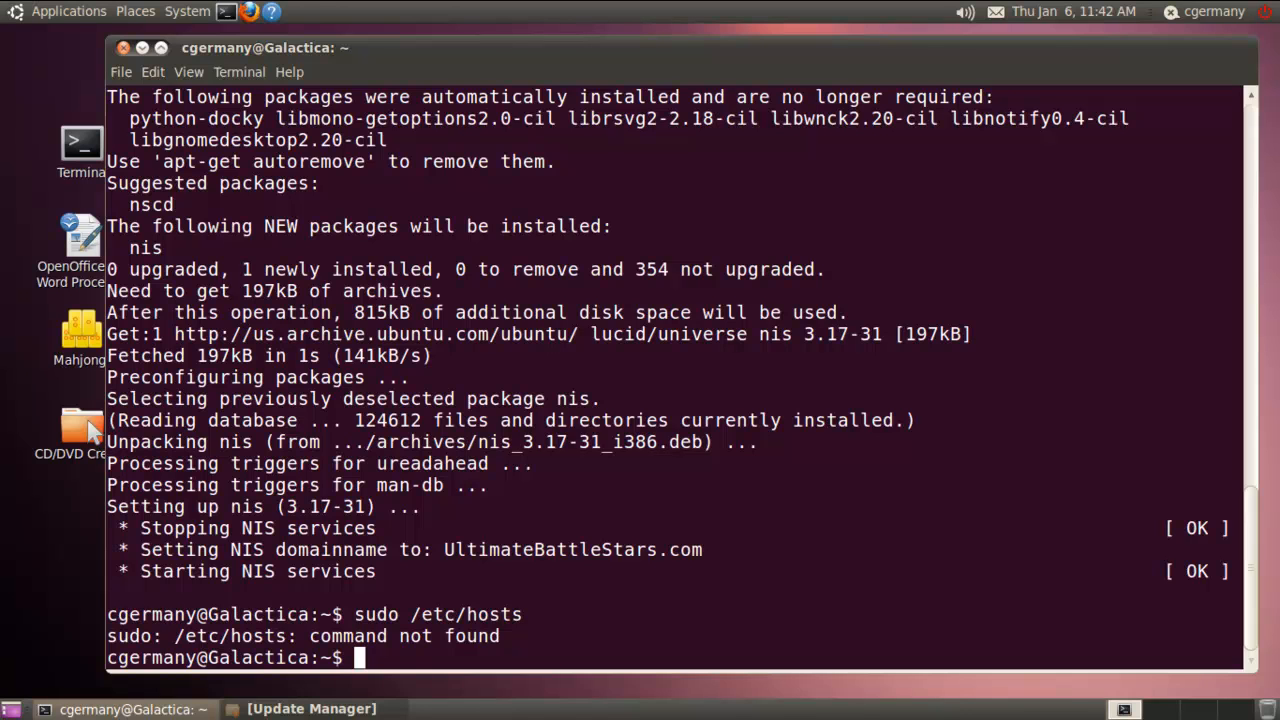
type("sudo nano")
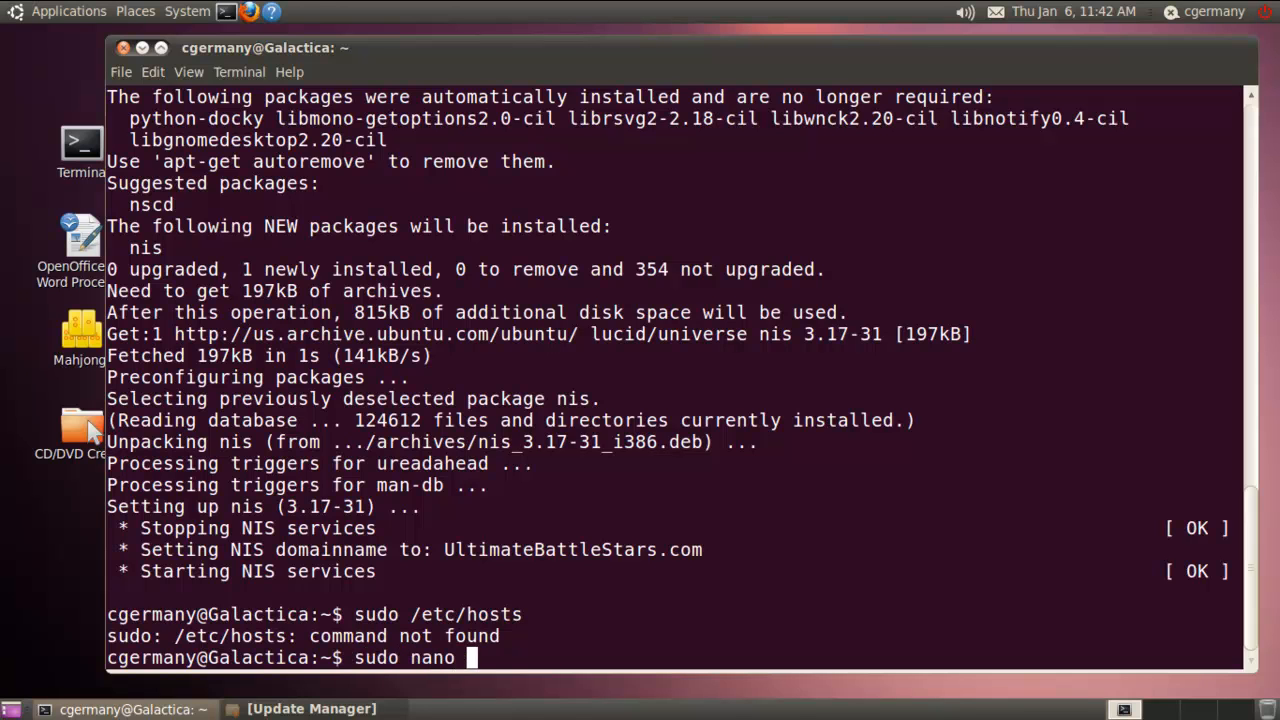
type("/etc/hots")
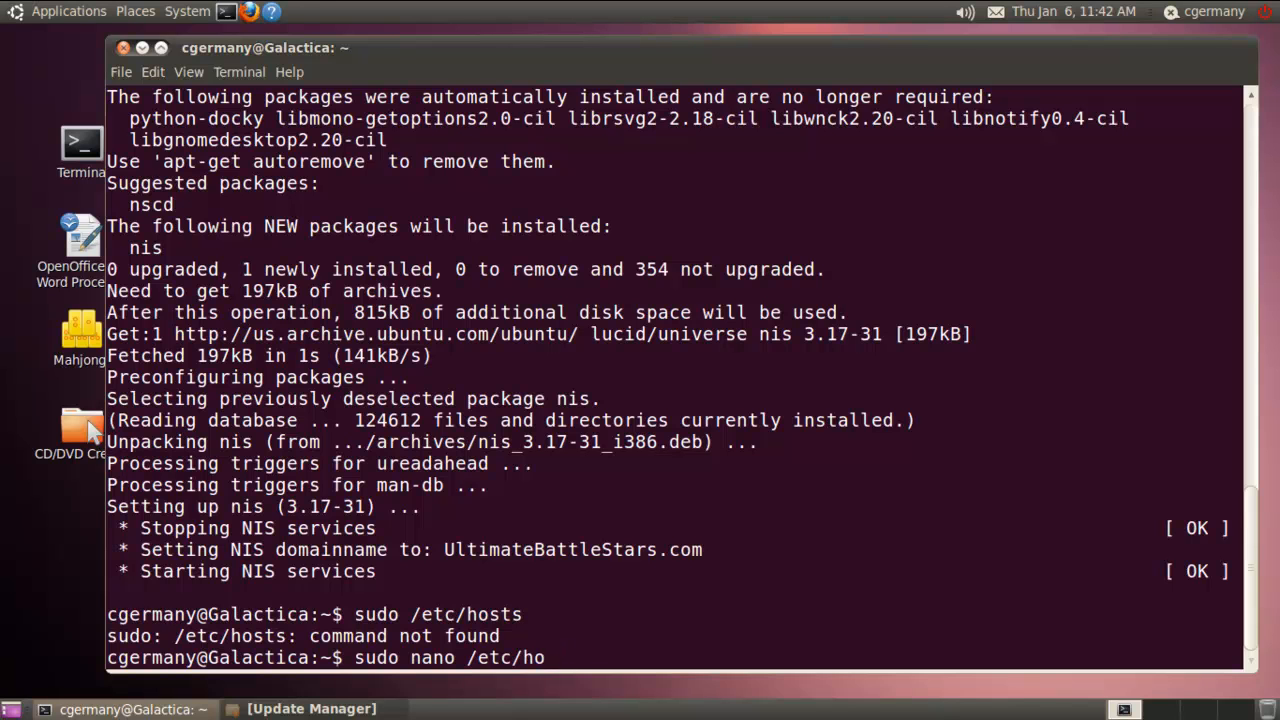
key("Return")
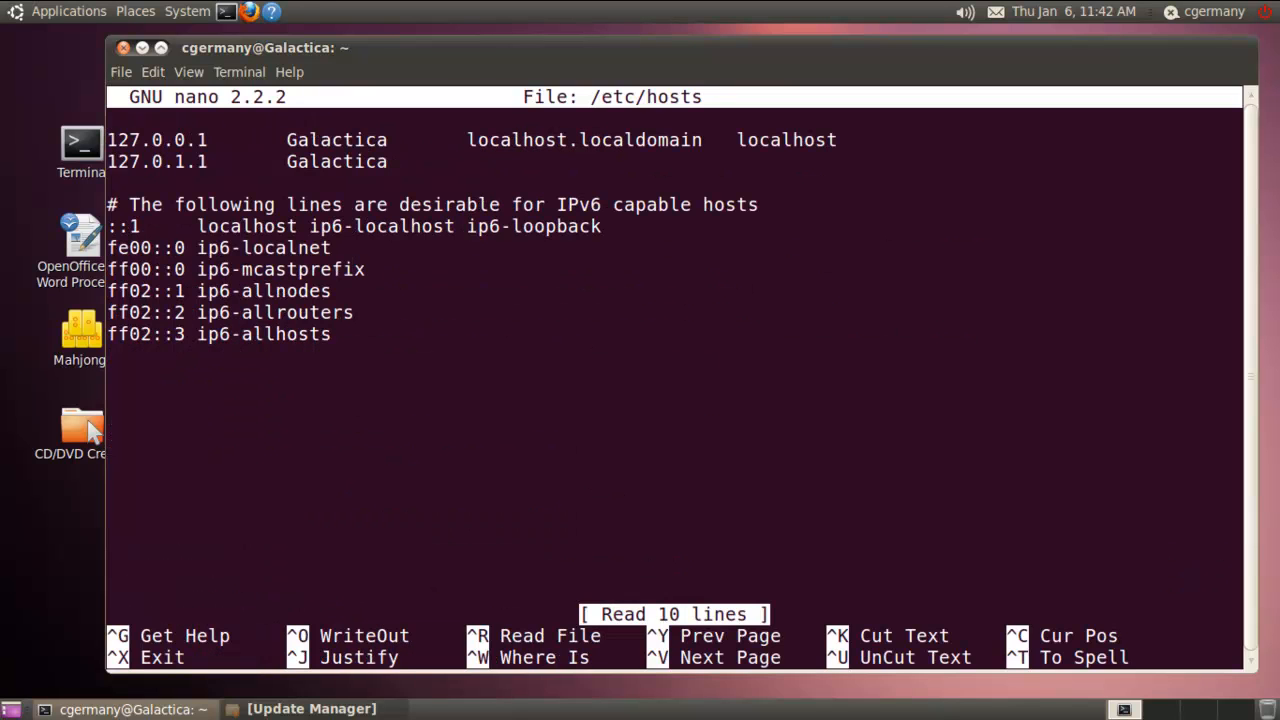
Add the line '199.207.13.15 Pegasus Pegasus.UltimateBattleStars.com' to /etc/hosts and save it
key("Return")
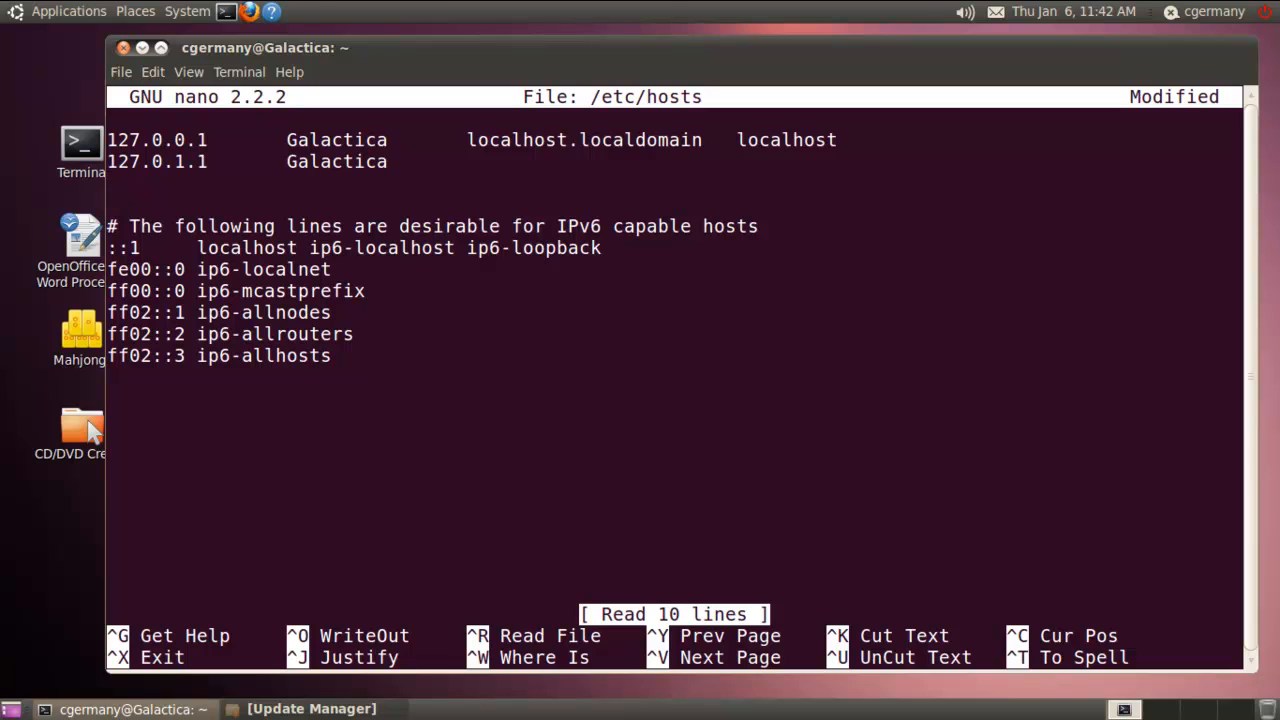
type("199.207.13.")
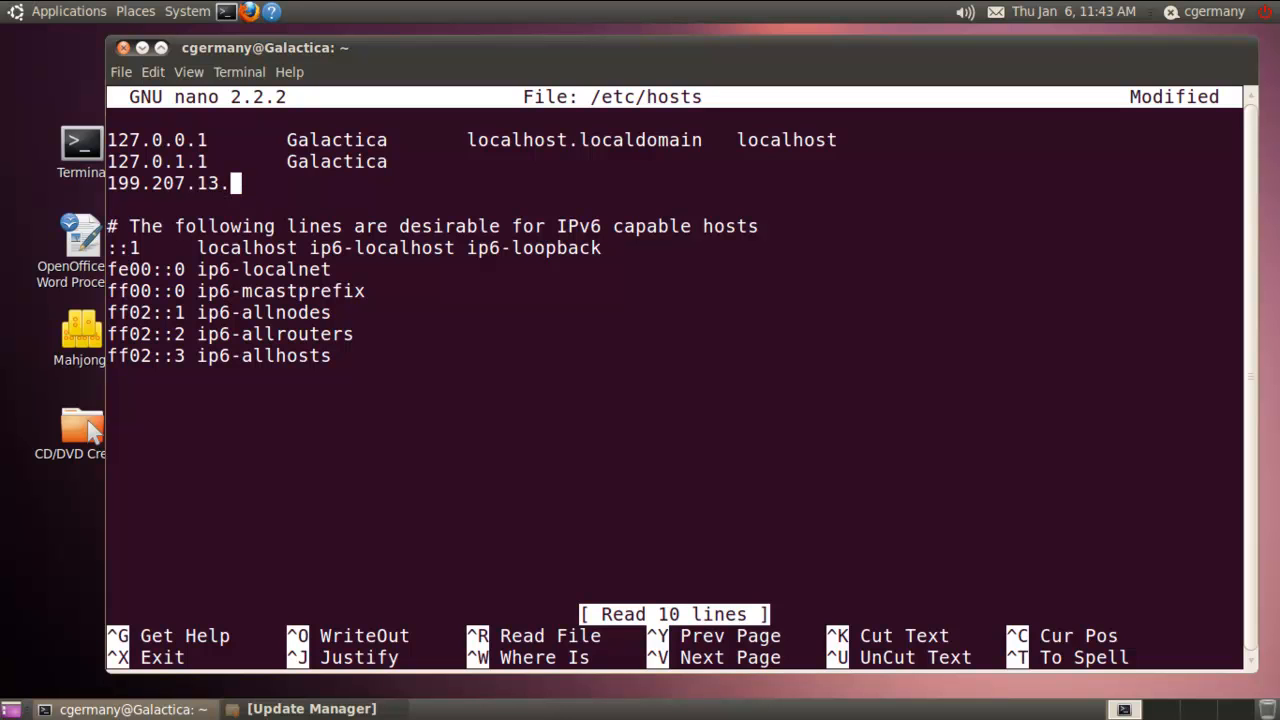
type("15")
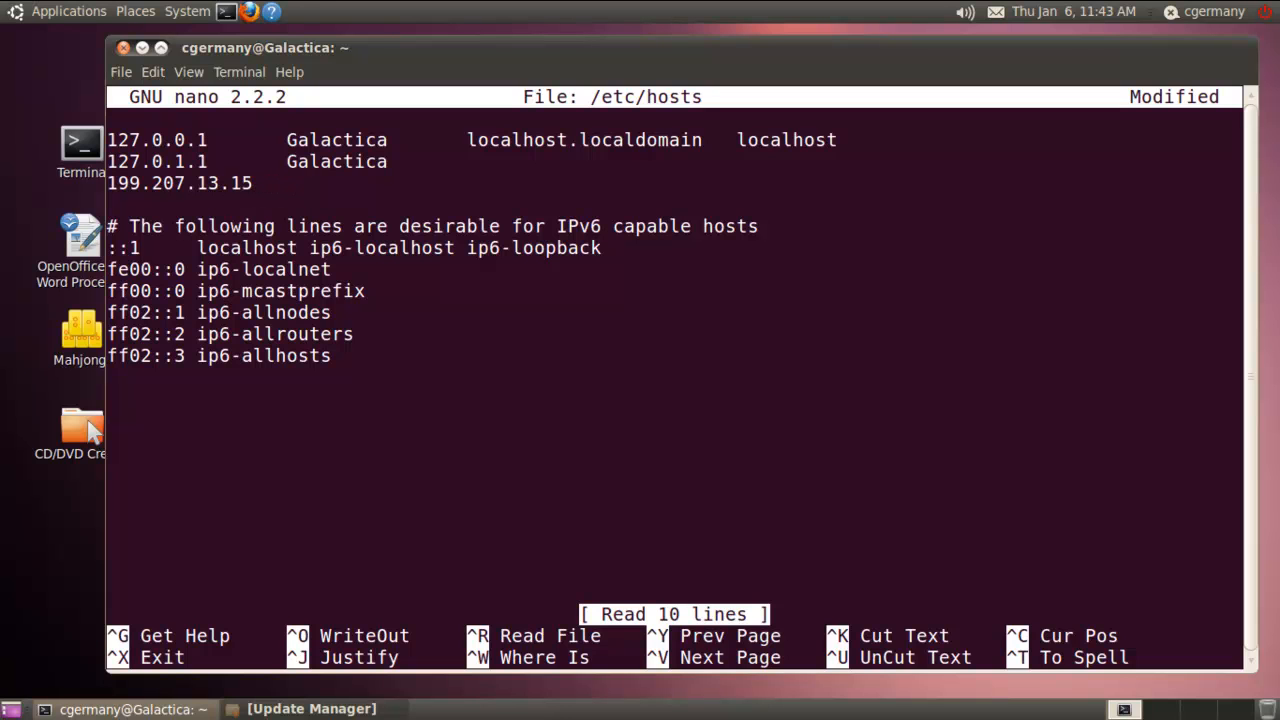
type("Pegasus         P")
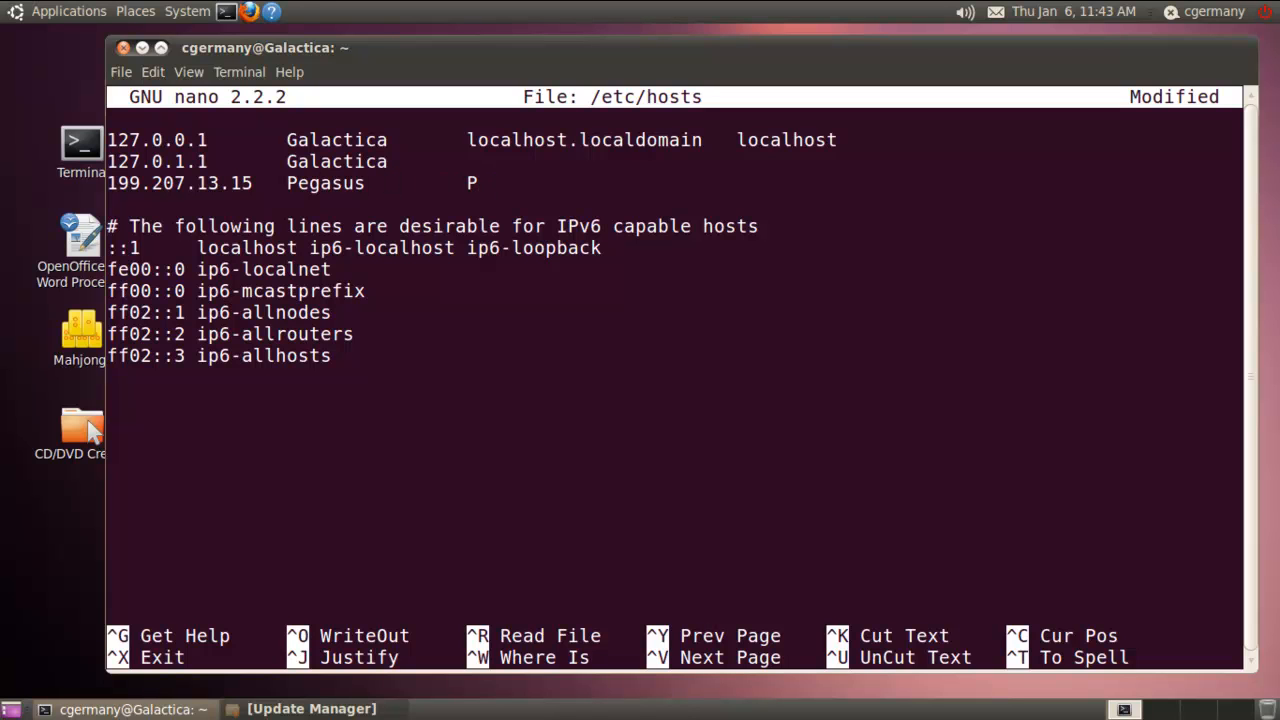
type("egasus")
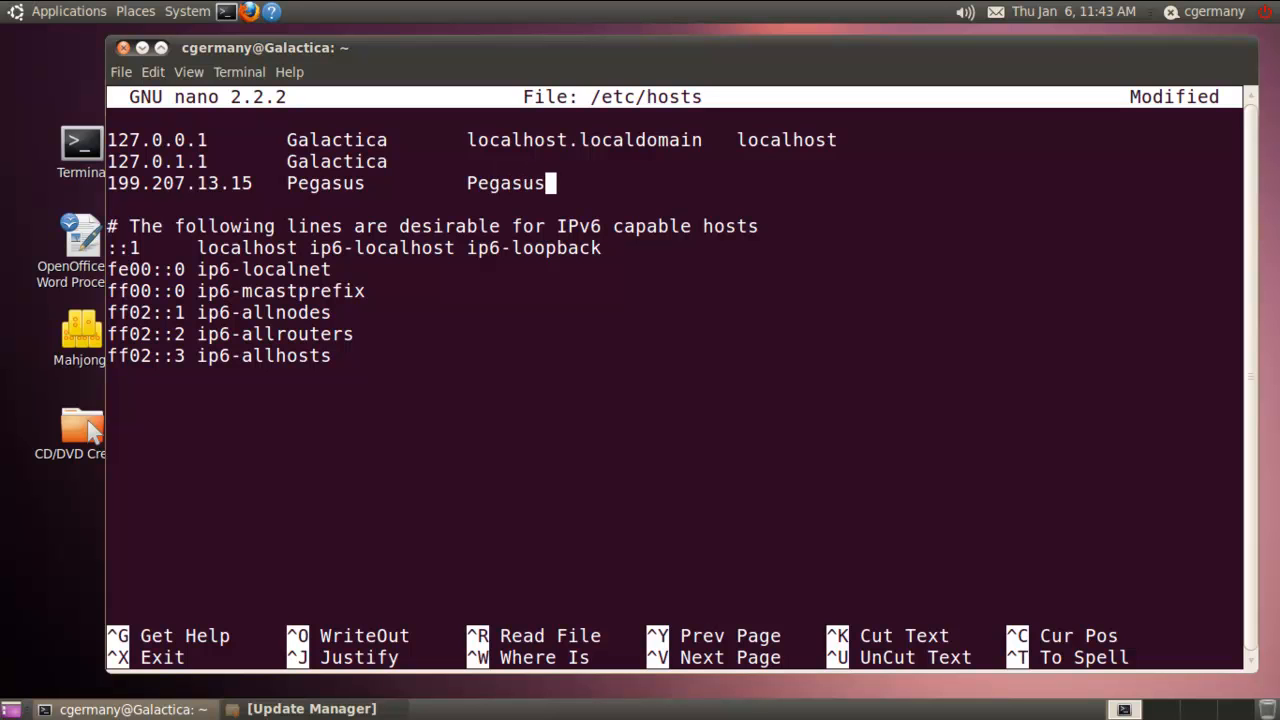
type(".Ultimate")
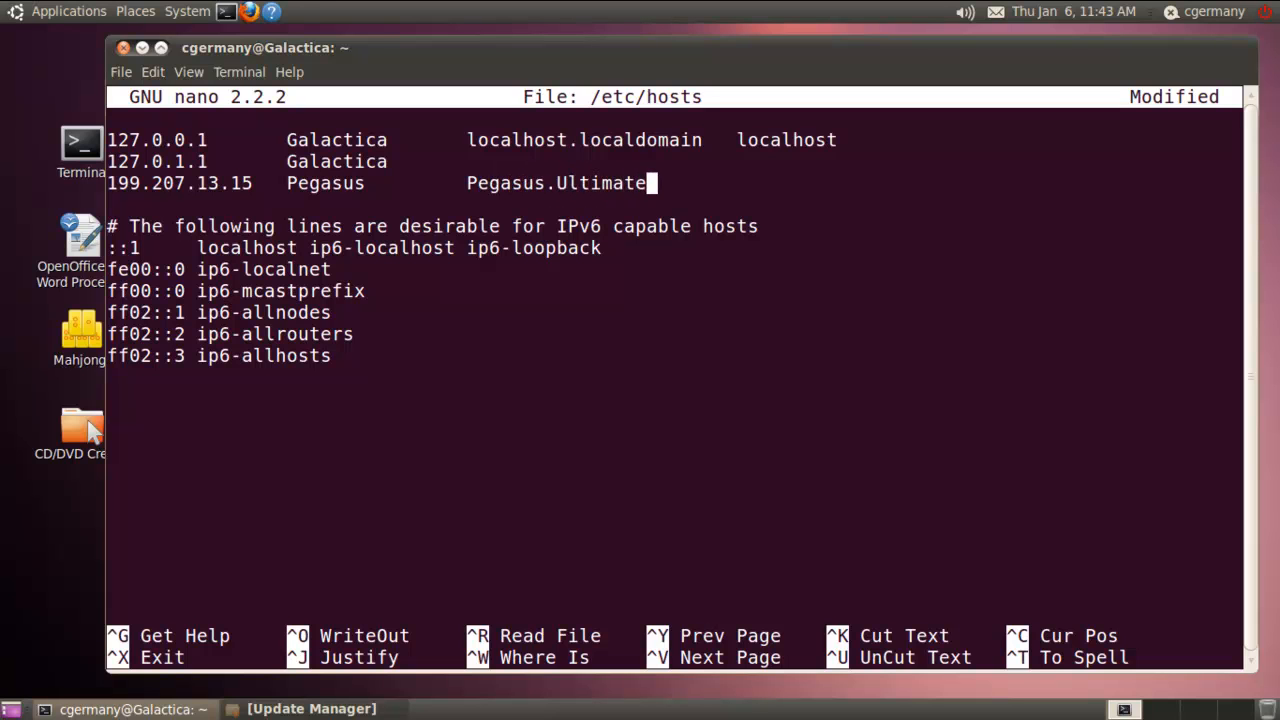
type("BattleSt")
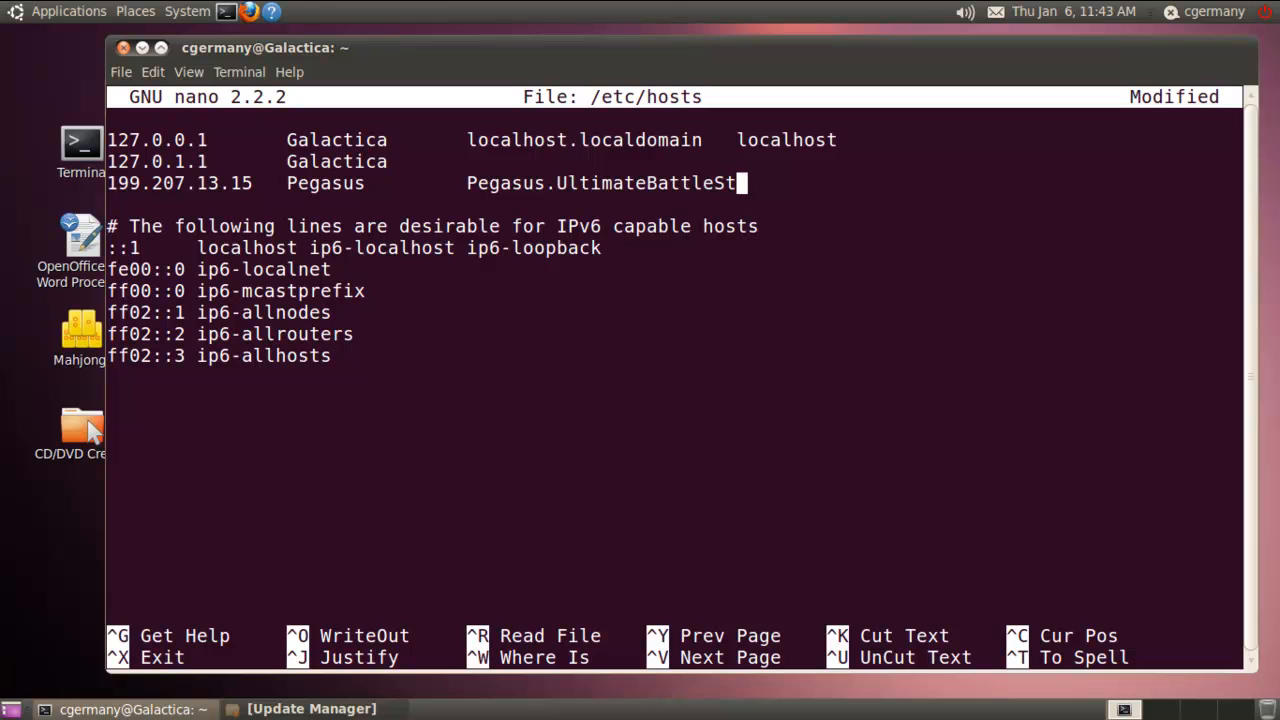
type("ars.com")
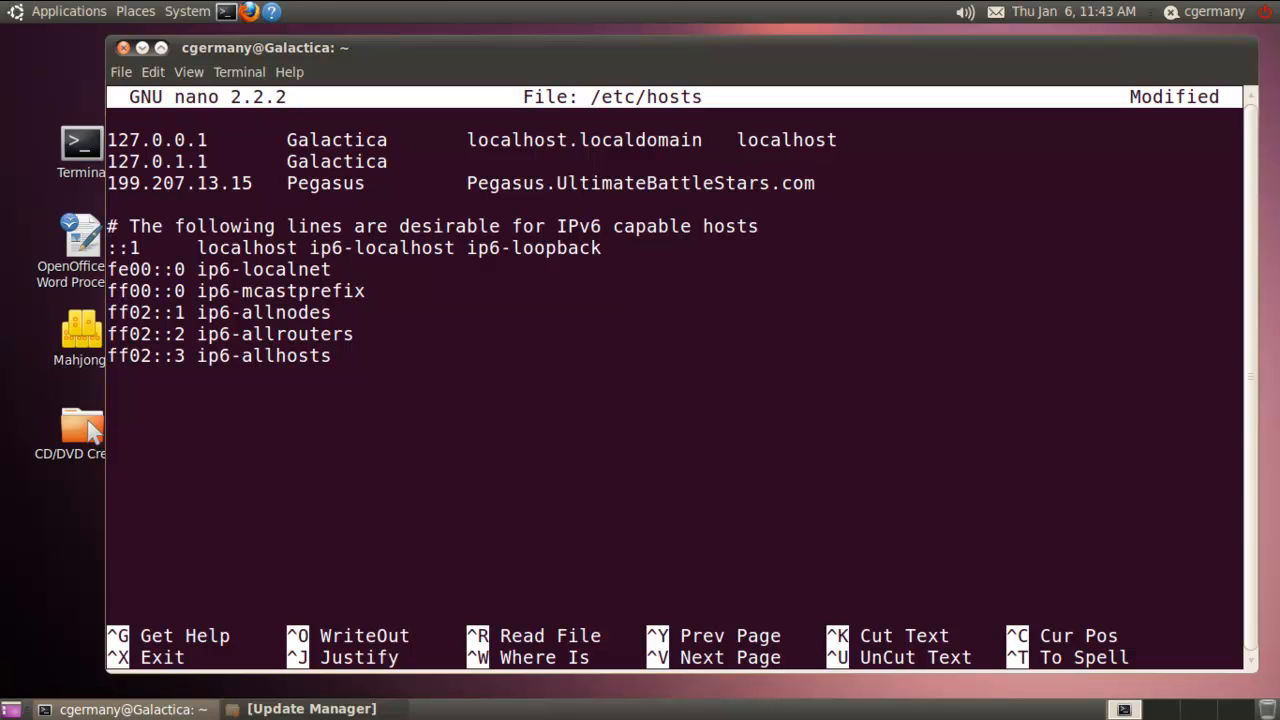
key("ctrl+o")
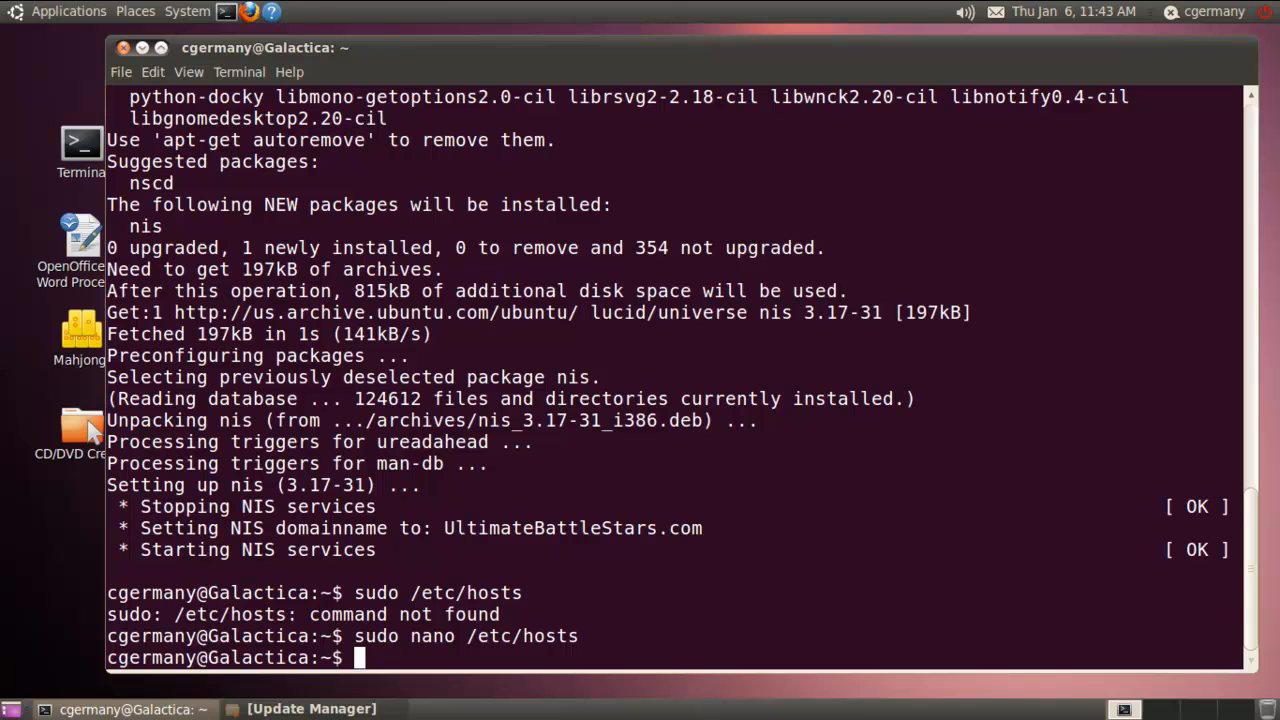
Ping pegasus and stop it to confirm 199.207.13.15 answers with zero loss
type("ping")
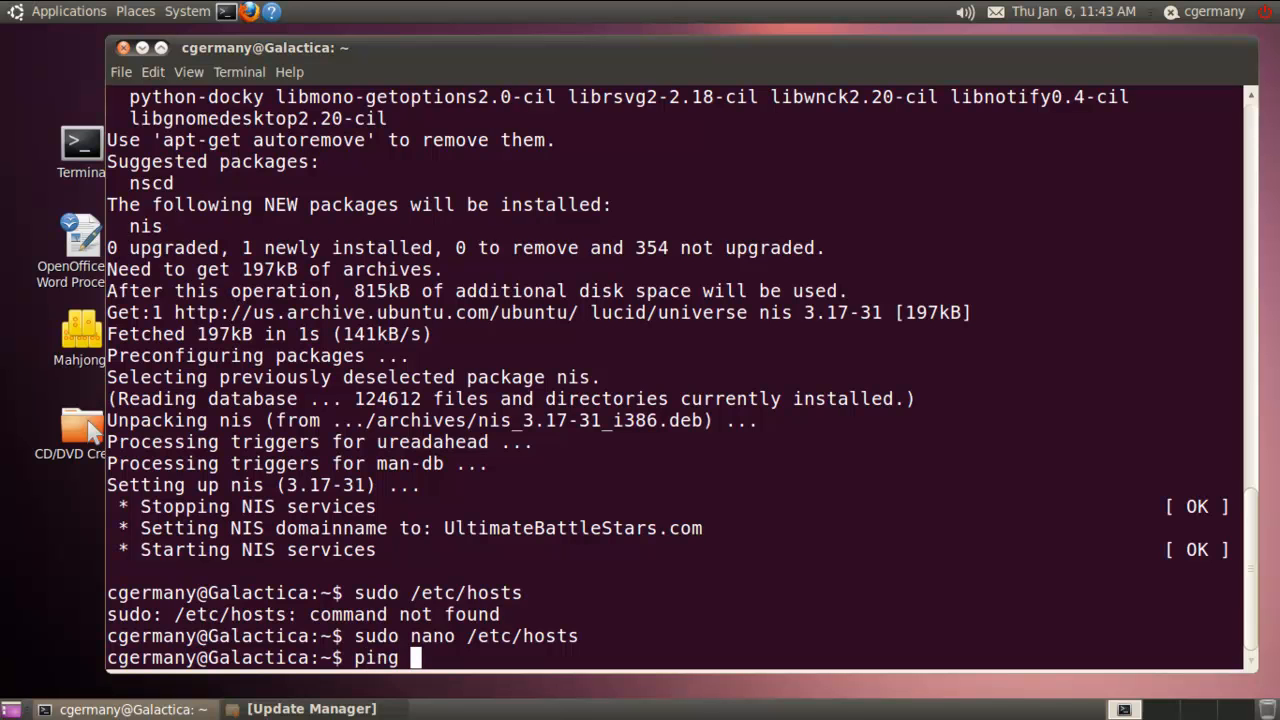
type("pegasus")
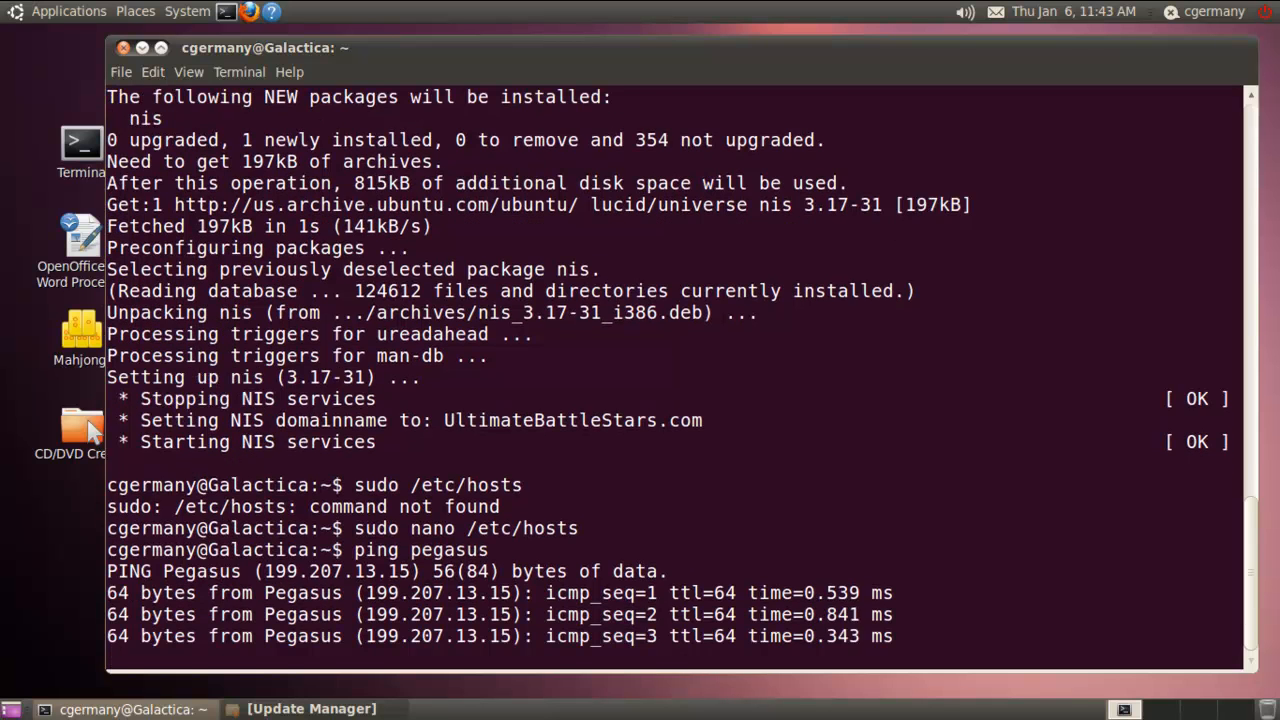
key("ctrl+c")
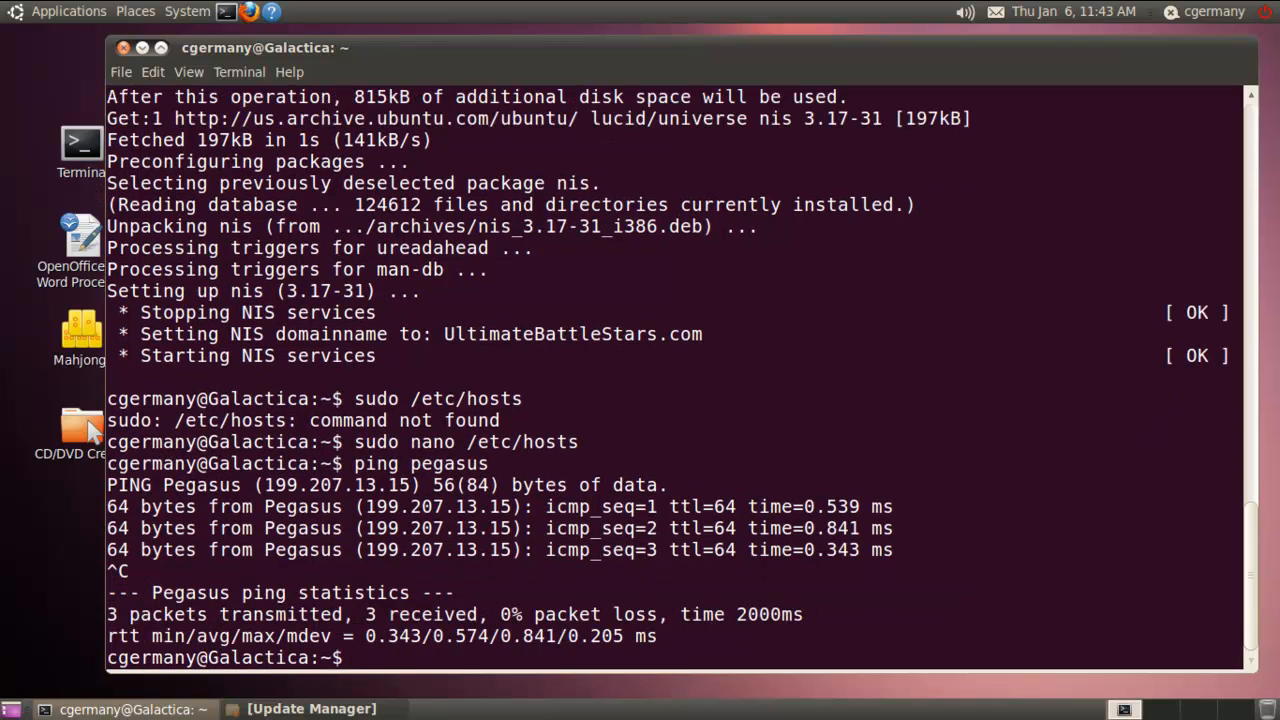
Ping the server by its full name pegasus.ultimatebattlestars.com
type("ping pegasus")
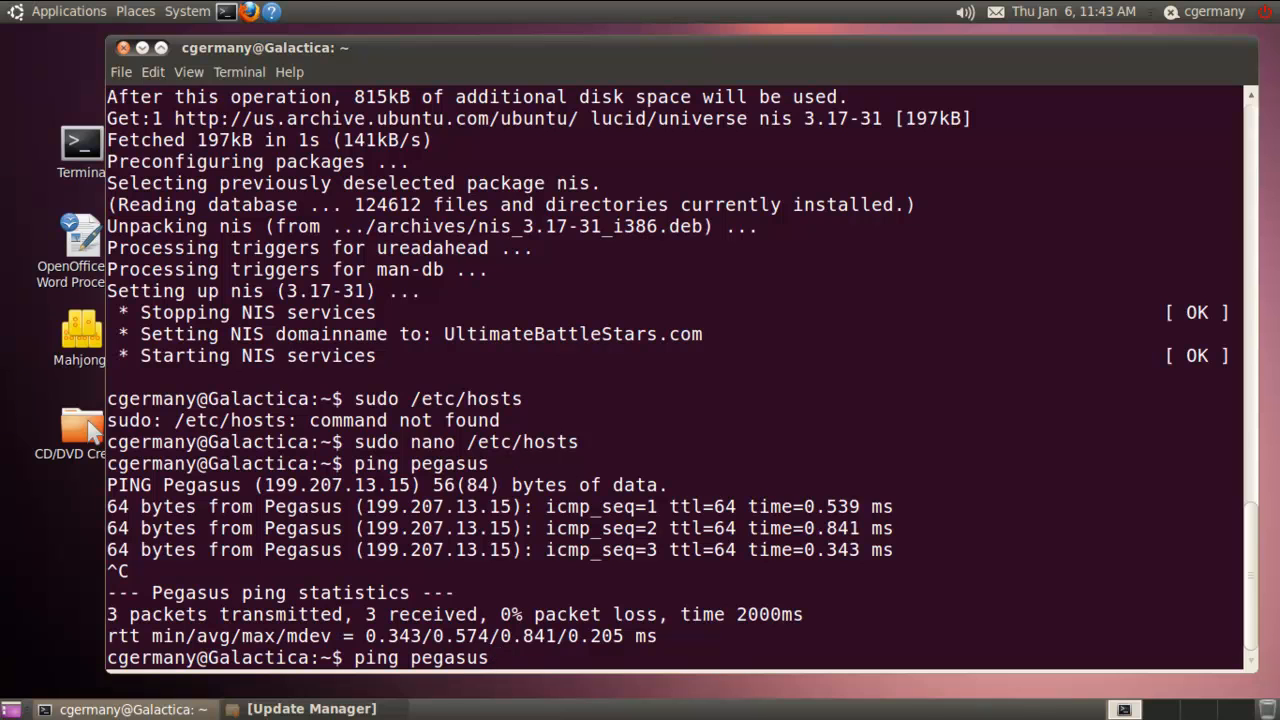
type(".uli")
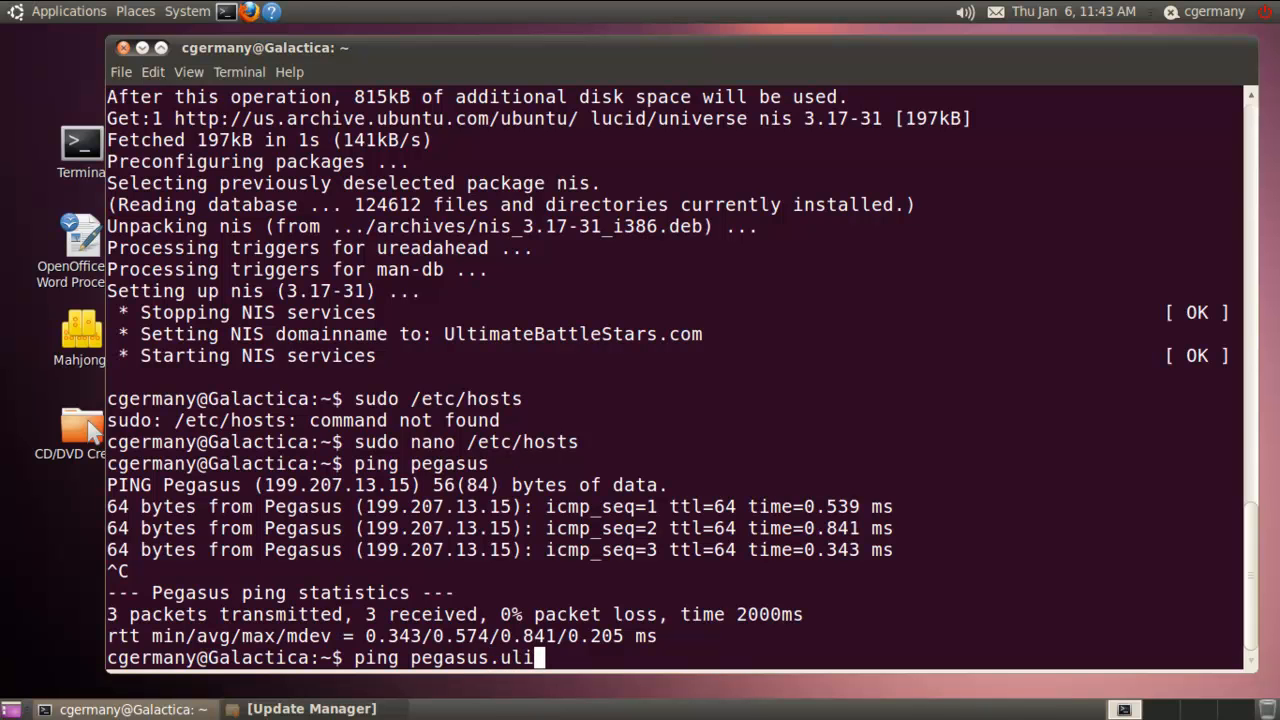
type("timate")
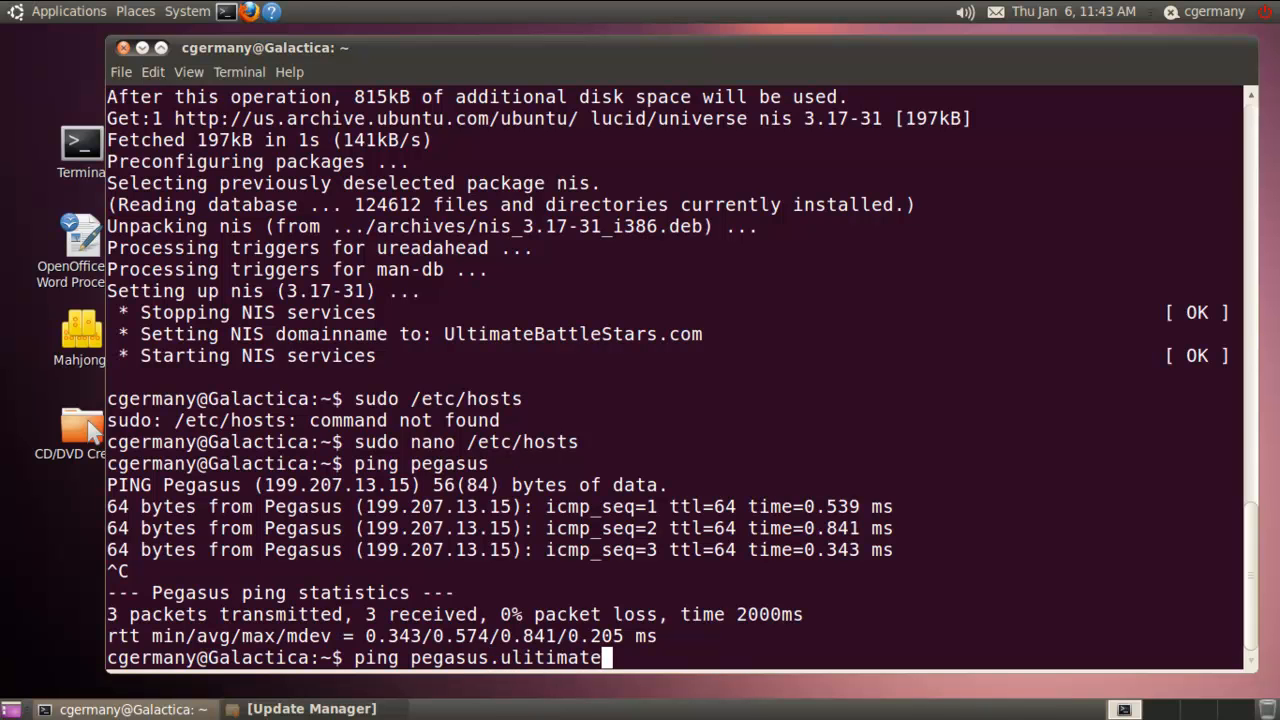
type("battlest")
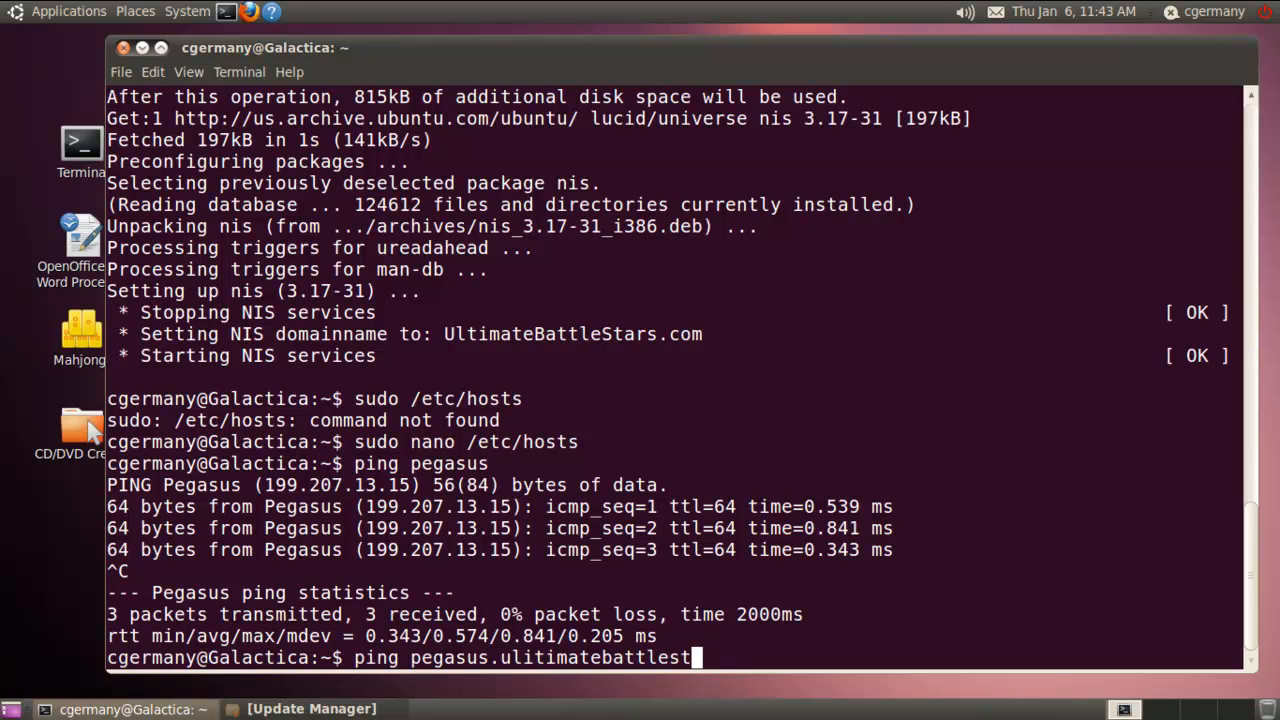
type("ars.com")
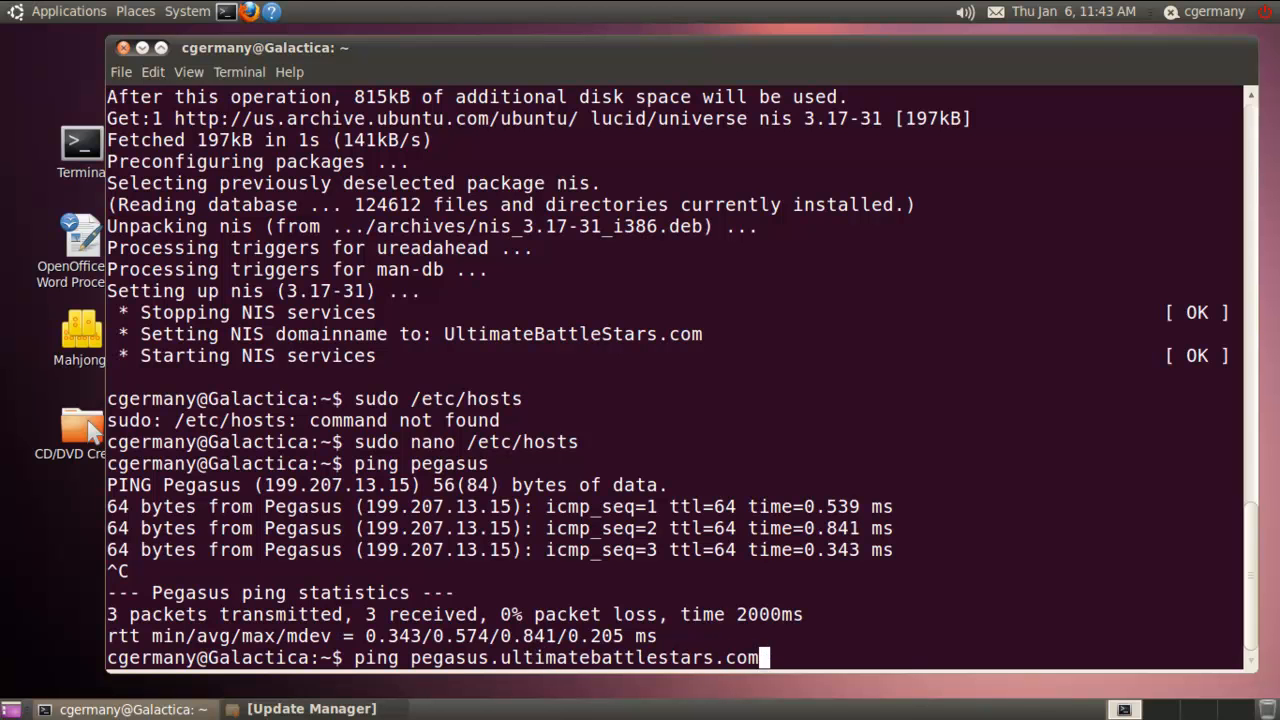
key("Return")
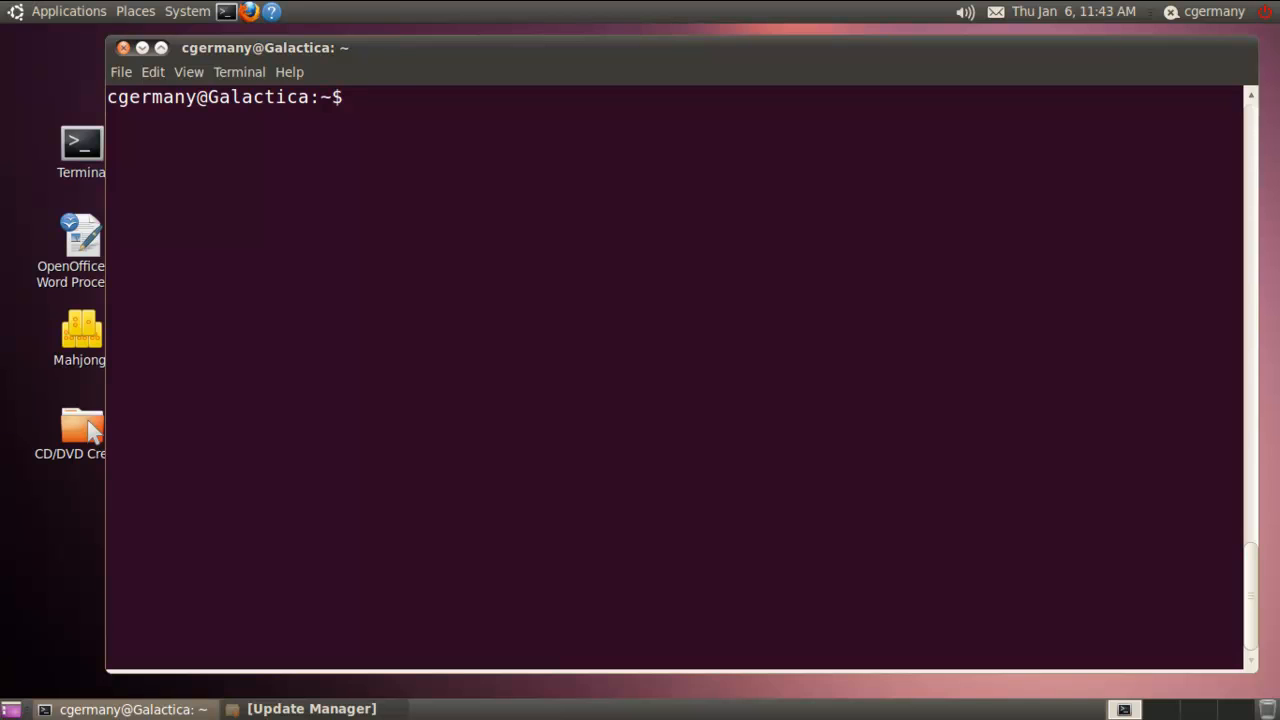
Open /etc/yp.conf in nano with sudo
type("sudo nano")
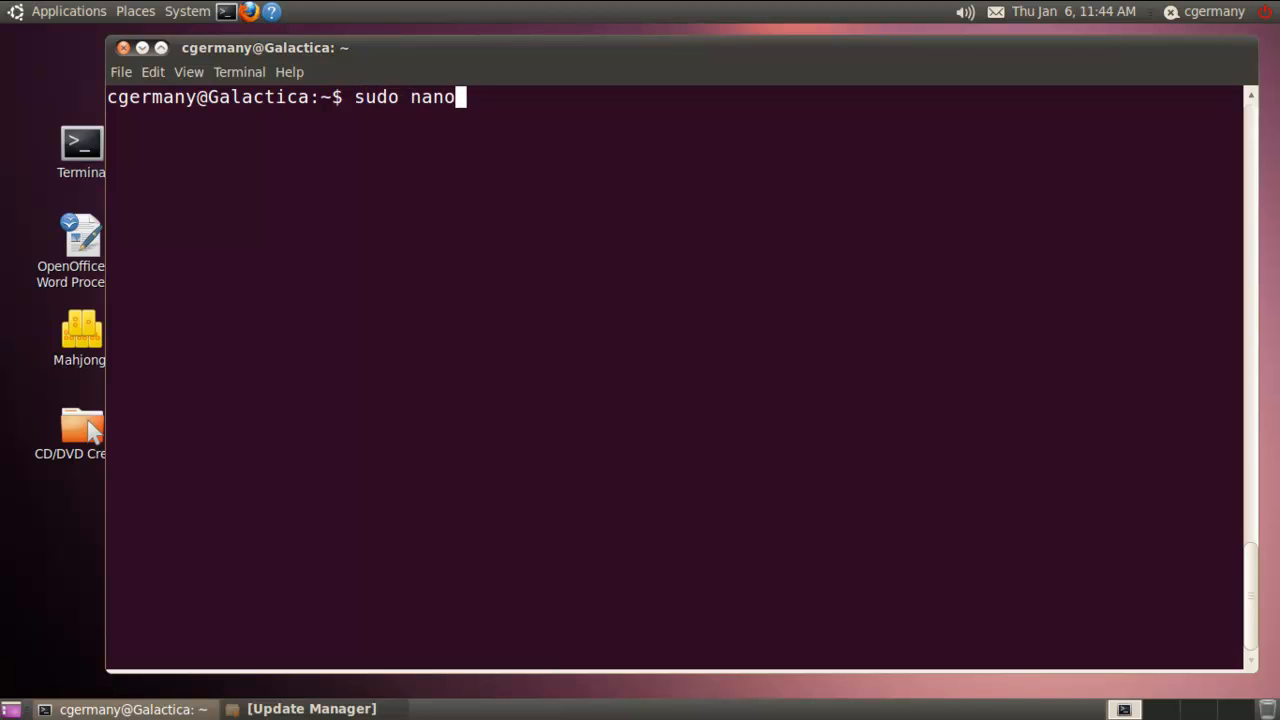
type("/etc/")
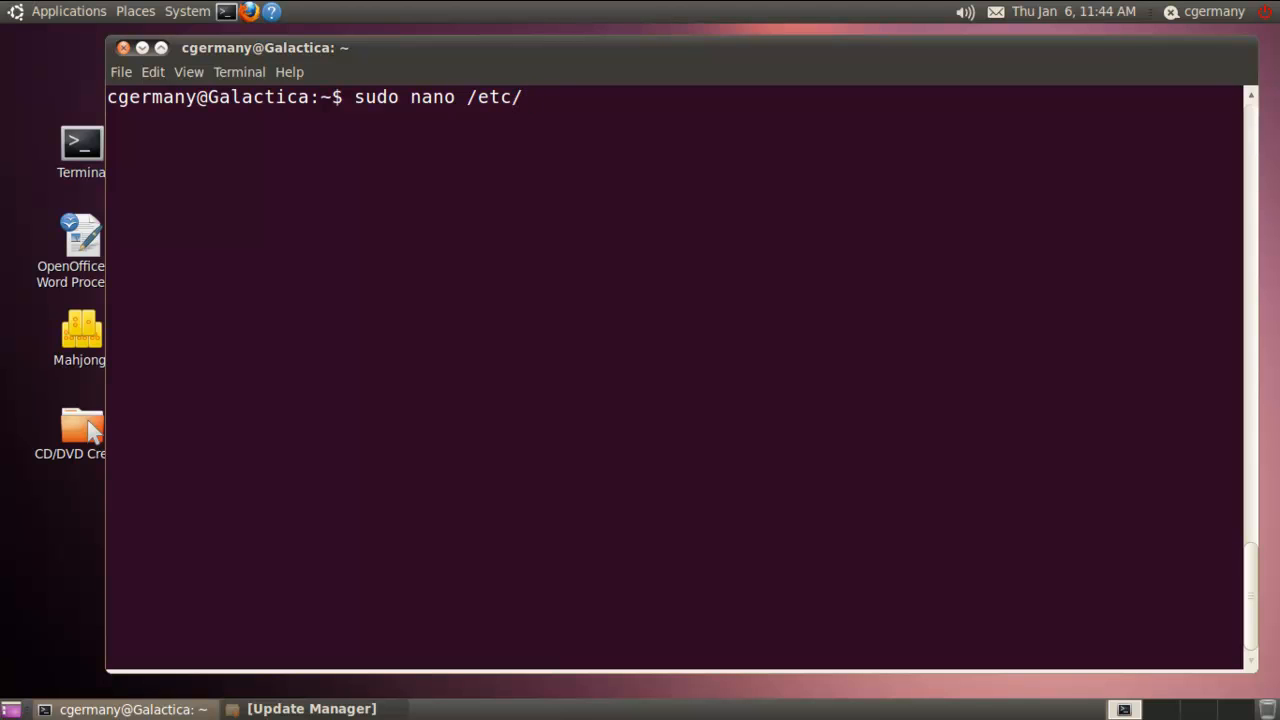
type("yp")
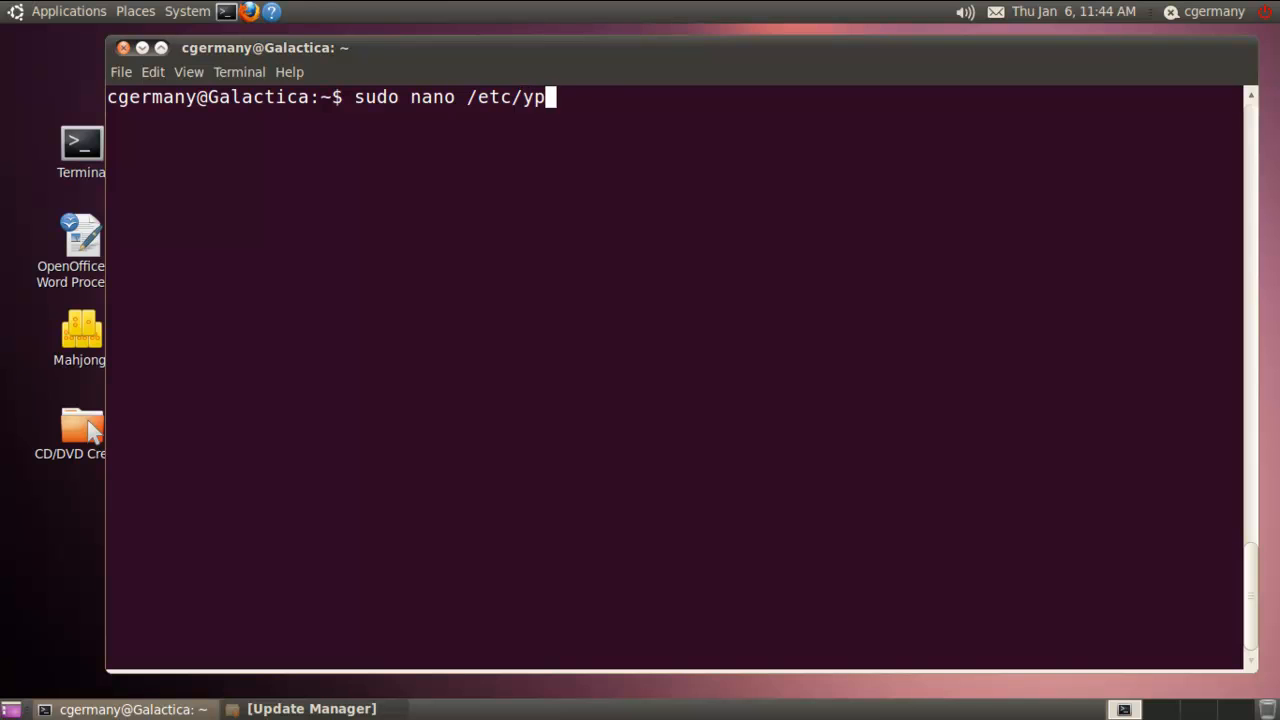
key("Return")
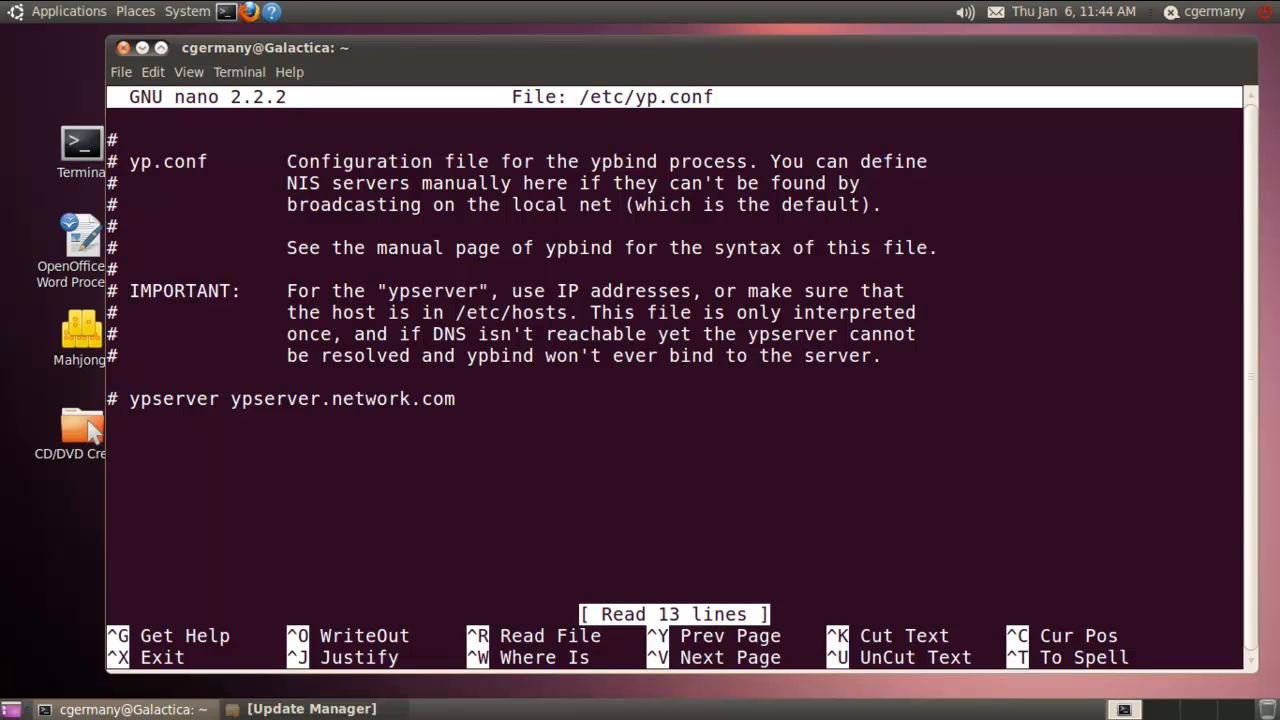
Add 'domain UltimateBattleStars.com server Pegasus.UltimateBattleStars.com' to yp.conf and save it
type("d")
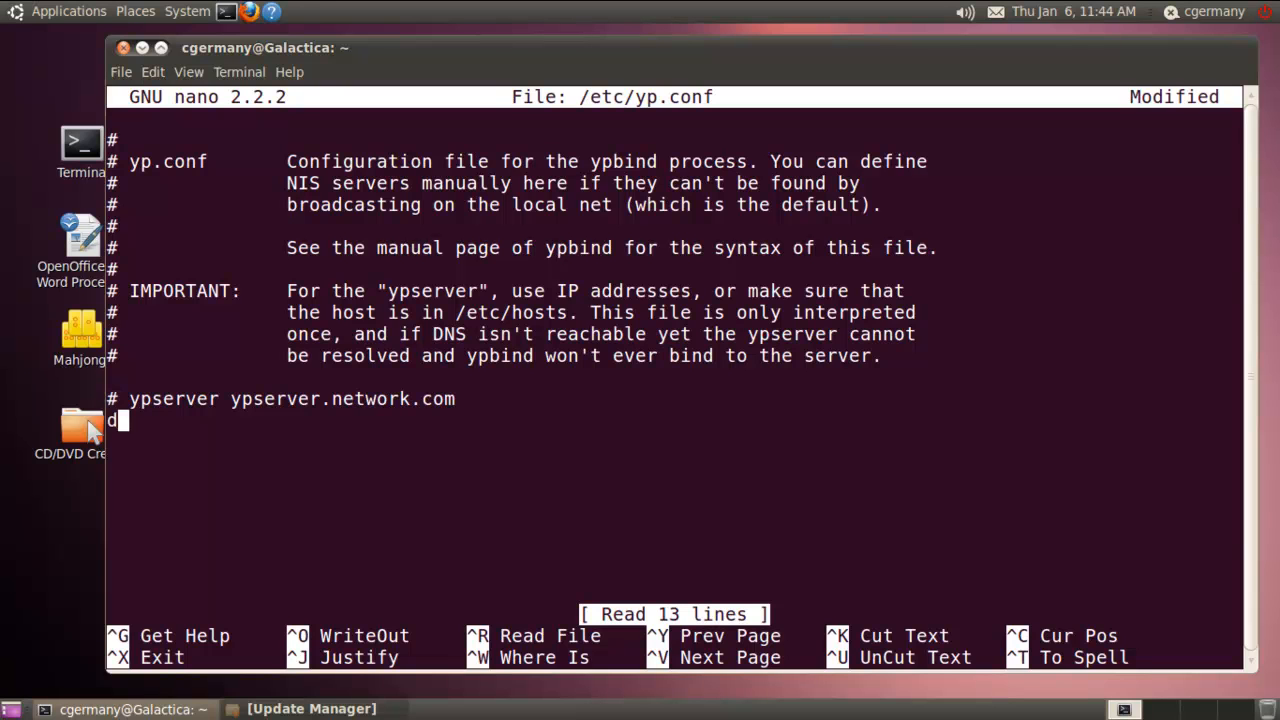
type("omain ul")
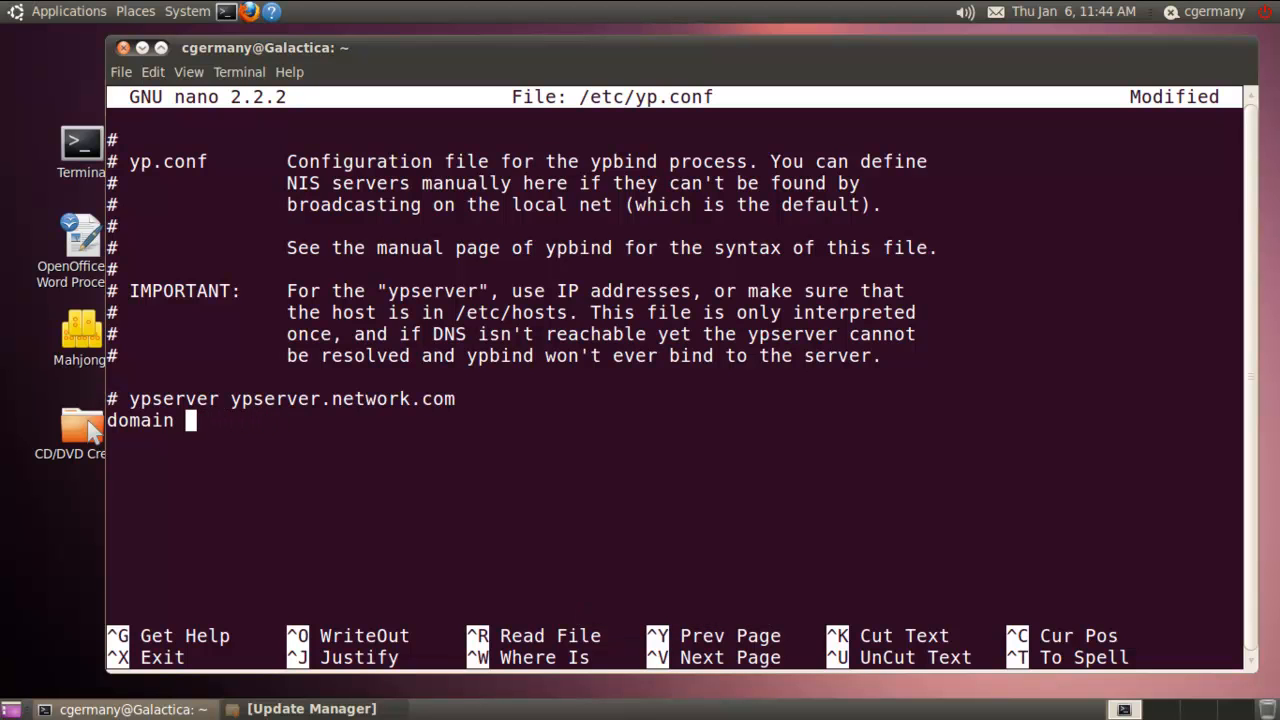
type("Ultimate")
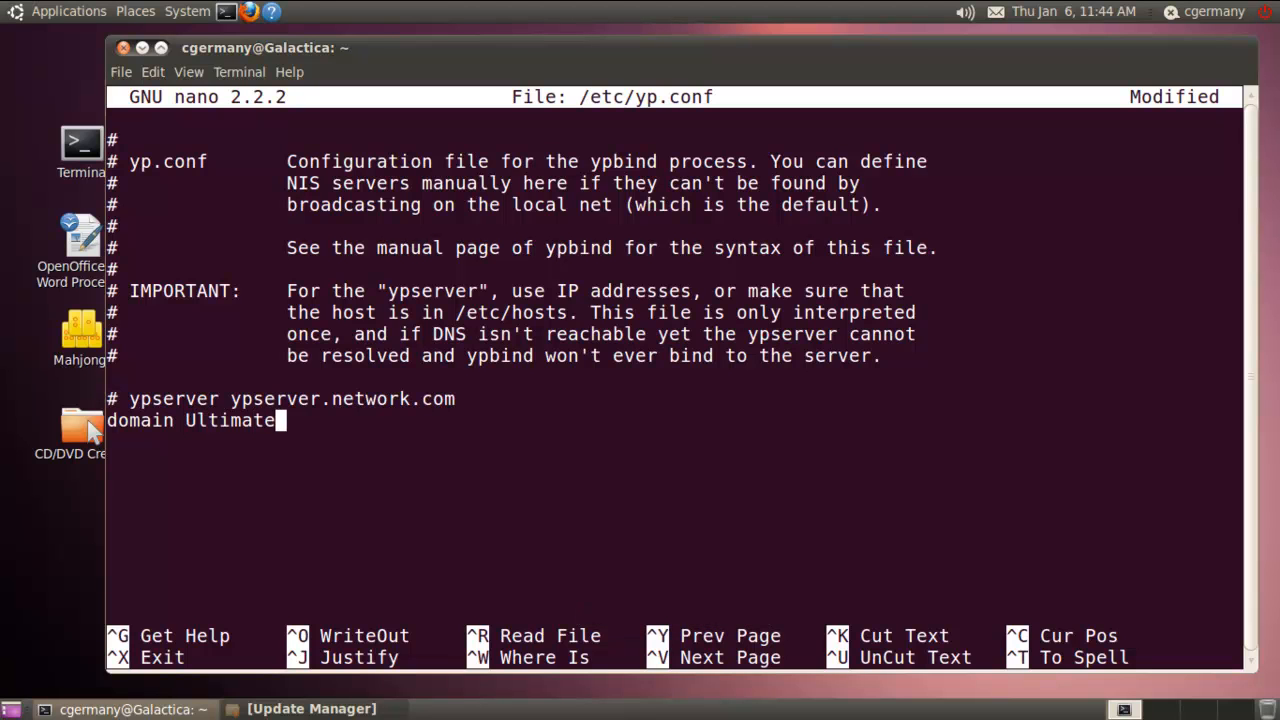
type("Battle")
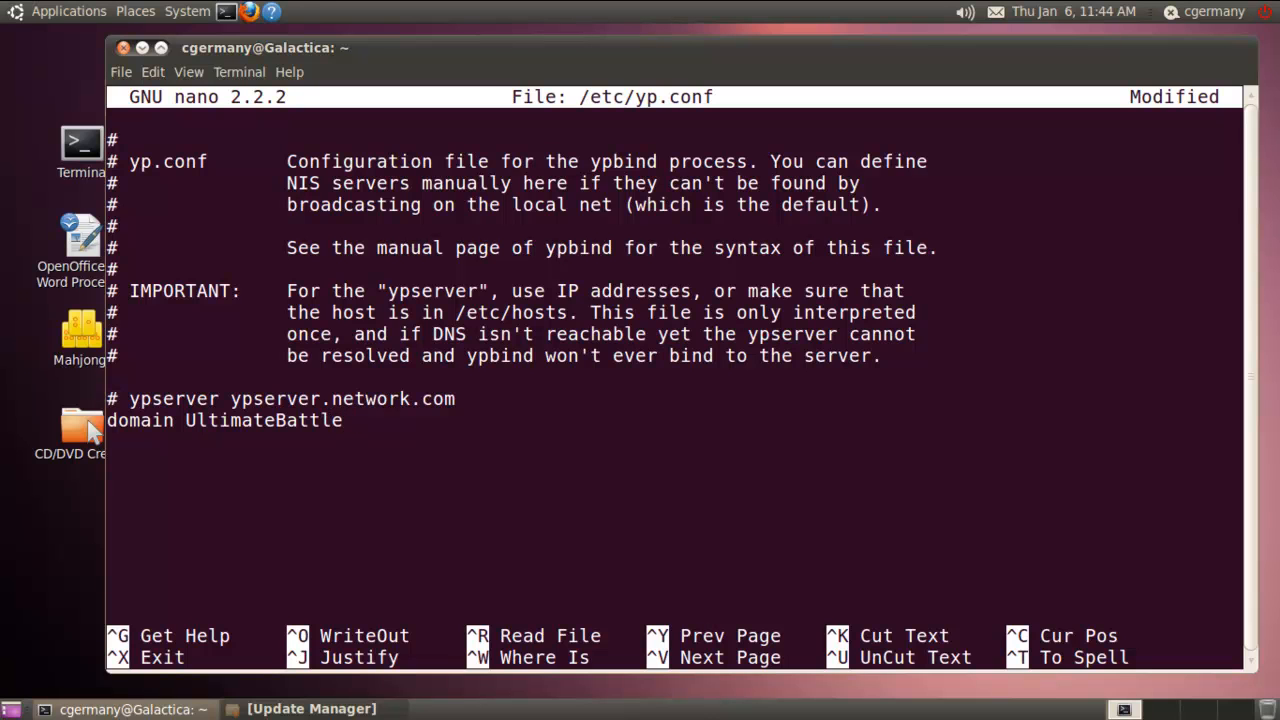
type("Stars.com s")
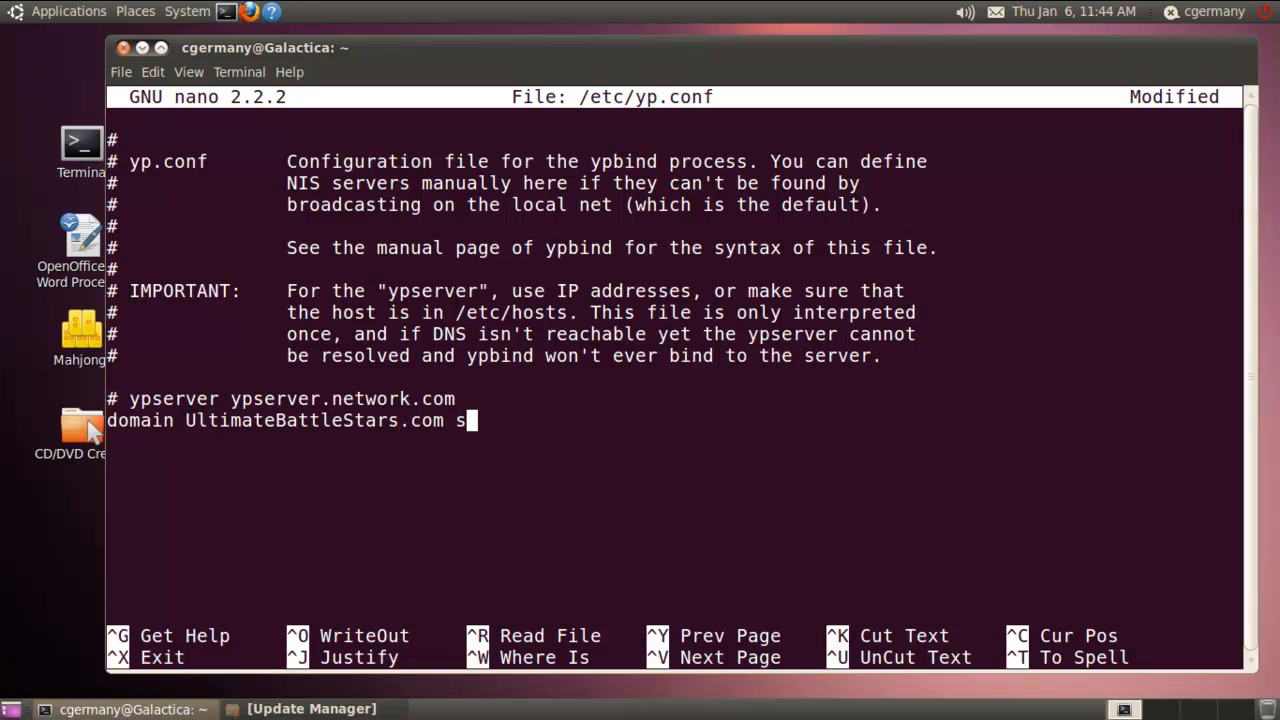
type("erver P")
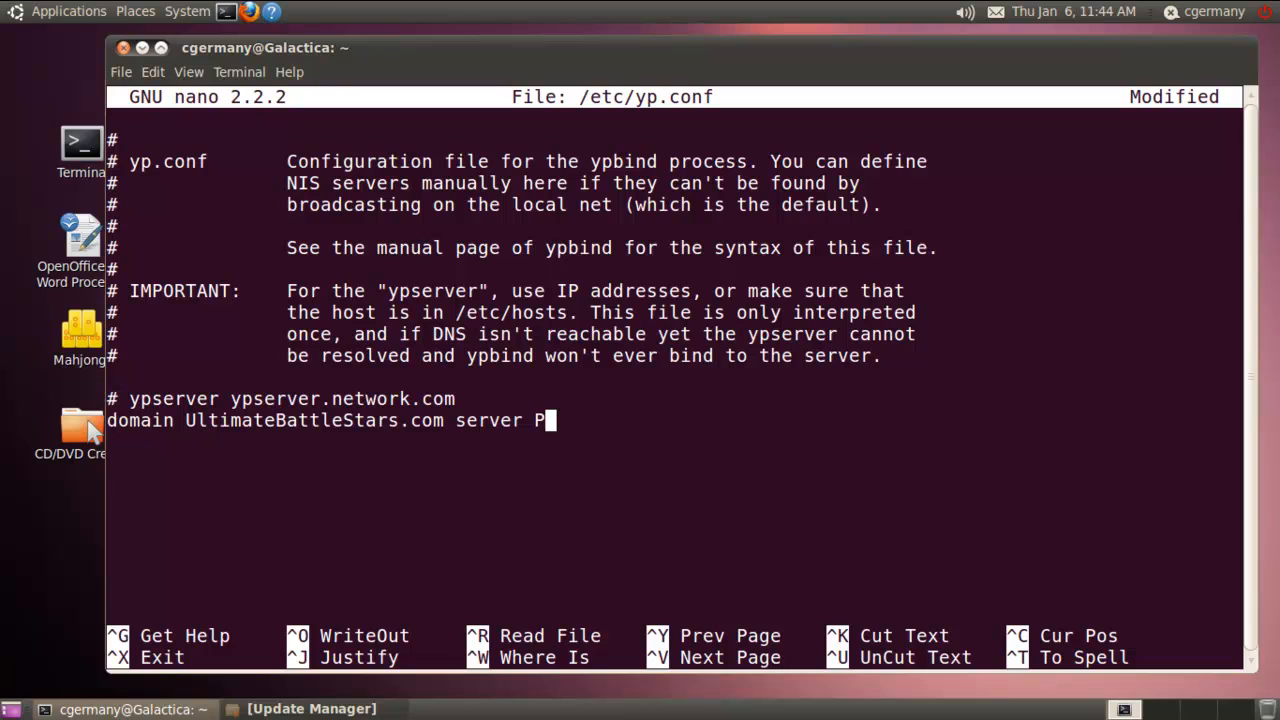
type("egasus.")
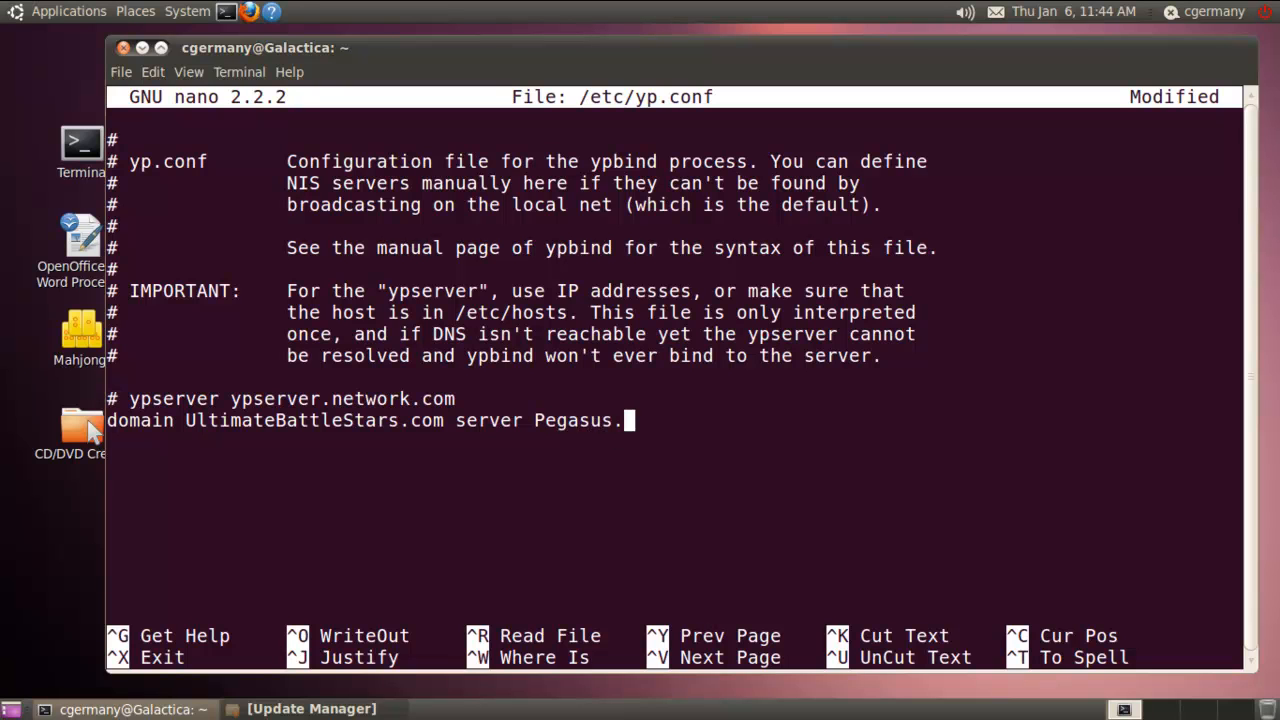
type("Ulti")
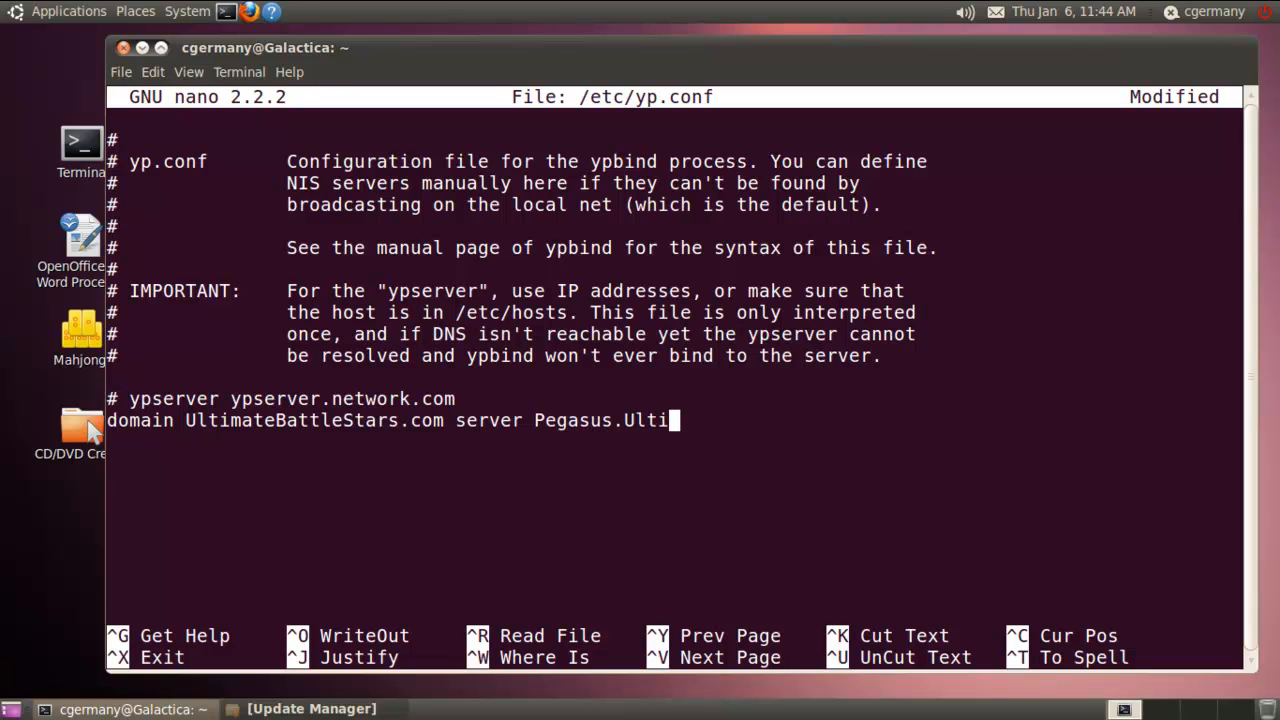
type("mateBa")
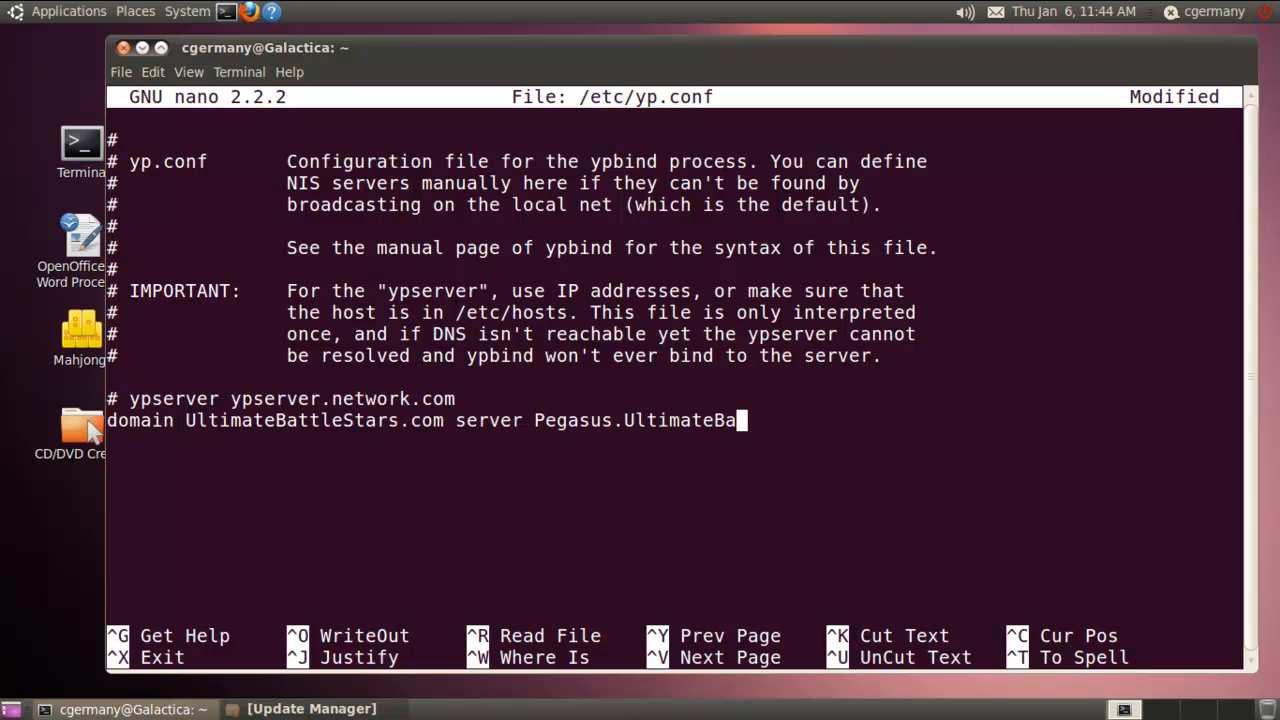
type("ttleSta")
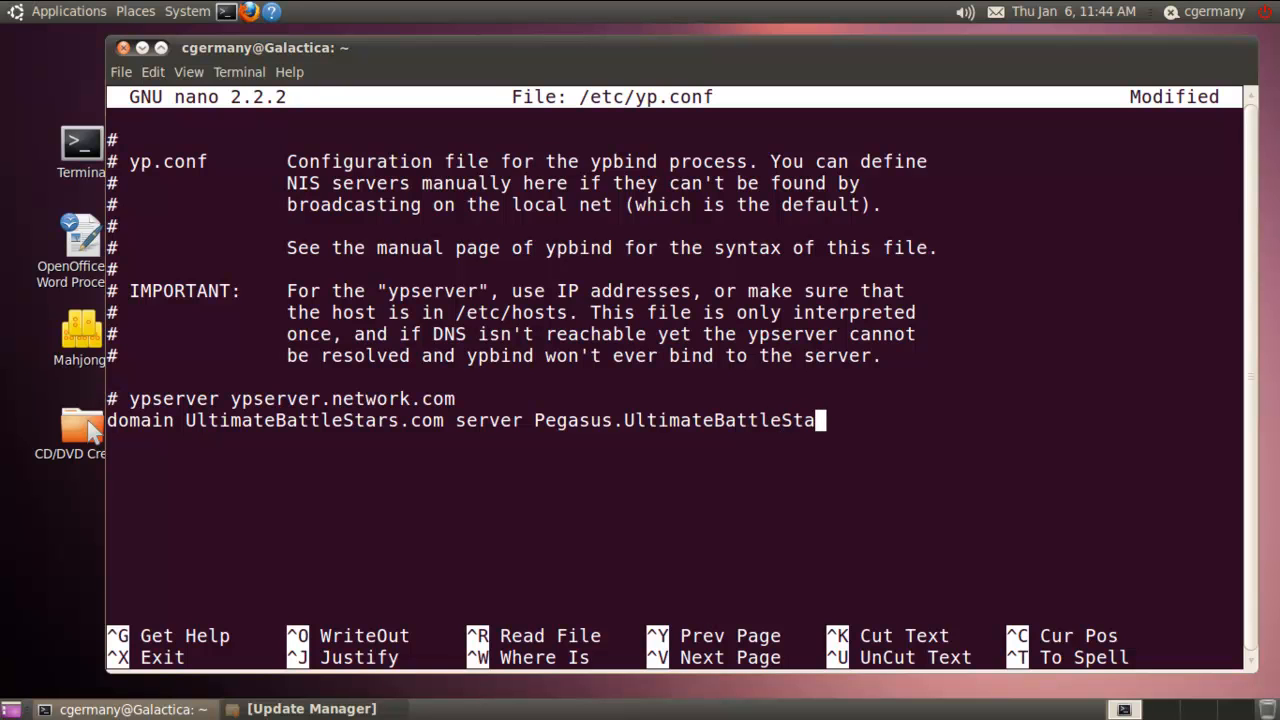
type("rs.com")
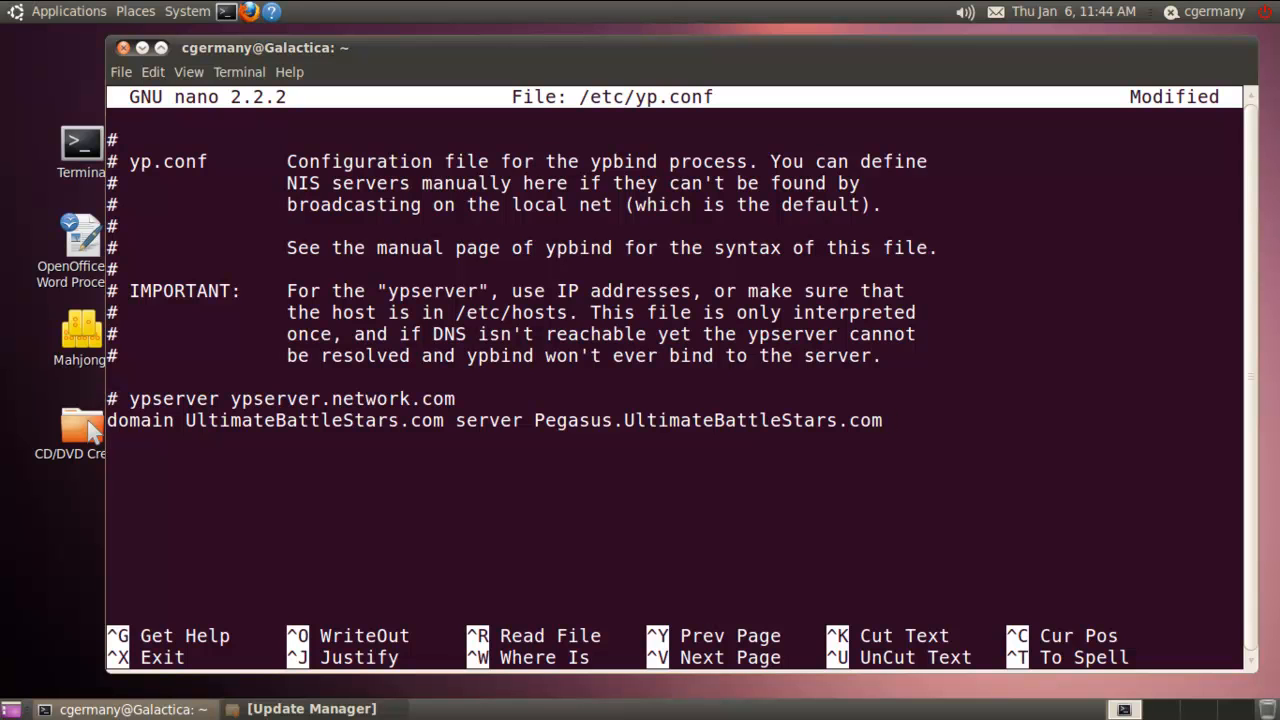
key("ctrl+x")
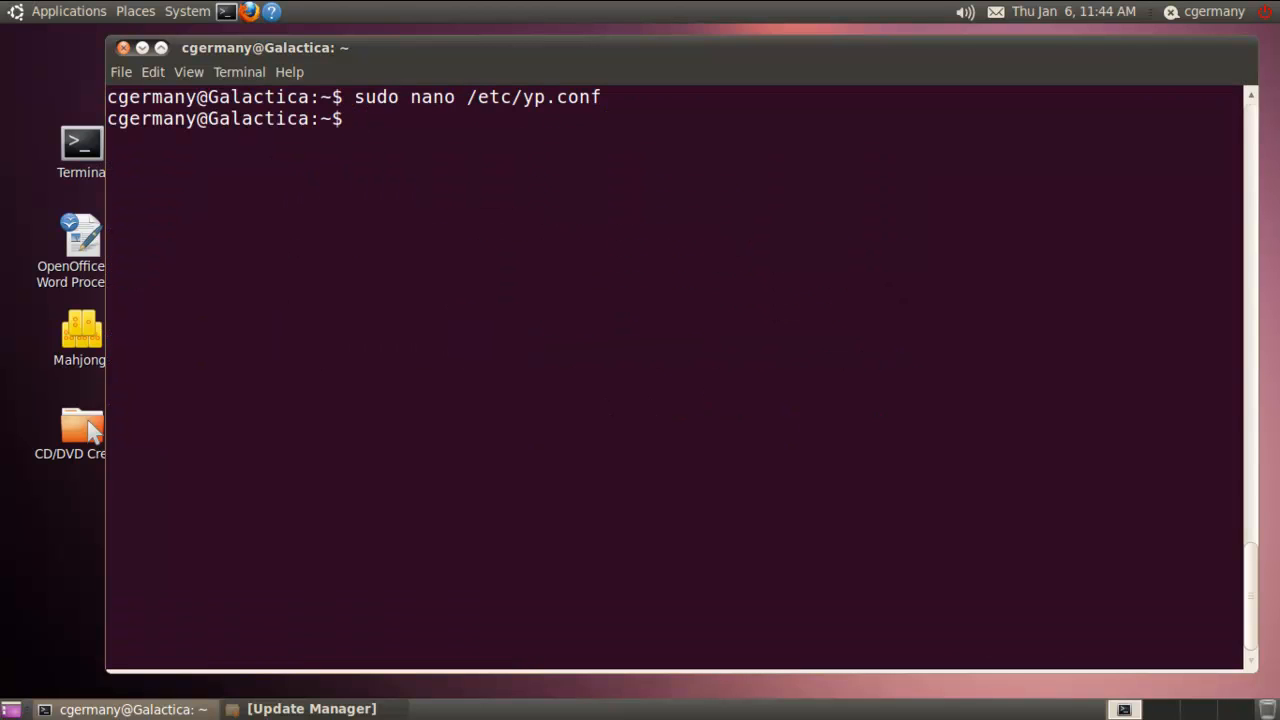
Display /etc/yp.conf with cat to confirm the domain line, then begin a sudo command
type("cat")
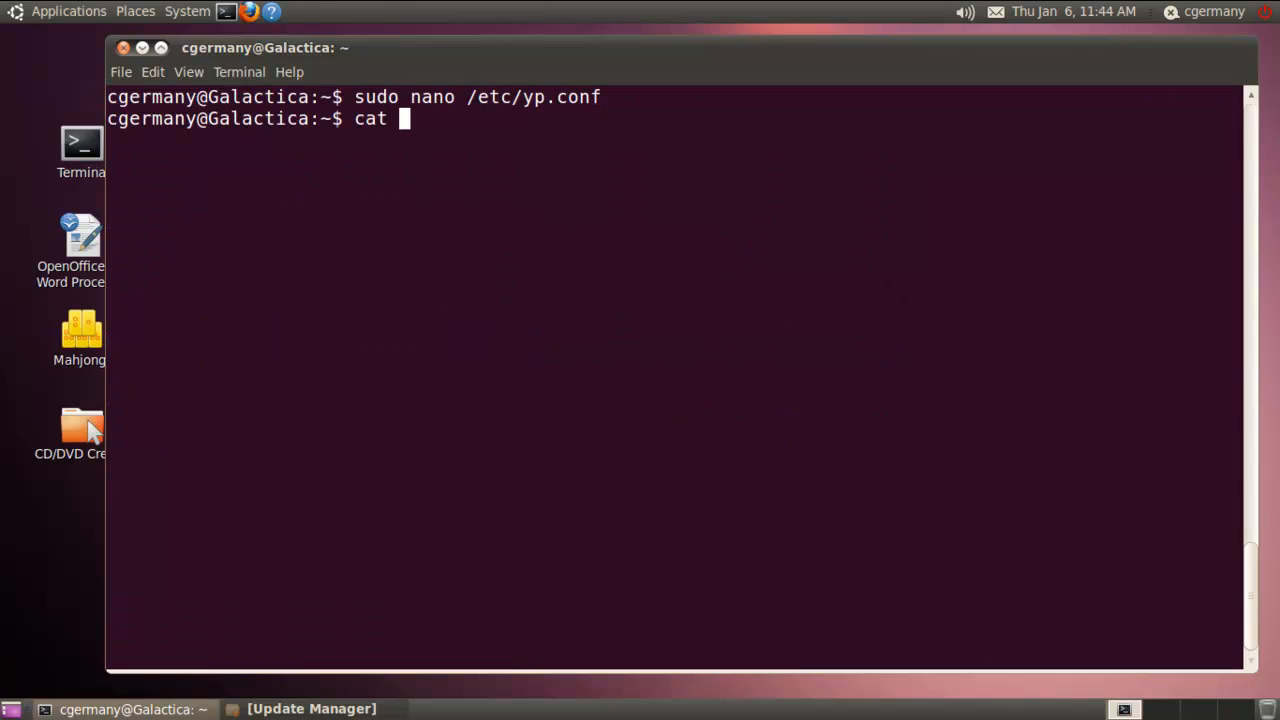
type("/etc/")
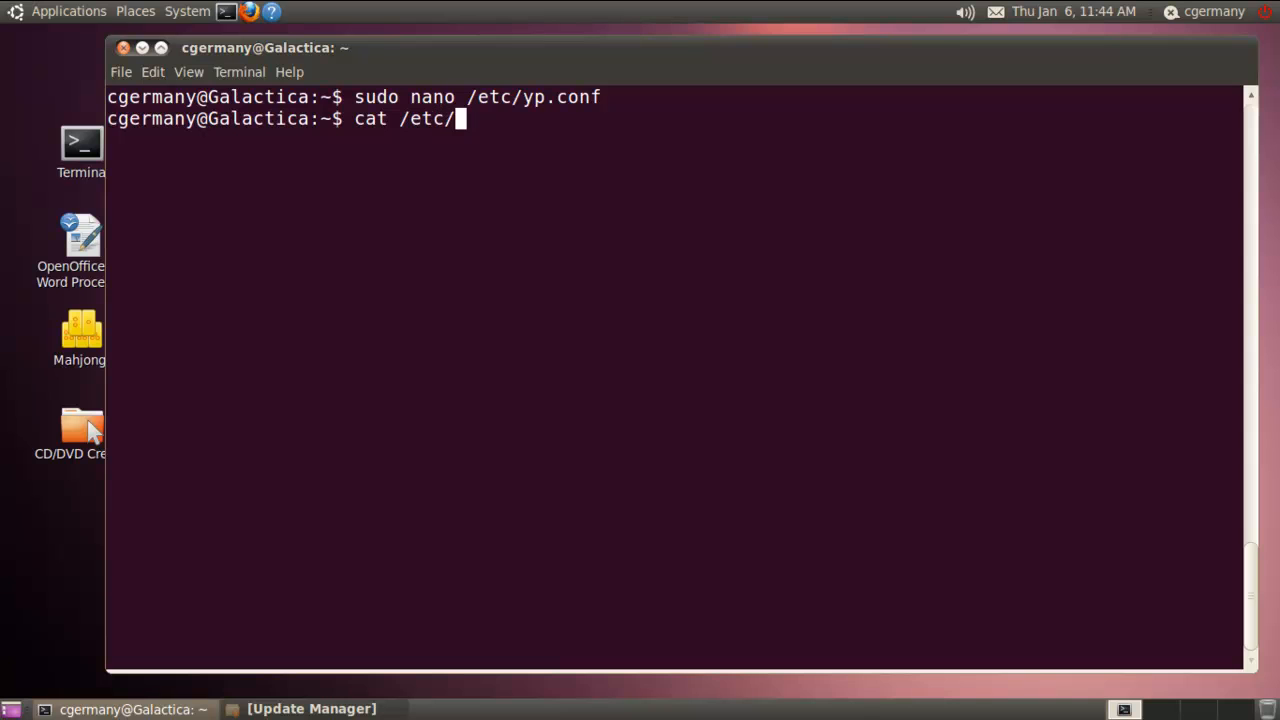
type("yp.conf")
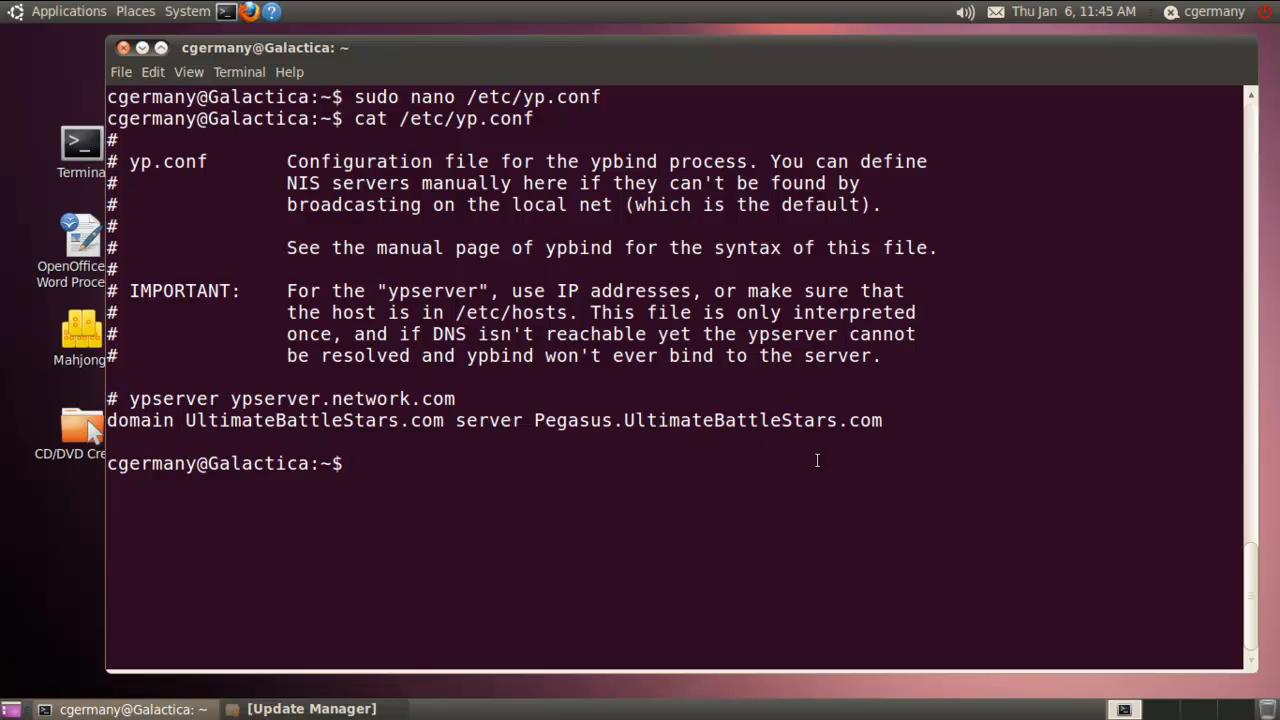
mouse_move(636, 548)
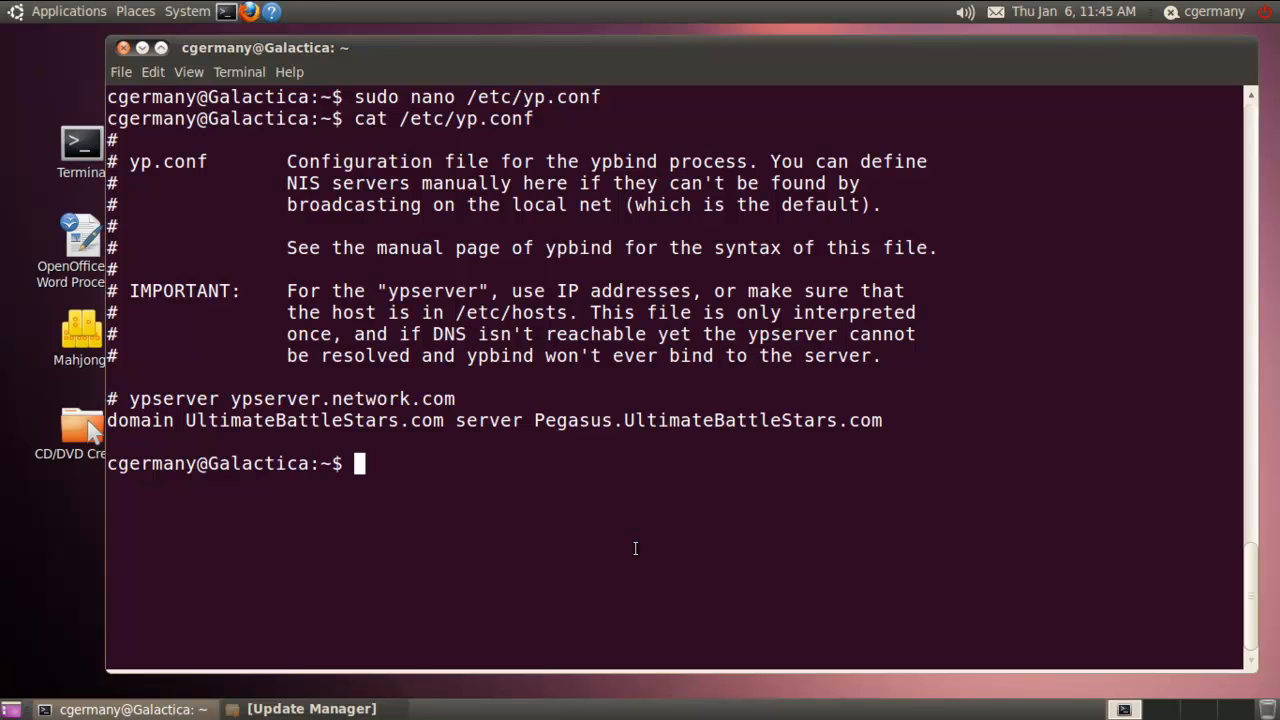
type("sudo/")
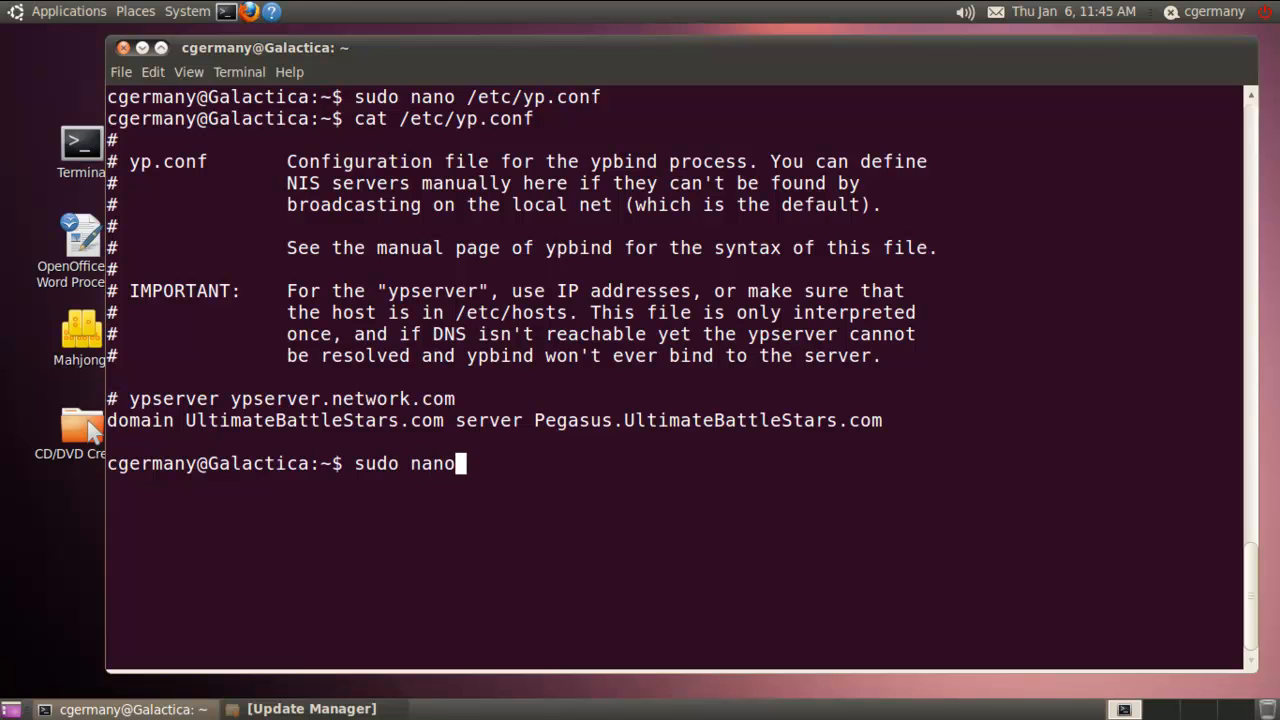
Open /etc/nsswitch.conf in nano with sudo for editing
type("/etc/")
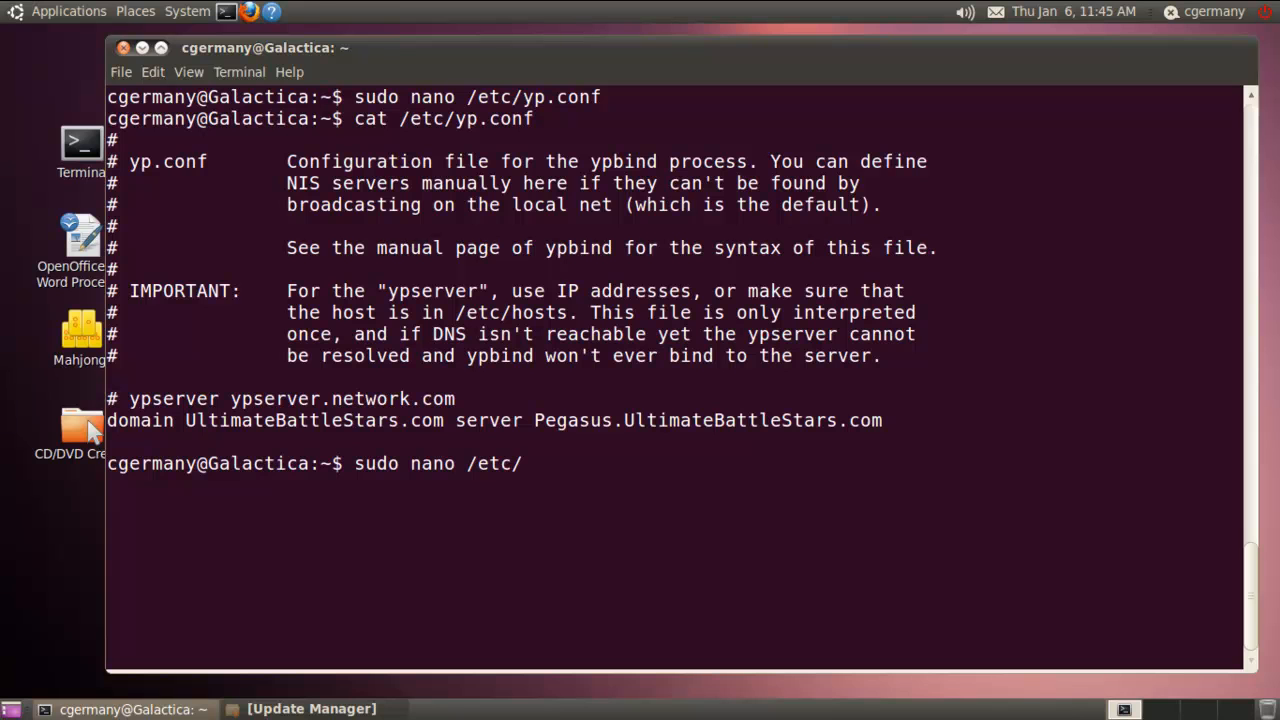
type("nsswitch.")
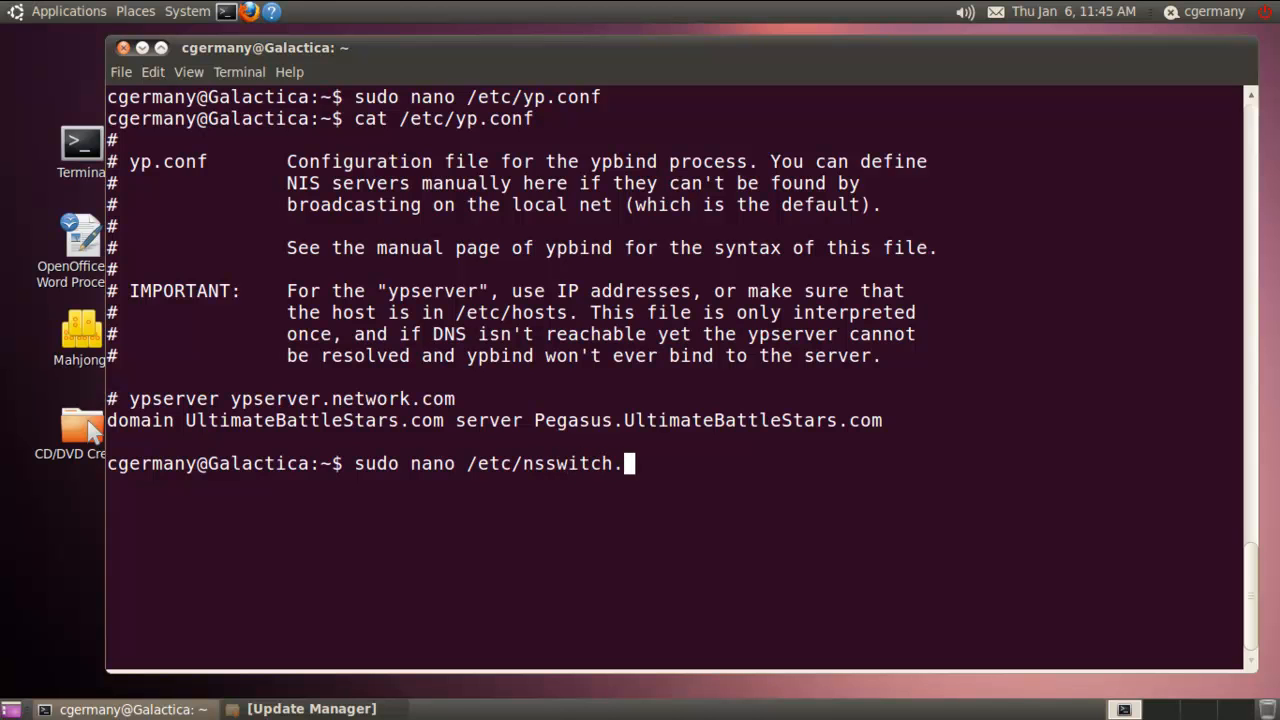
type("conf")
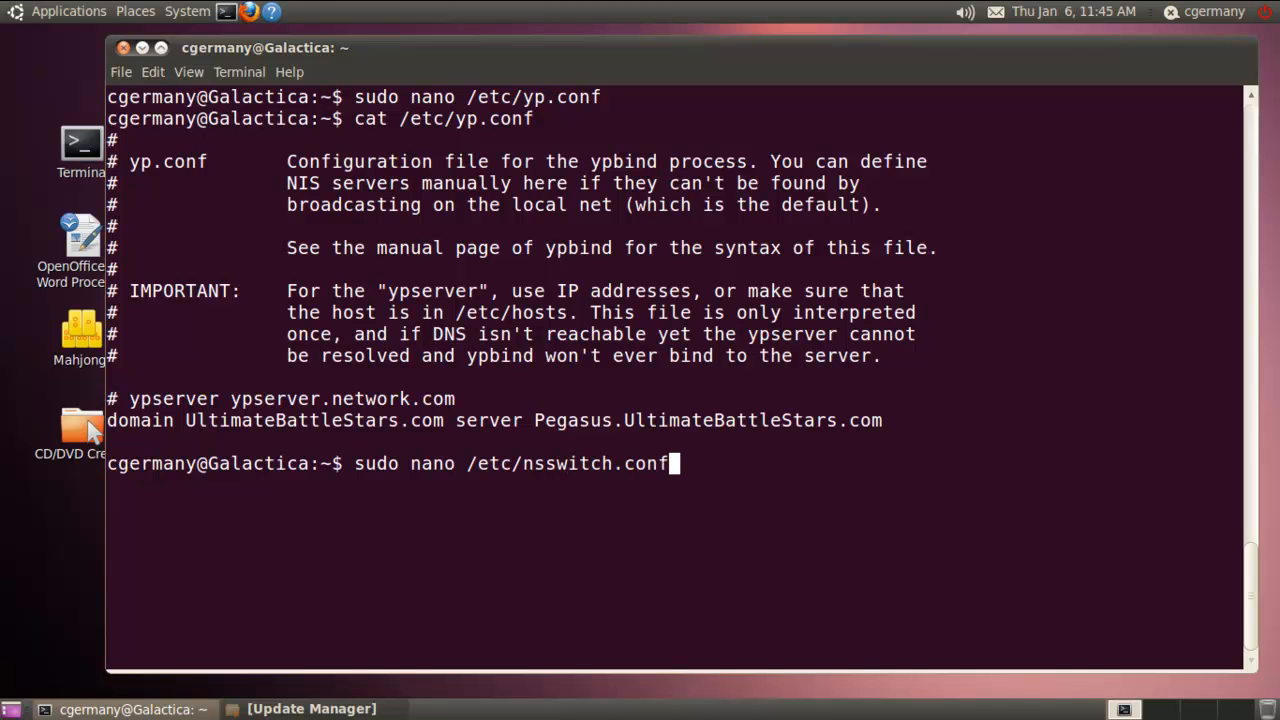
key("Return")
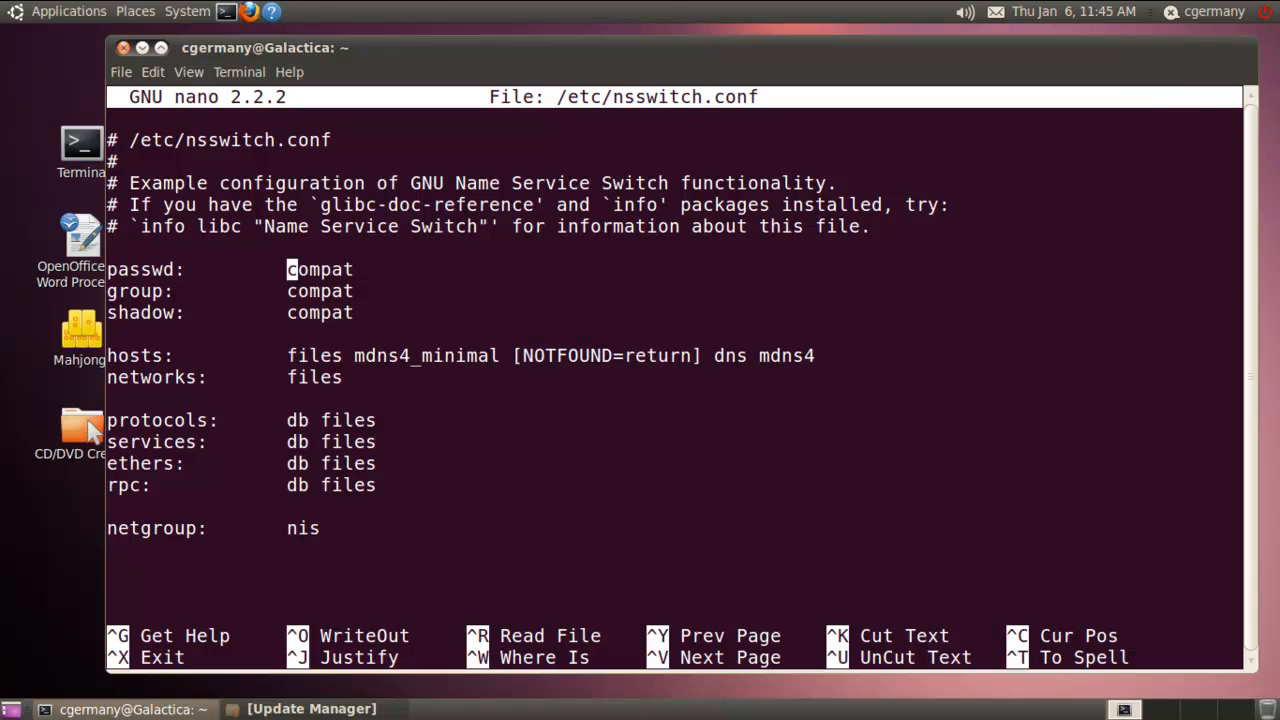
Insert 'nis' before compat on the passwd, group and shadow lines and save the file
type("nis")
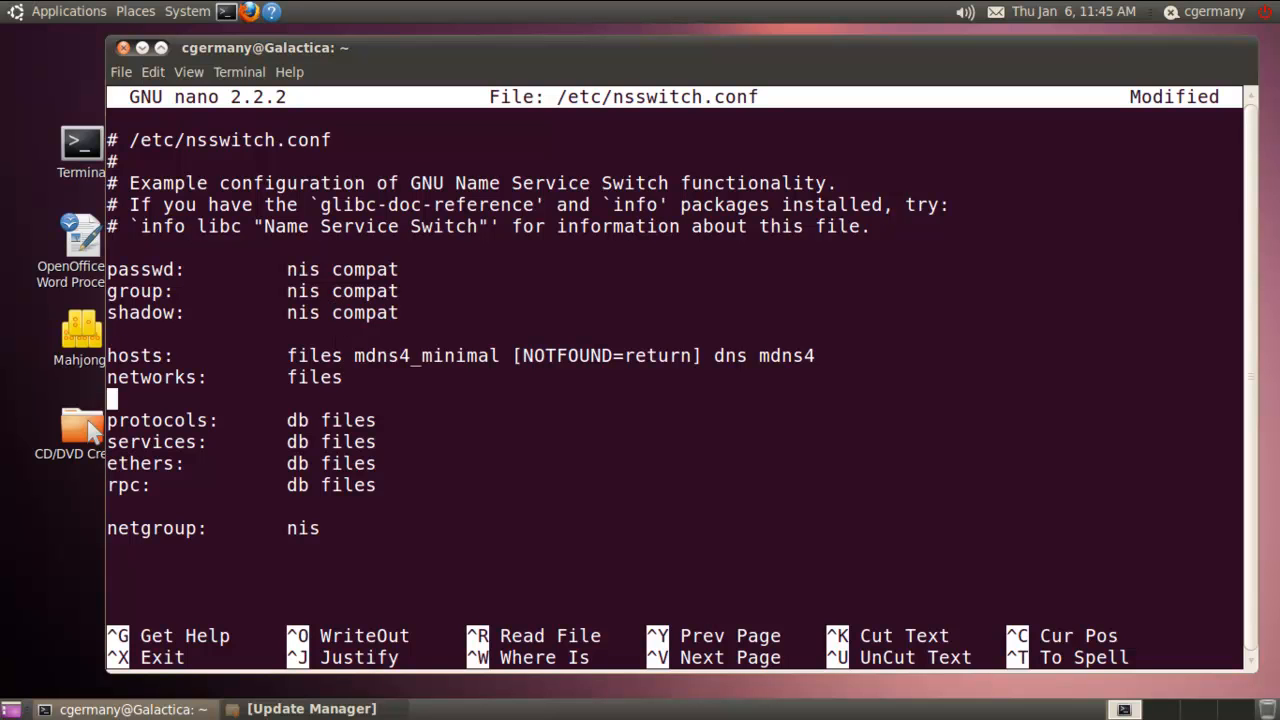
left_click(336, 464)
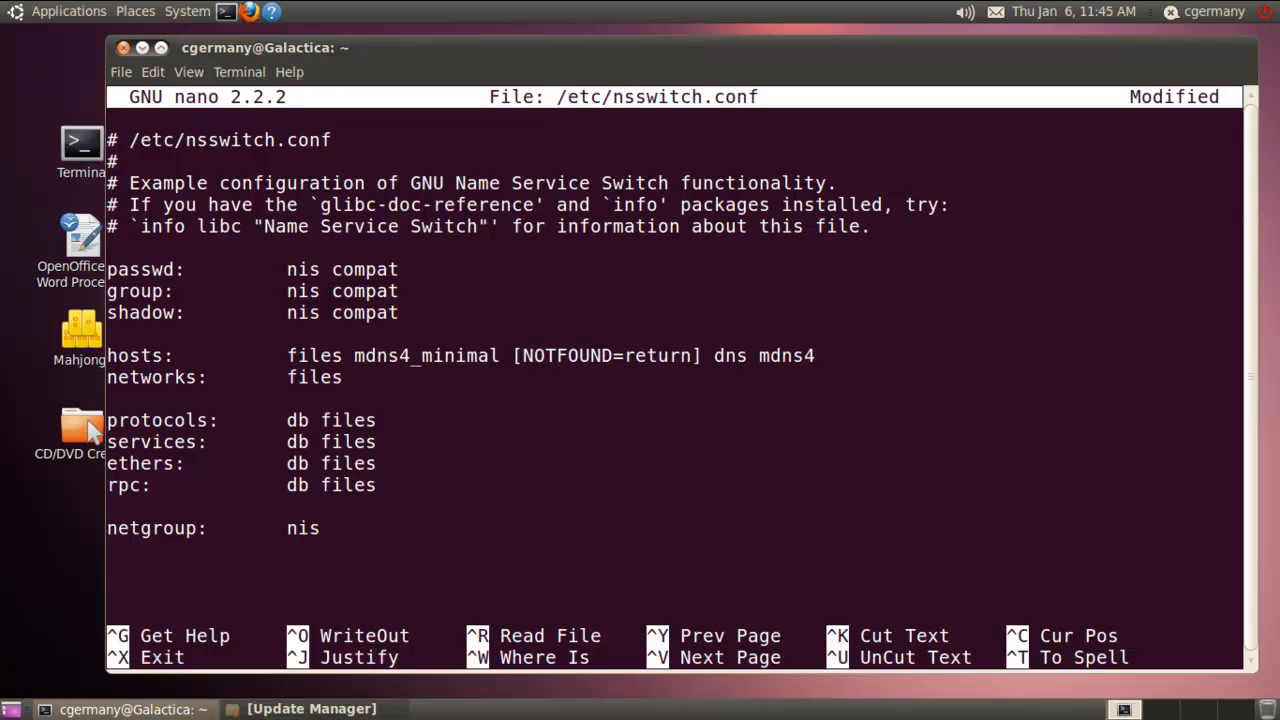
left_click(336, 464)
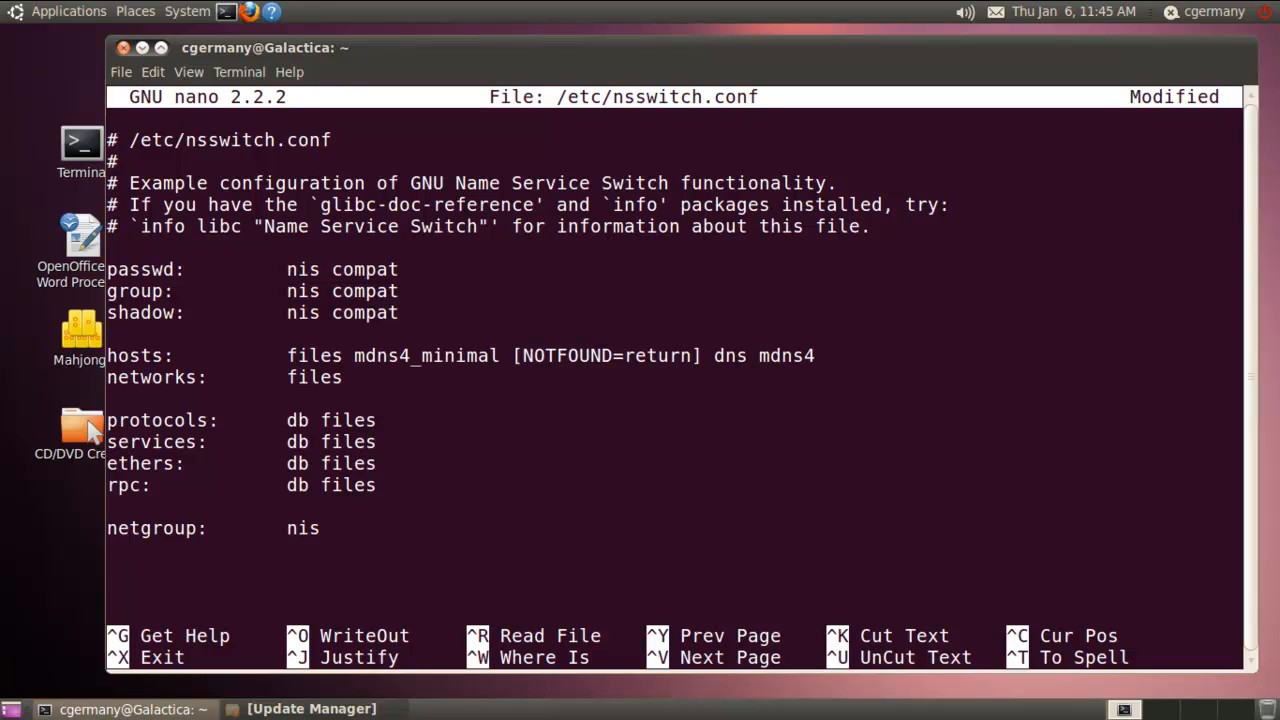
key("ctrl+x")
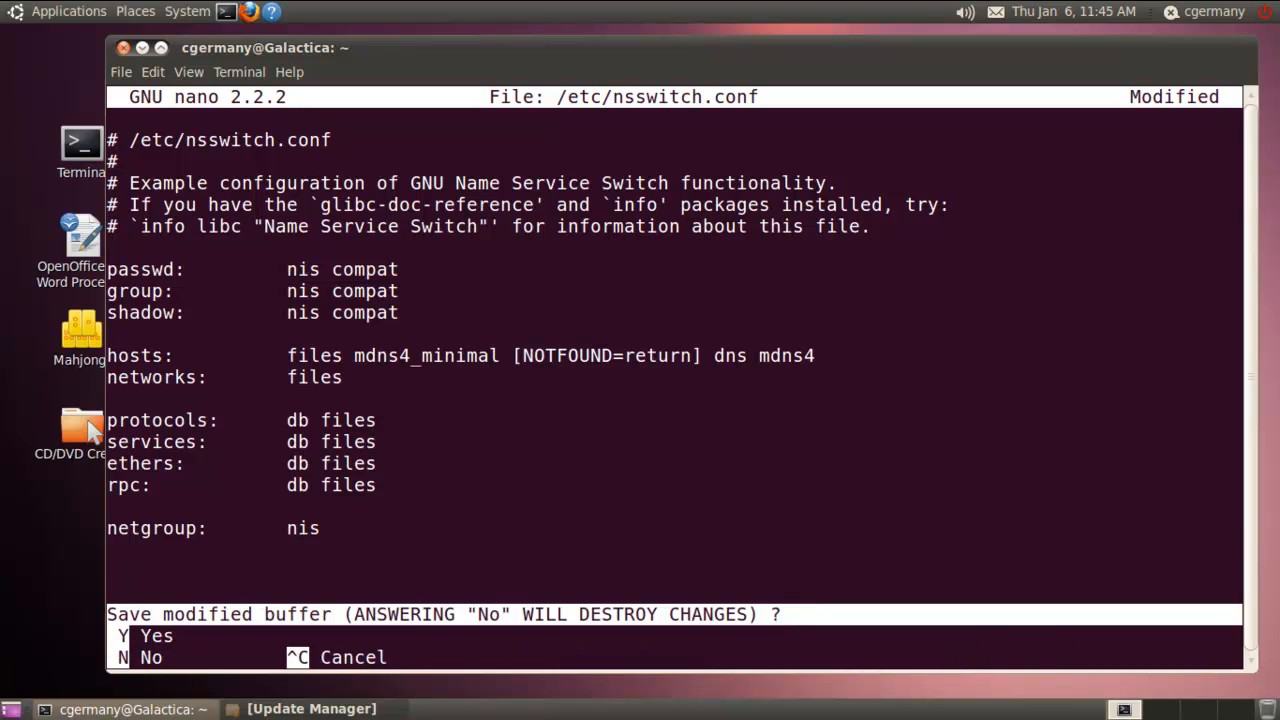
key("n")
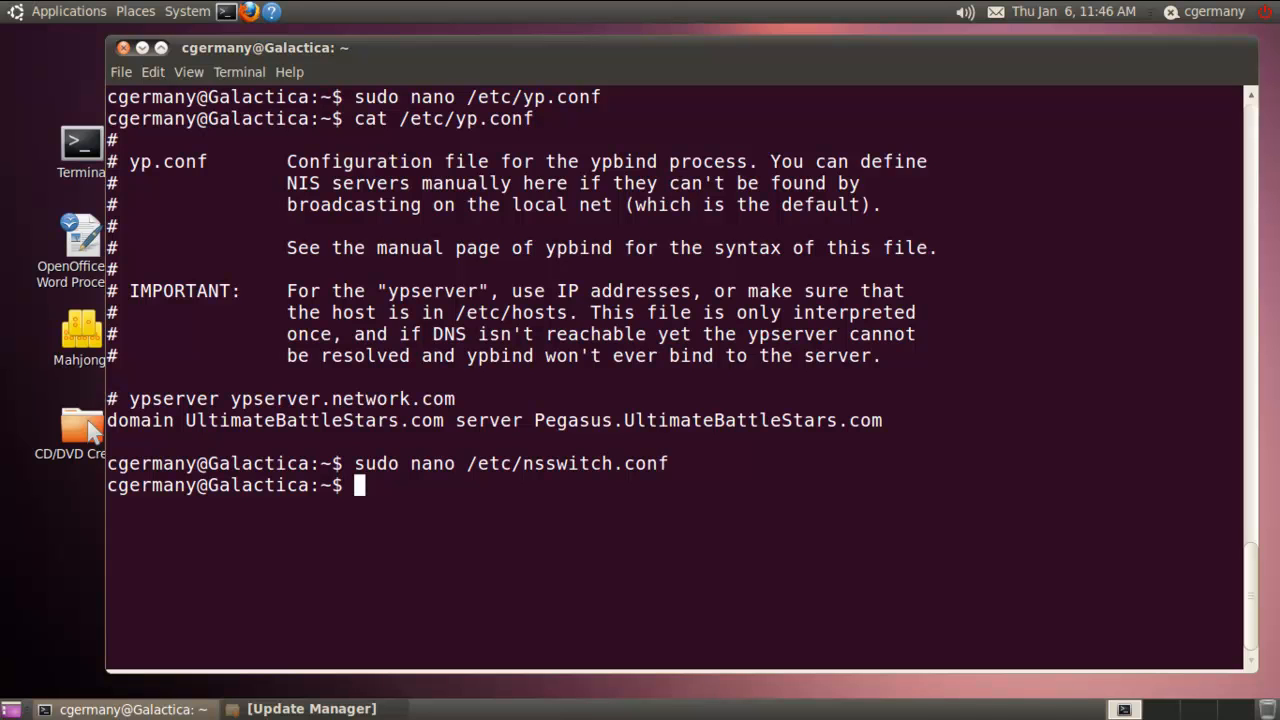
List /home with ls and ls -l to check the user folder's permissions, then move up to /
type("cd .")
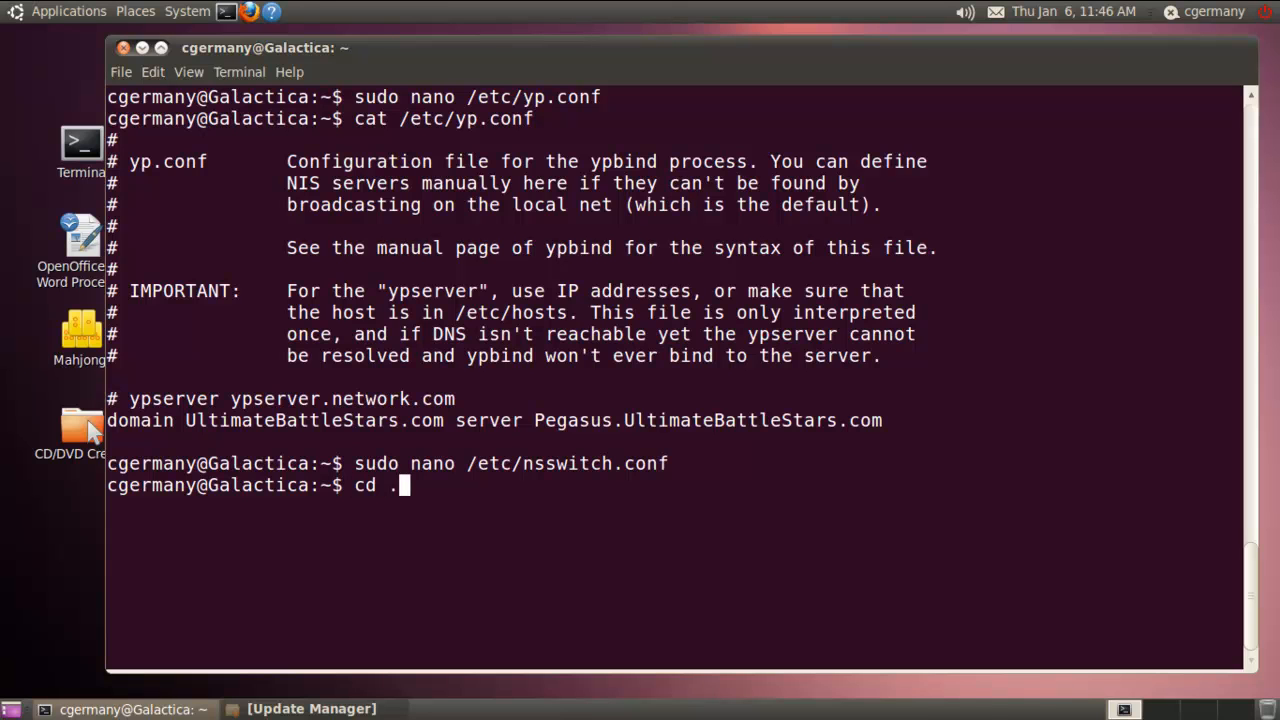
key("Return")
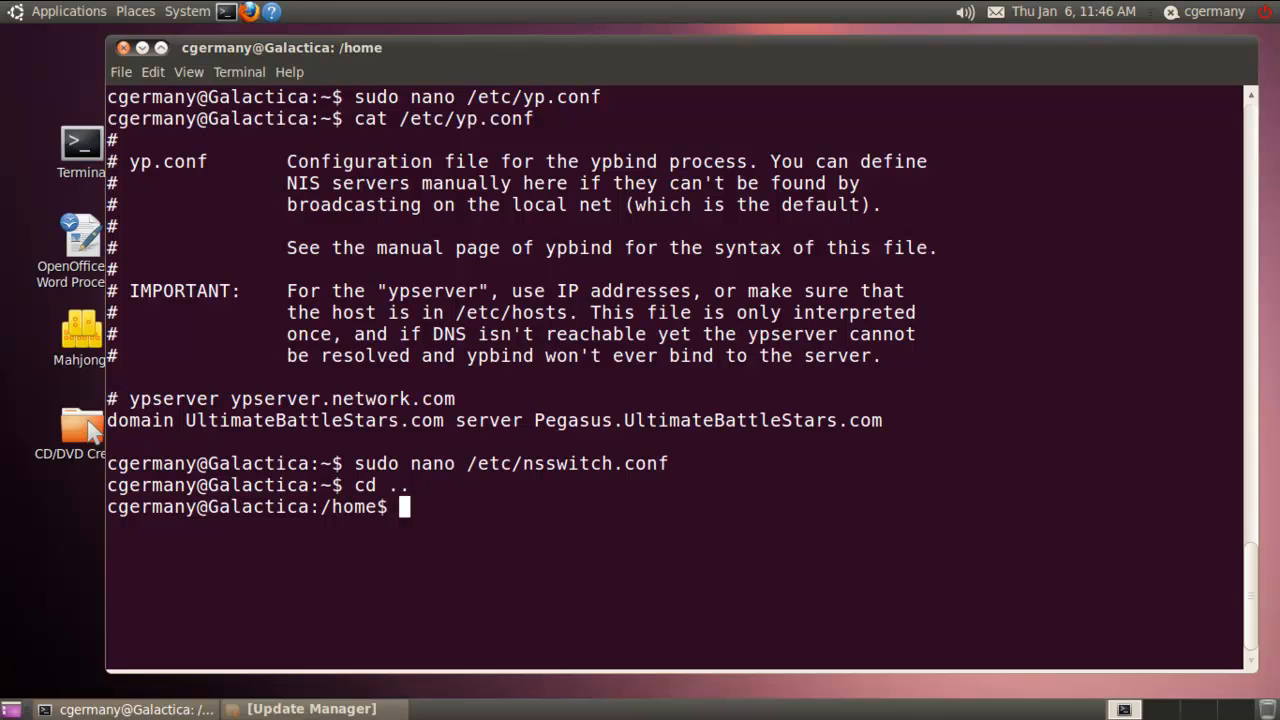
type("ls")
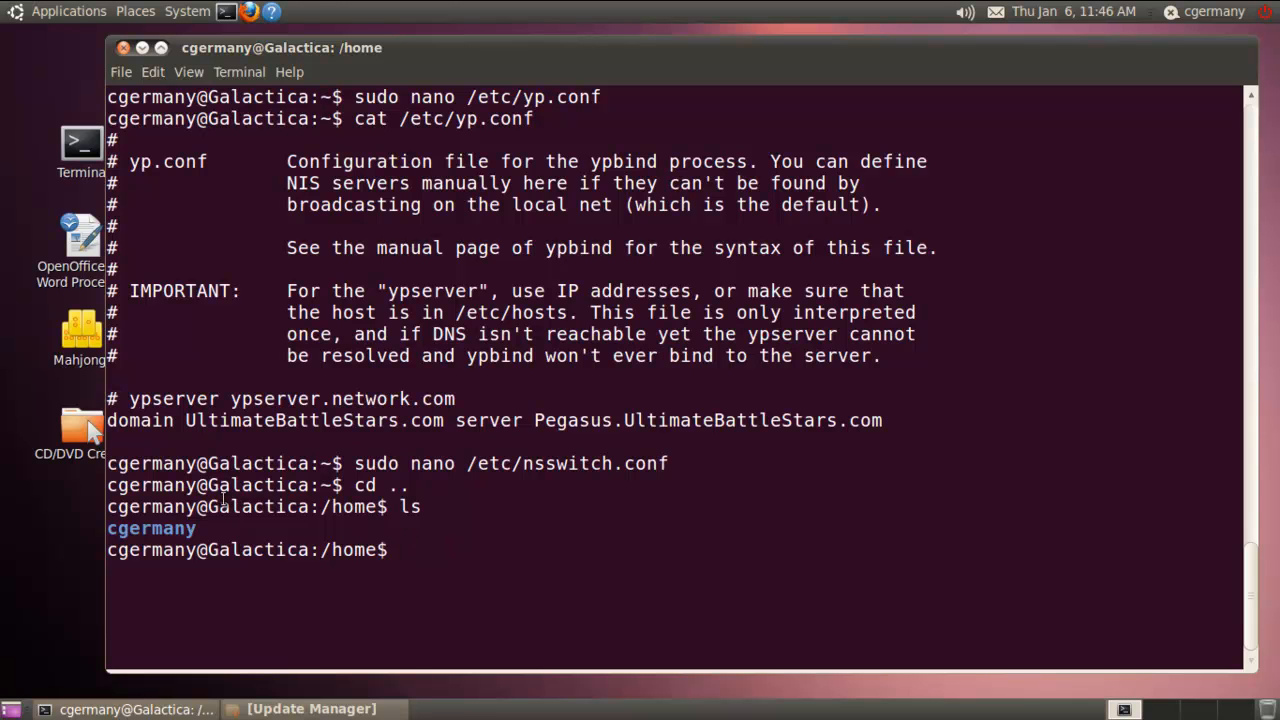
type("l")
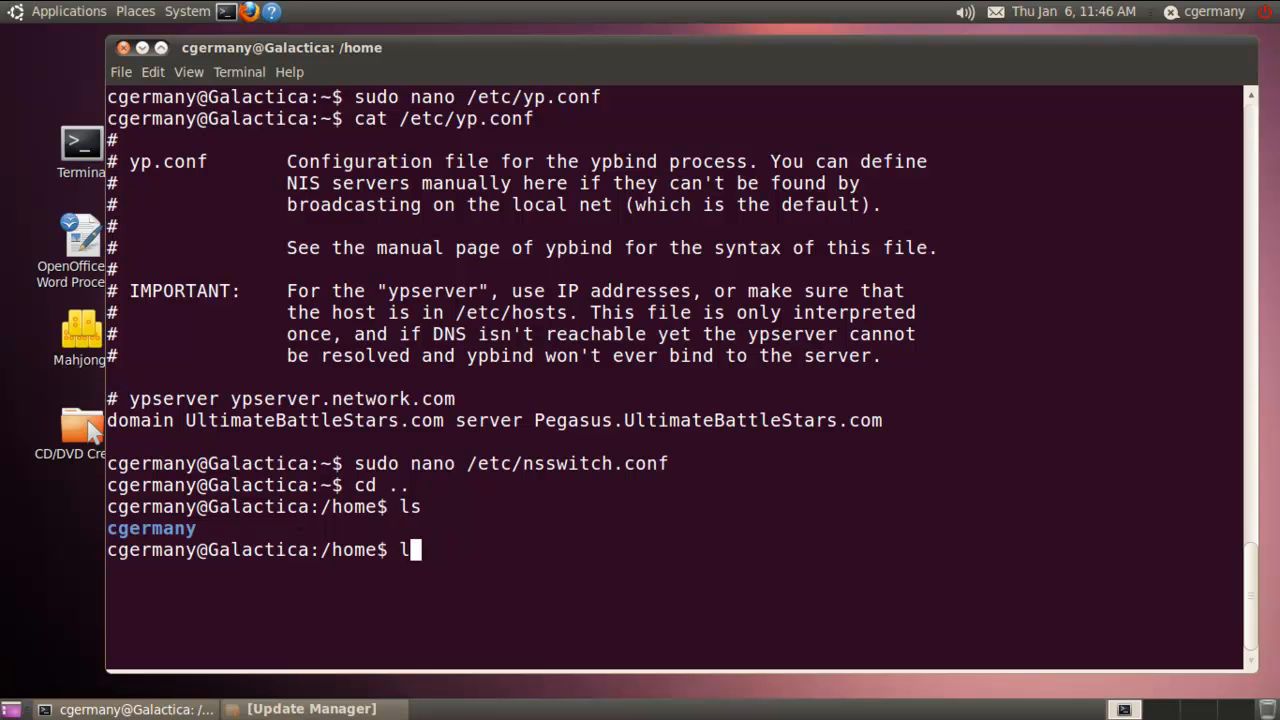
type("s -l")
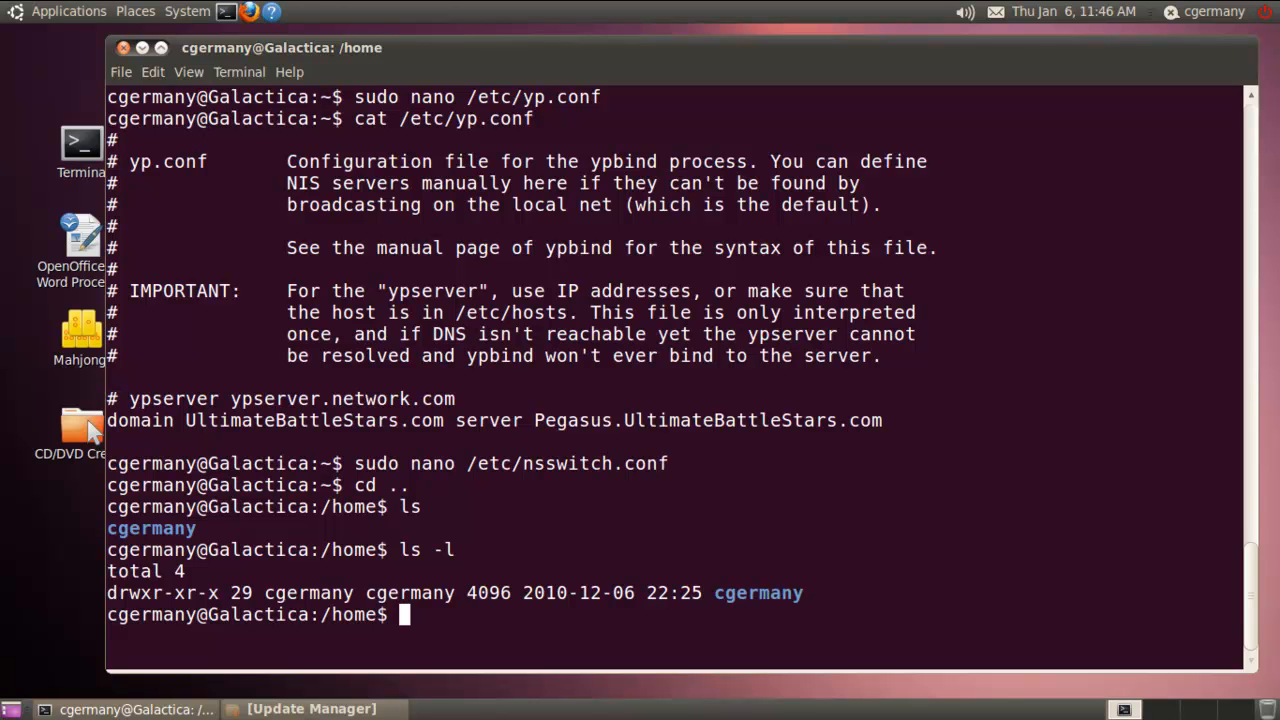
type("cd ..")
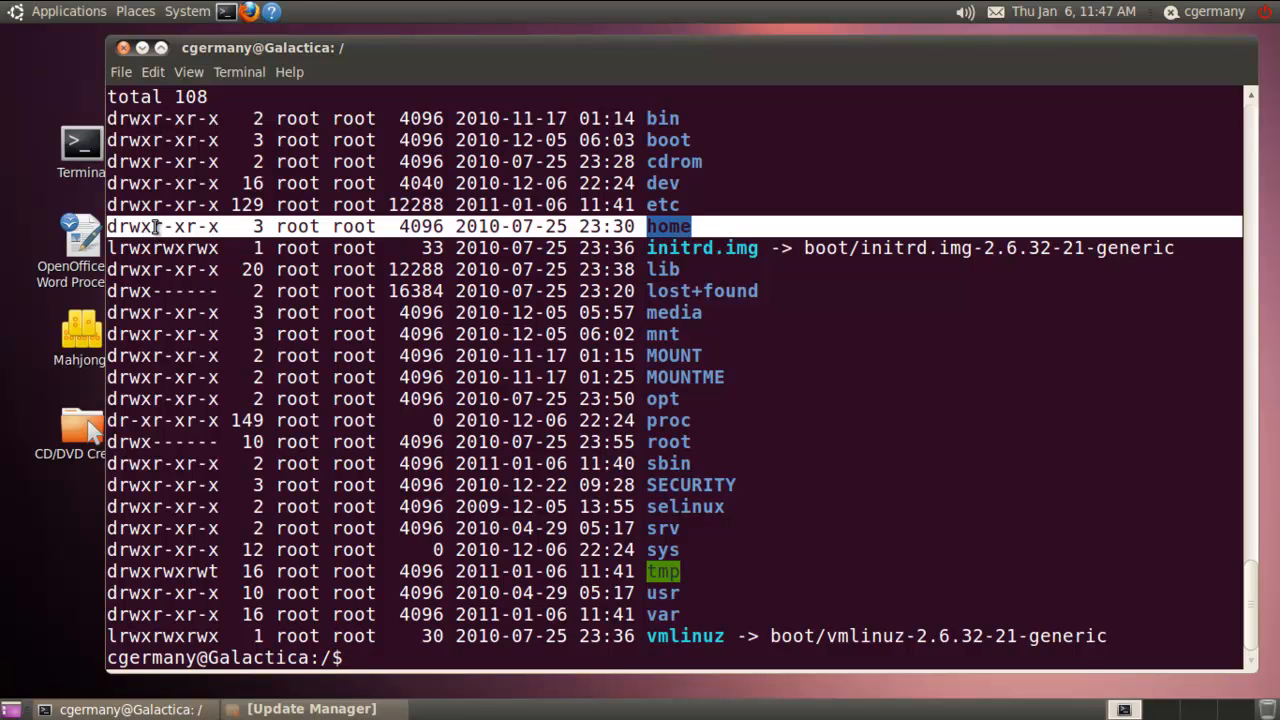
mouse_move(204, 226)
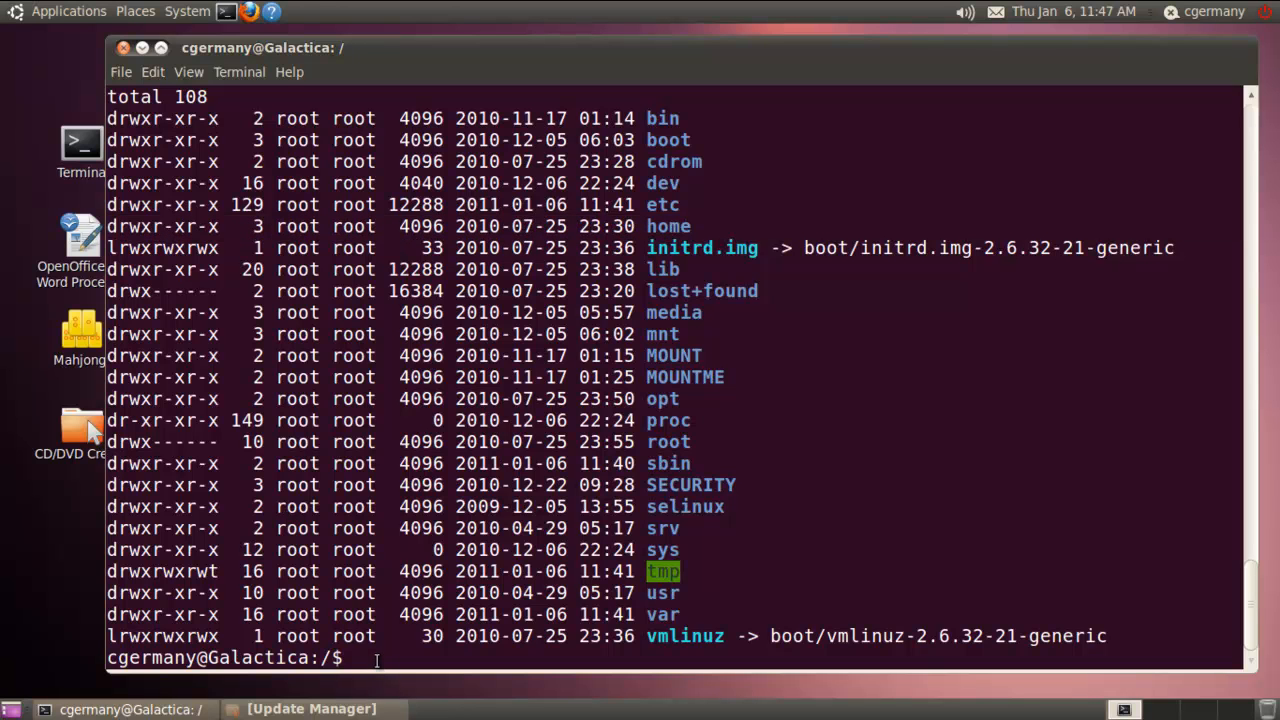
Run sudo chmod 777 home and confirm with ls -l that /home is world-writable
type("sudo")
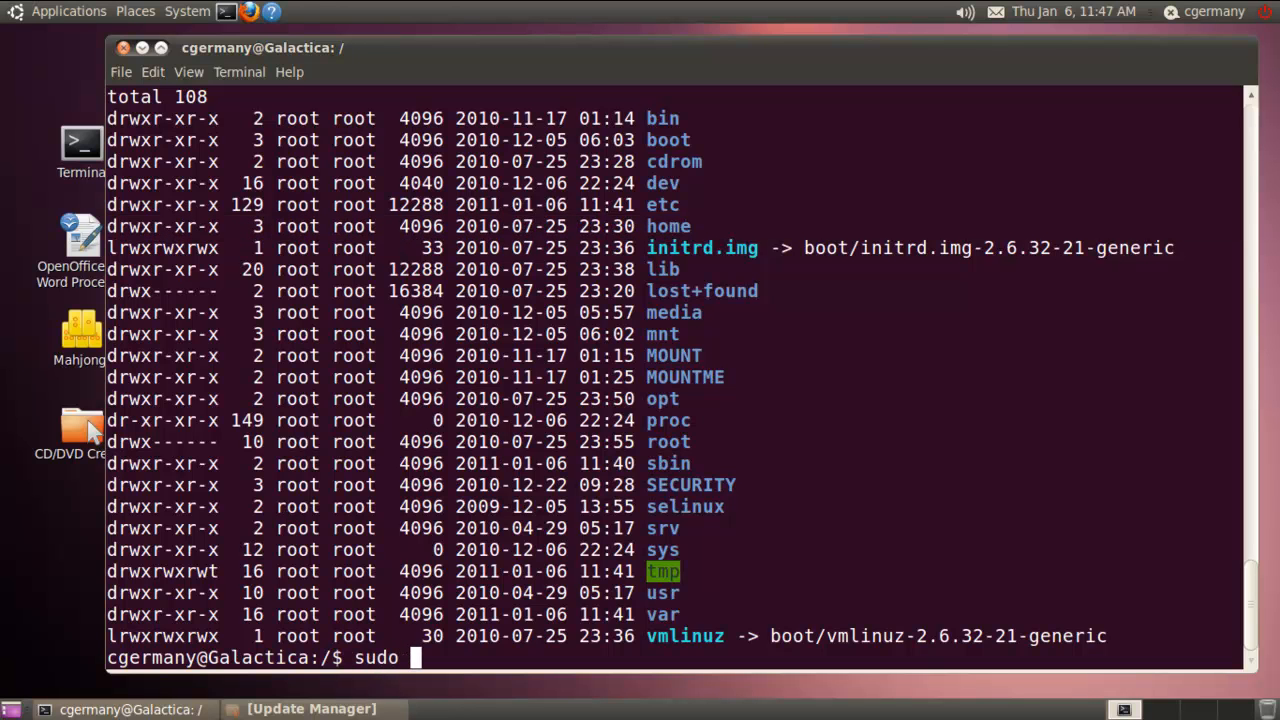
type("chmod 7")
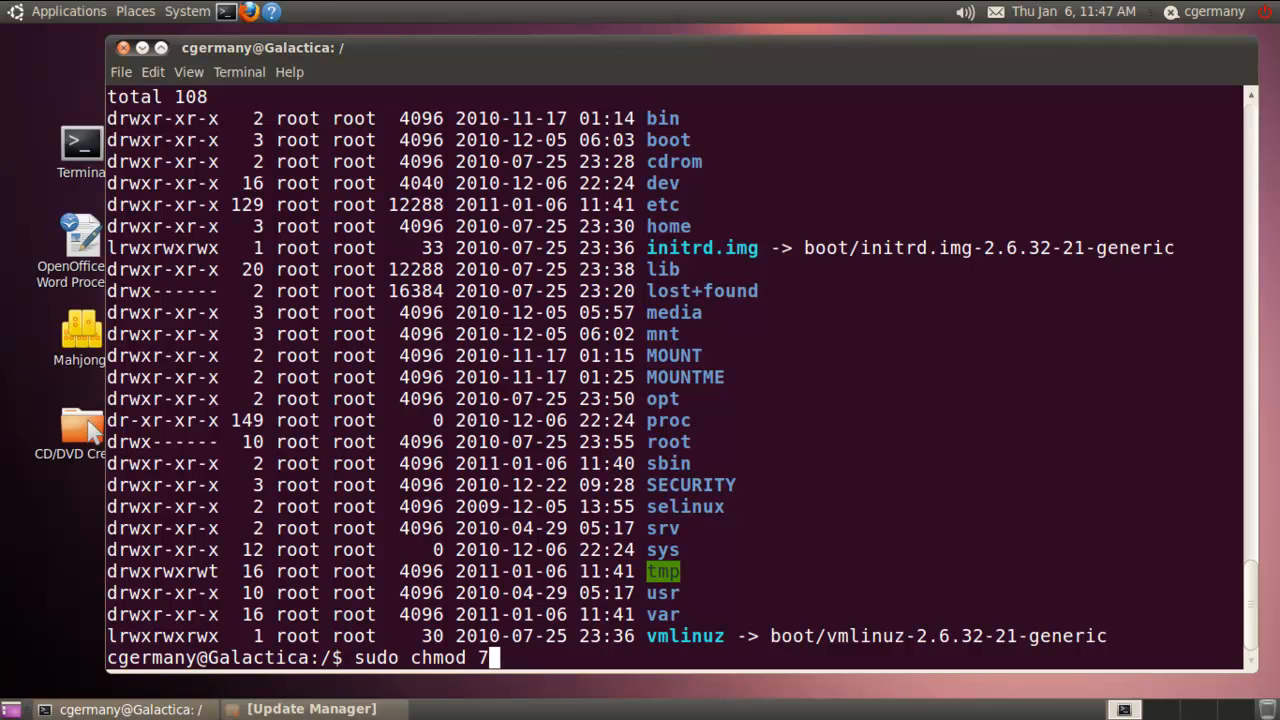
type("77")
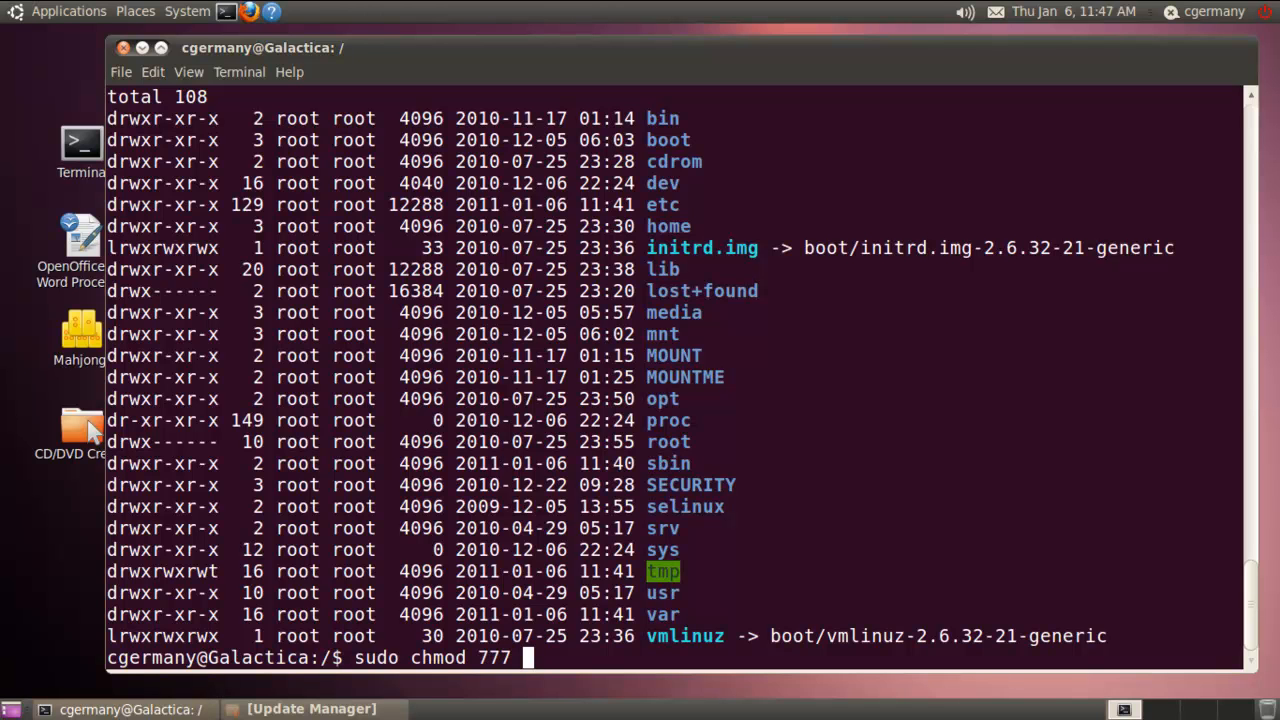
type("home")
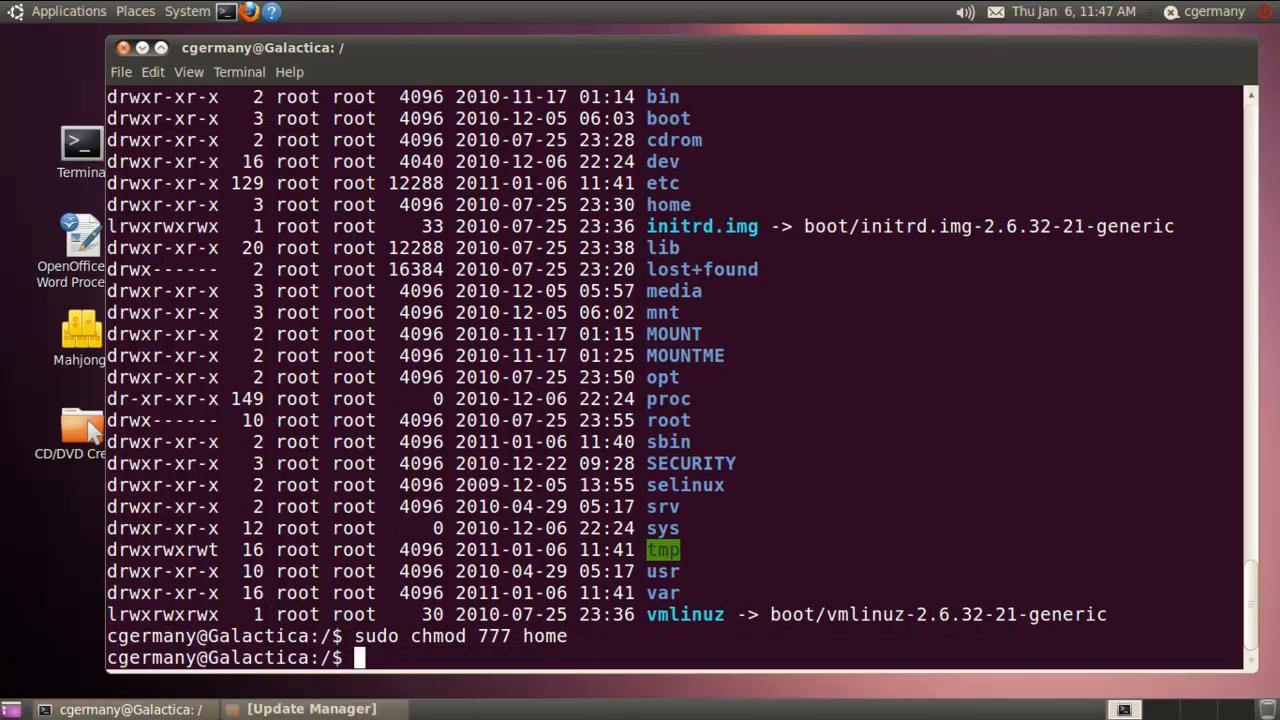
type("ls")
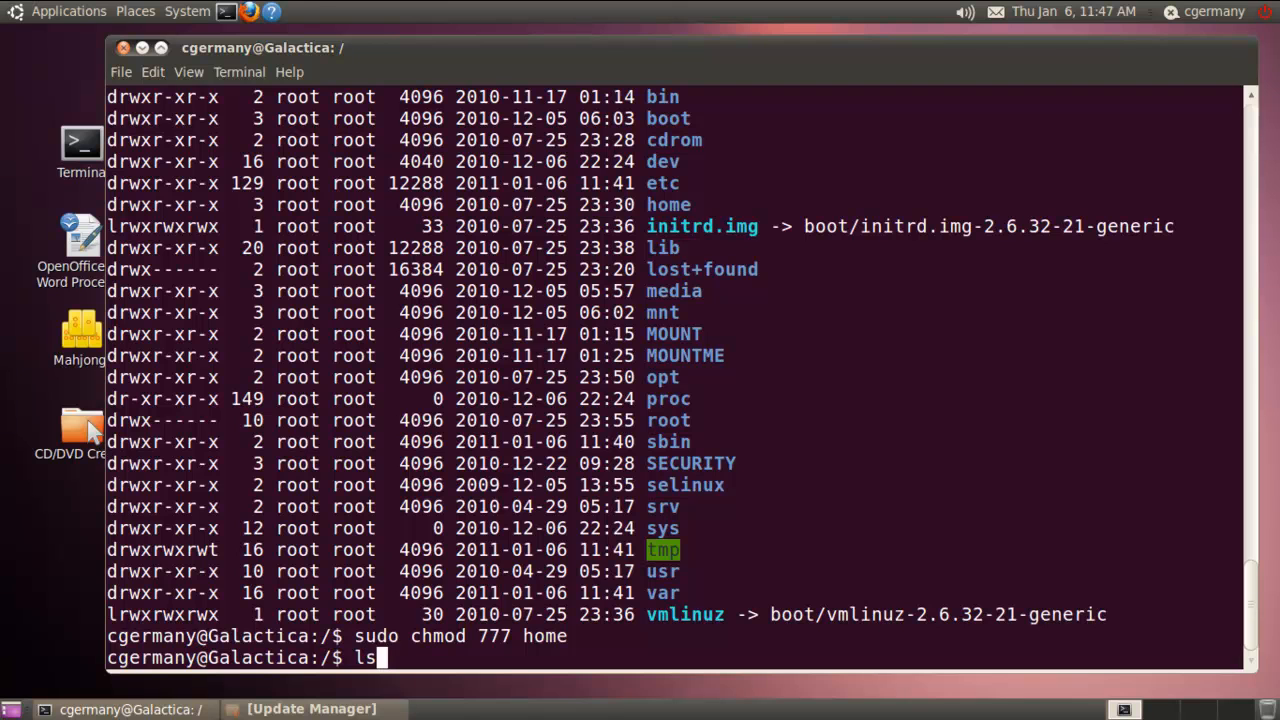
type("-l")
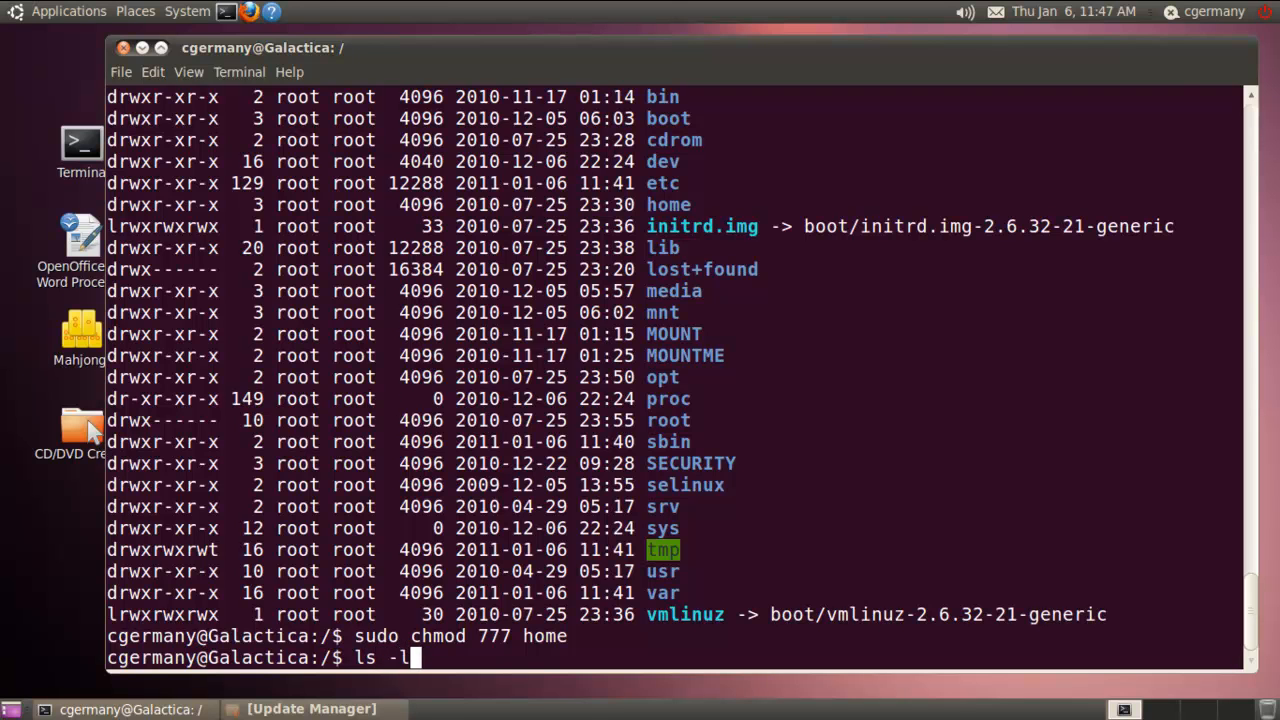
key("Return")
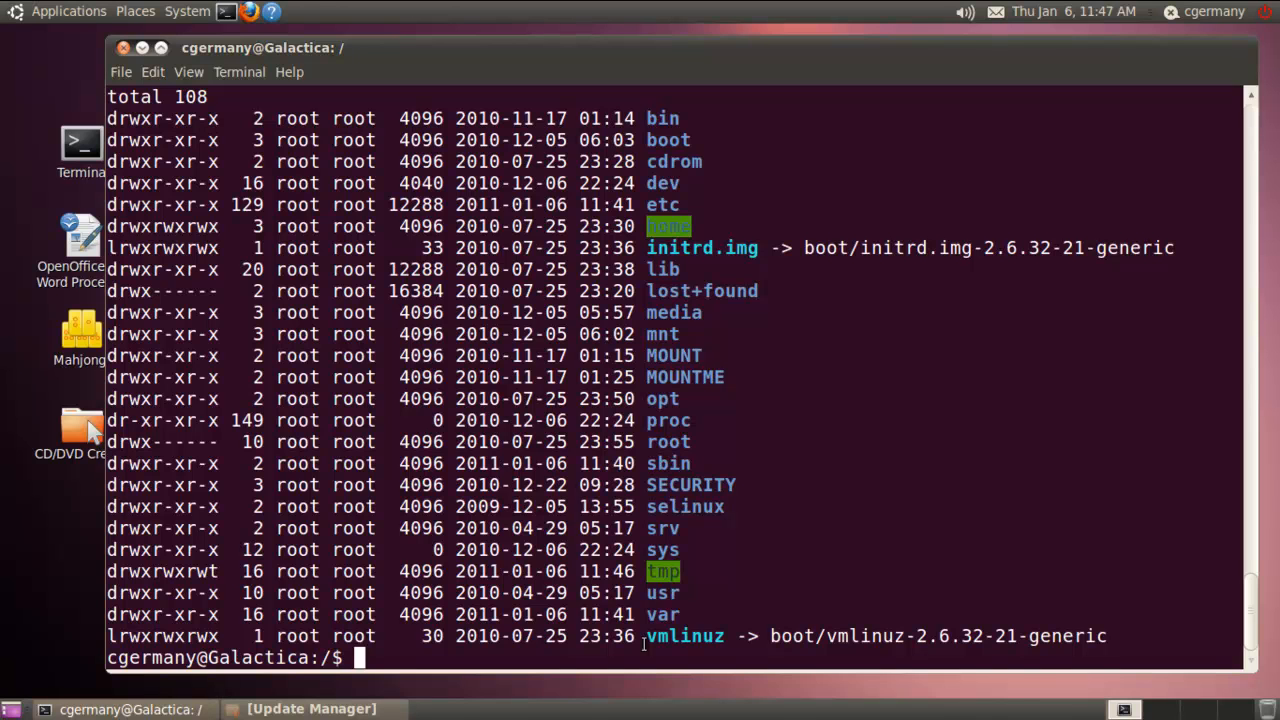
Clear the terminal and restart the computer with sudo reboot
type("clear")
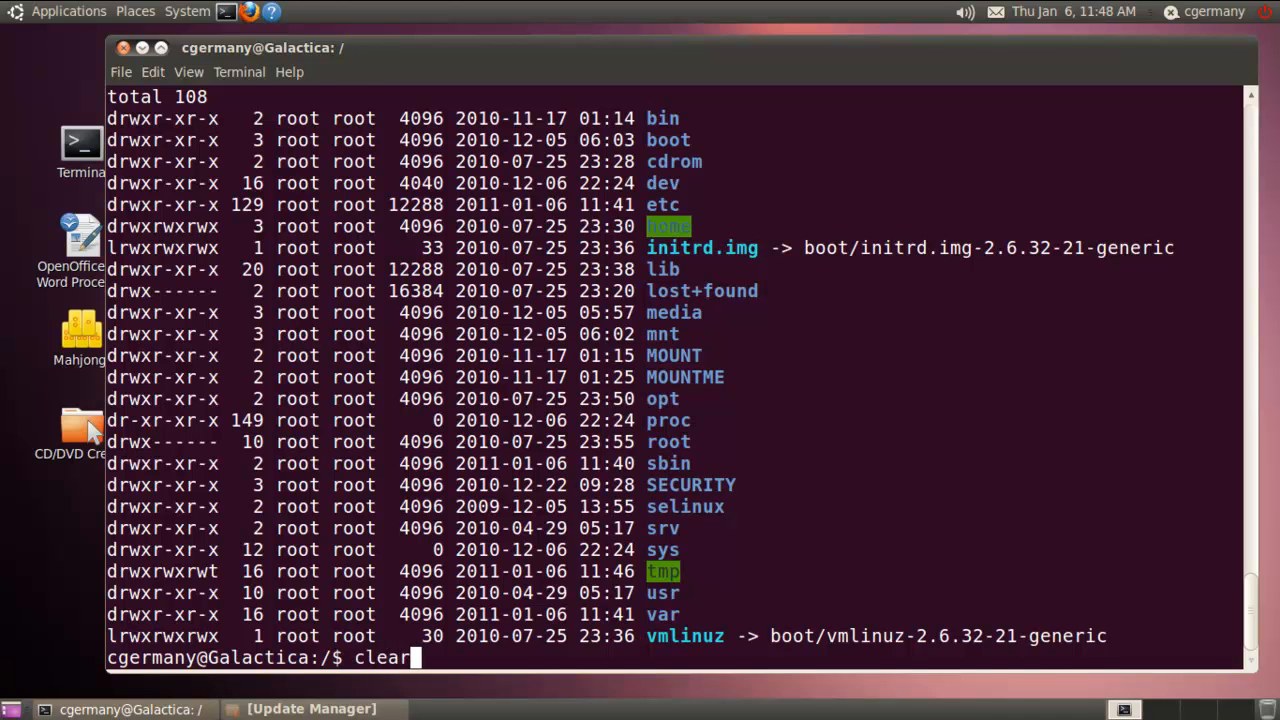
key("Return")
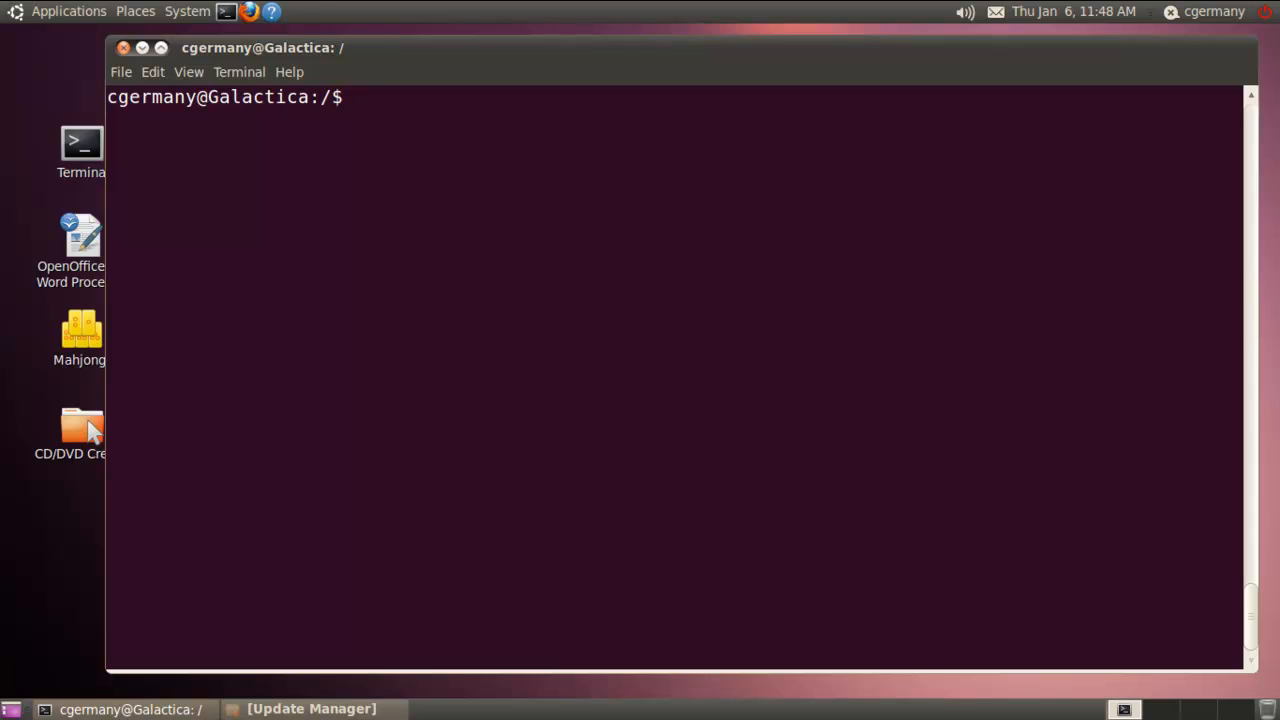
type("sudo")
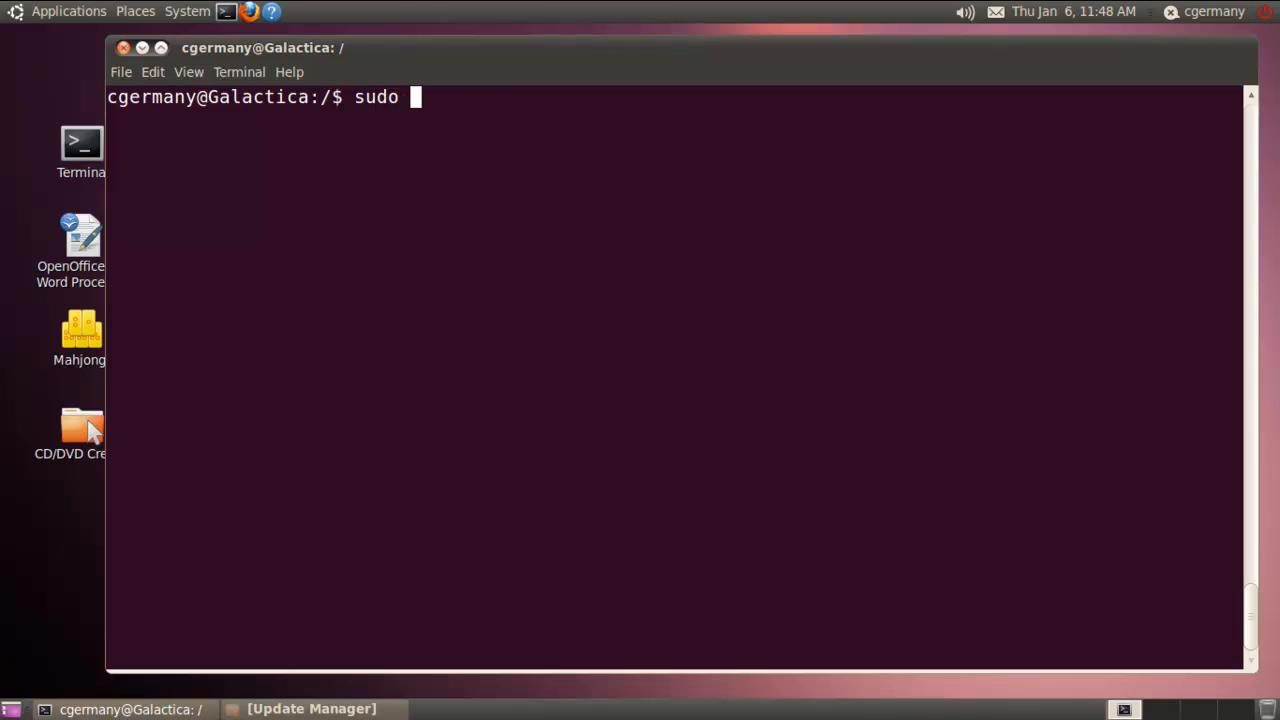
type("reboot")
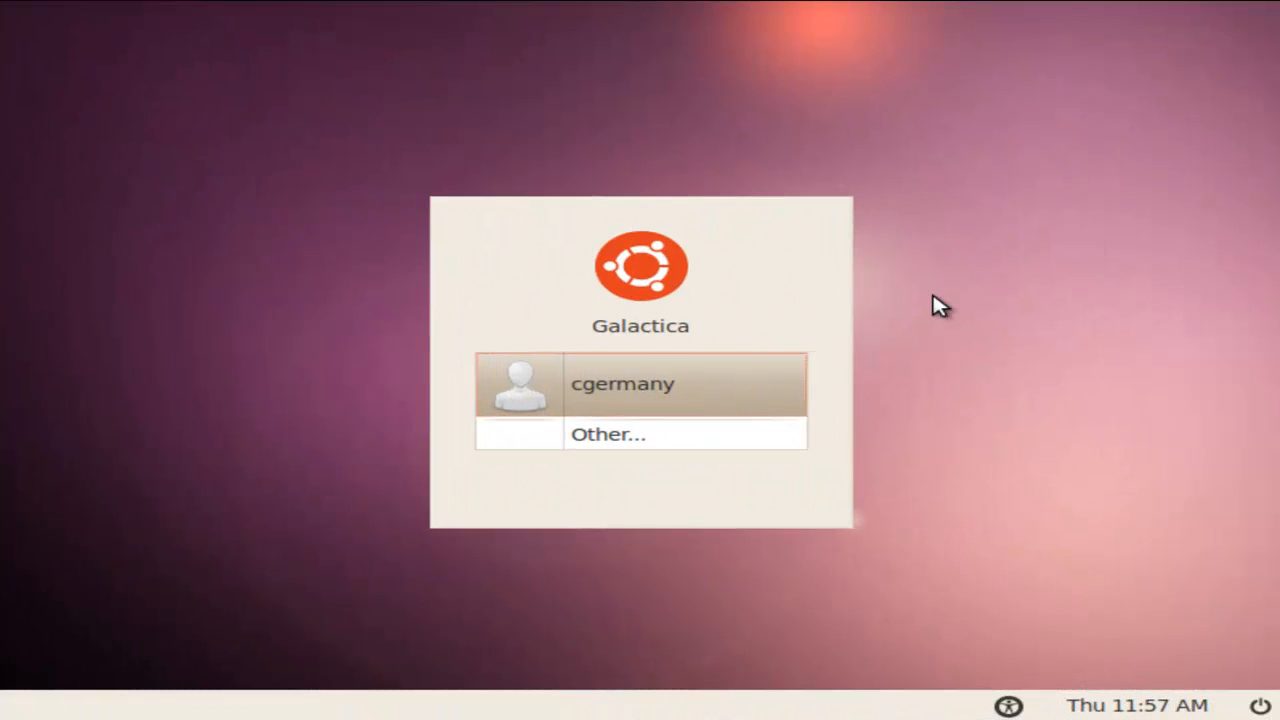
mouse_move(776, 264)
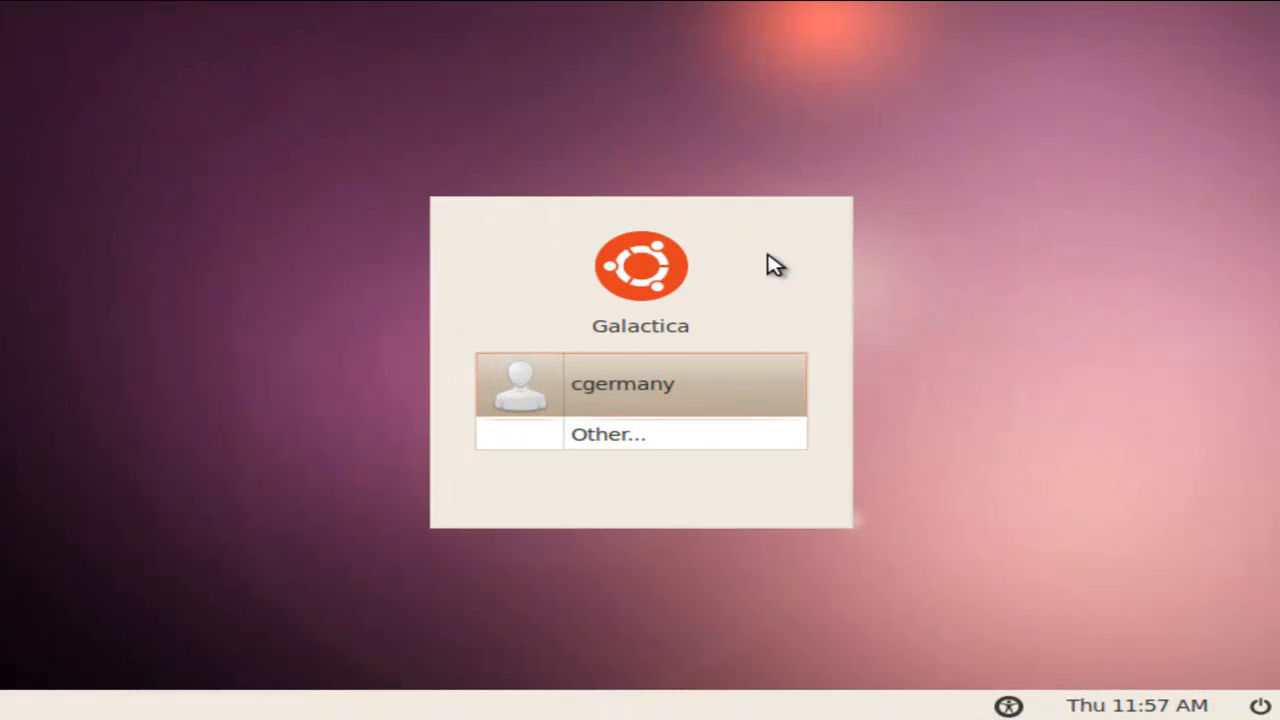
left_click(624, 384)
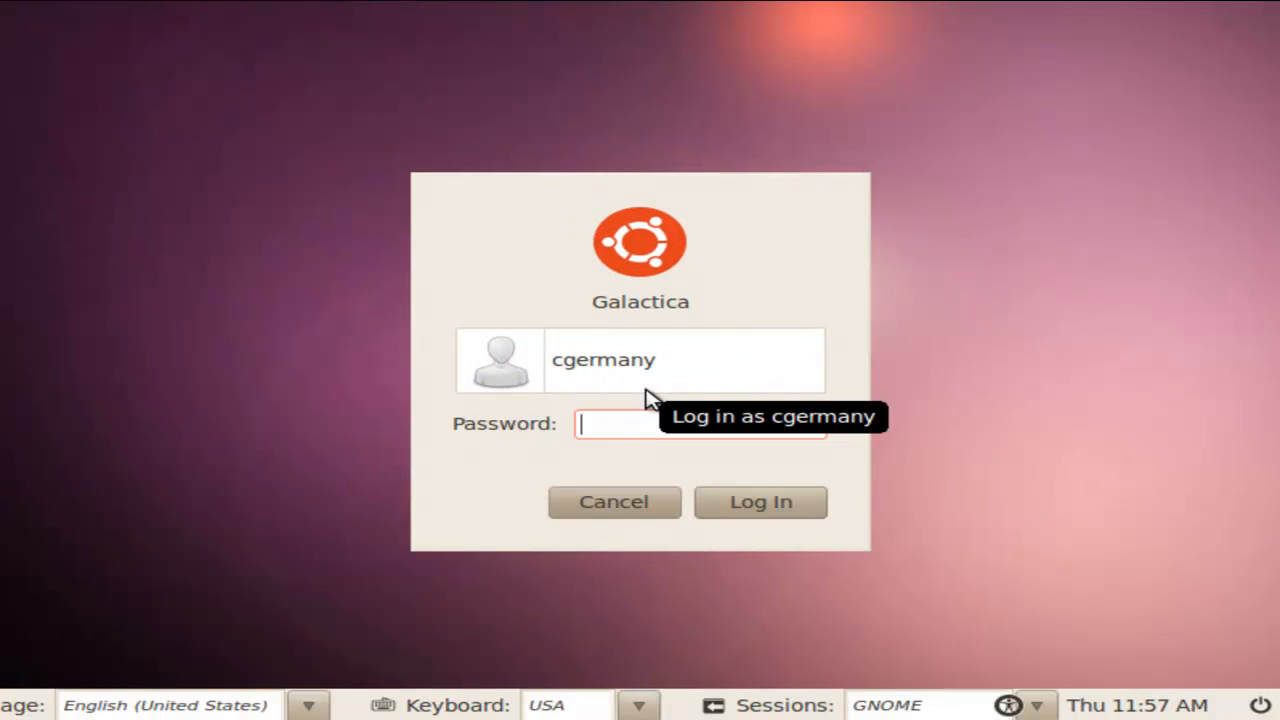
mouse_move(844, 248)
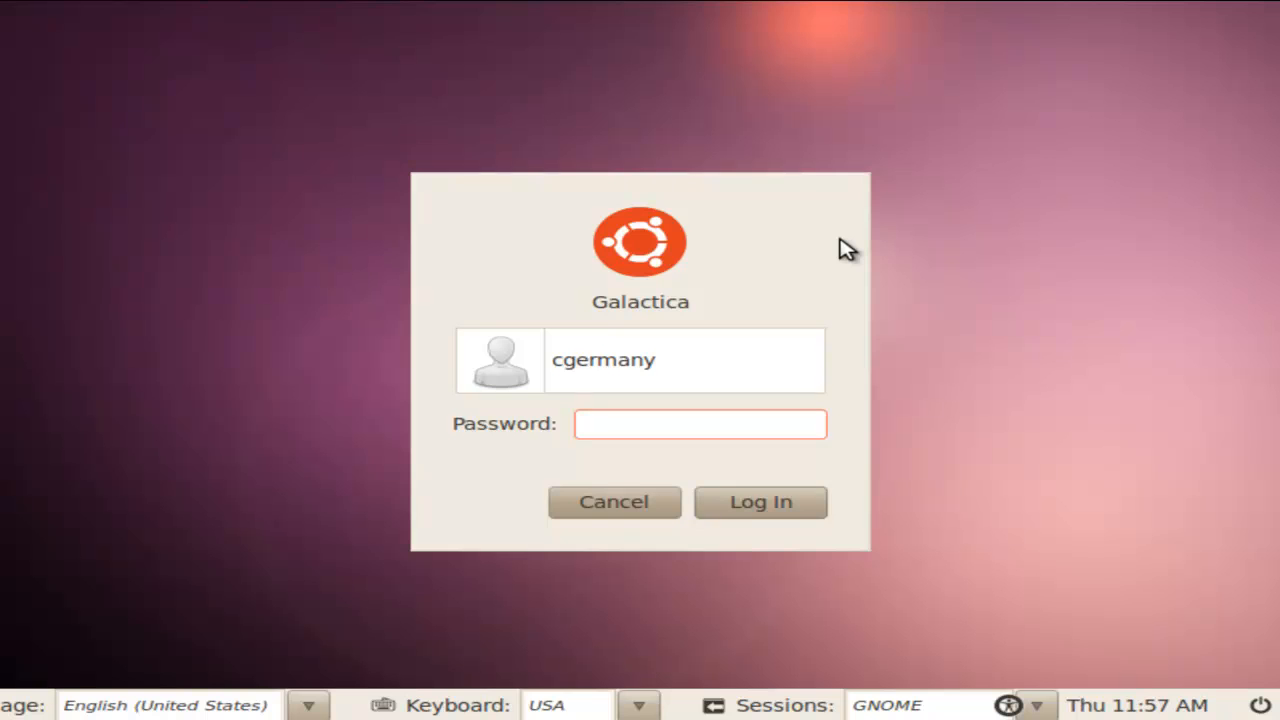
left_click(700, 424)
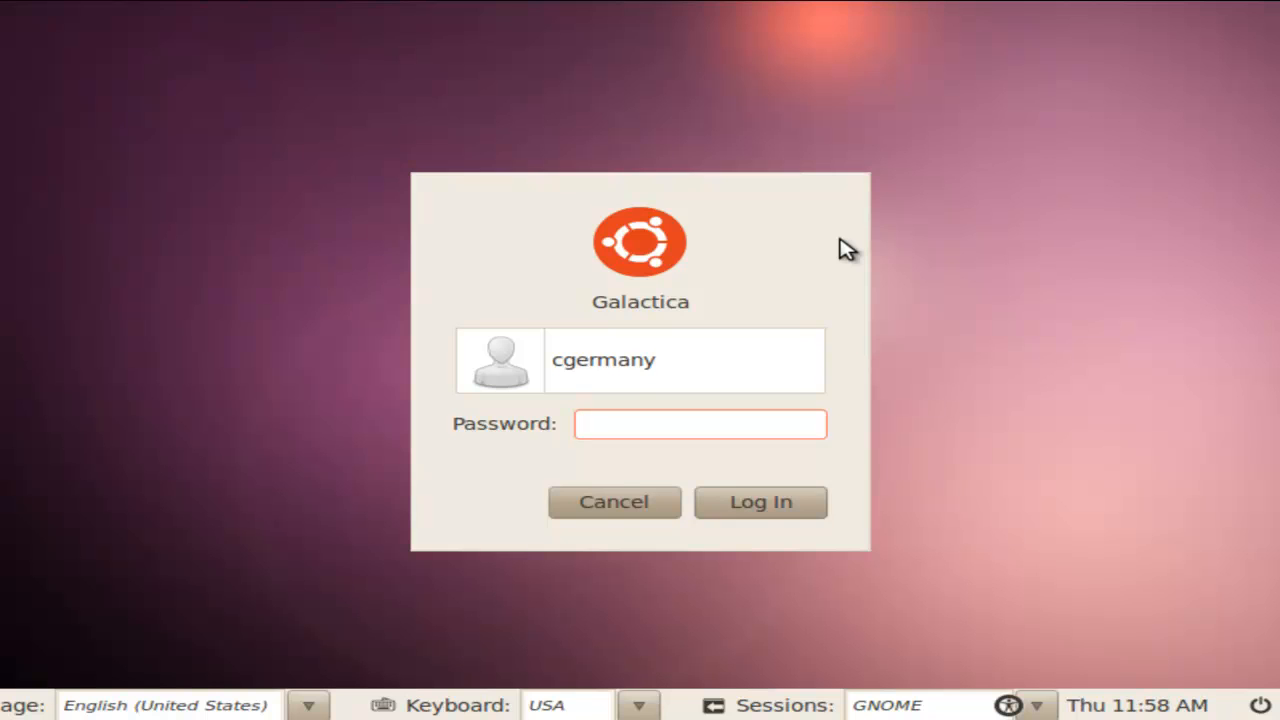
left_click(700, 424)
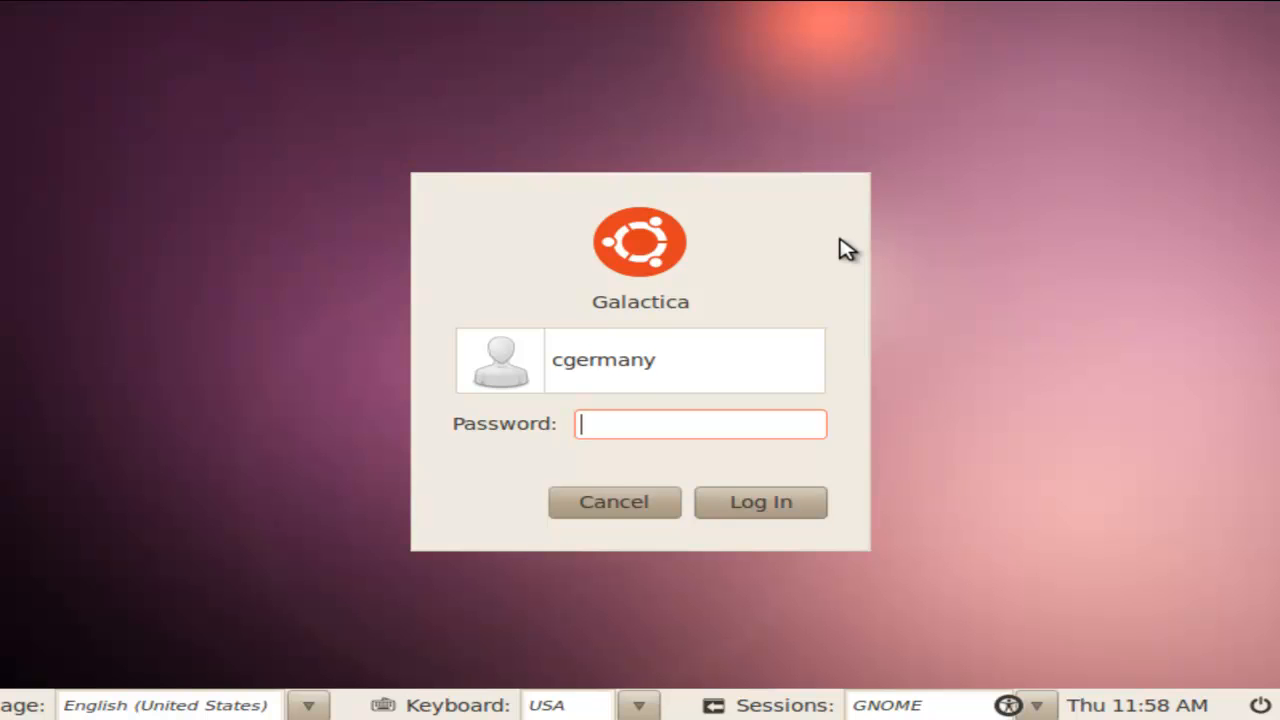
type("••")
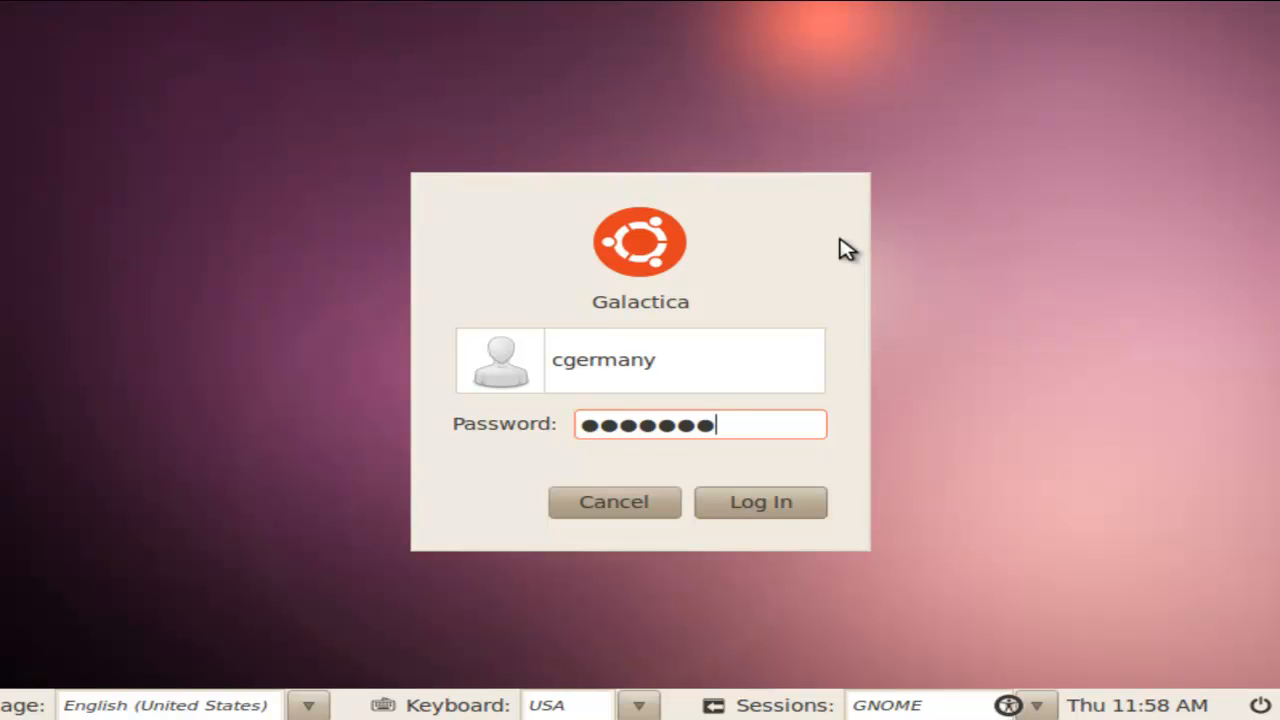
left_click(760, 502)
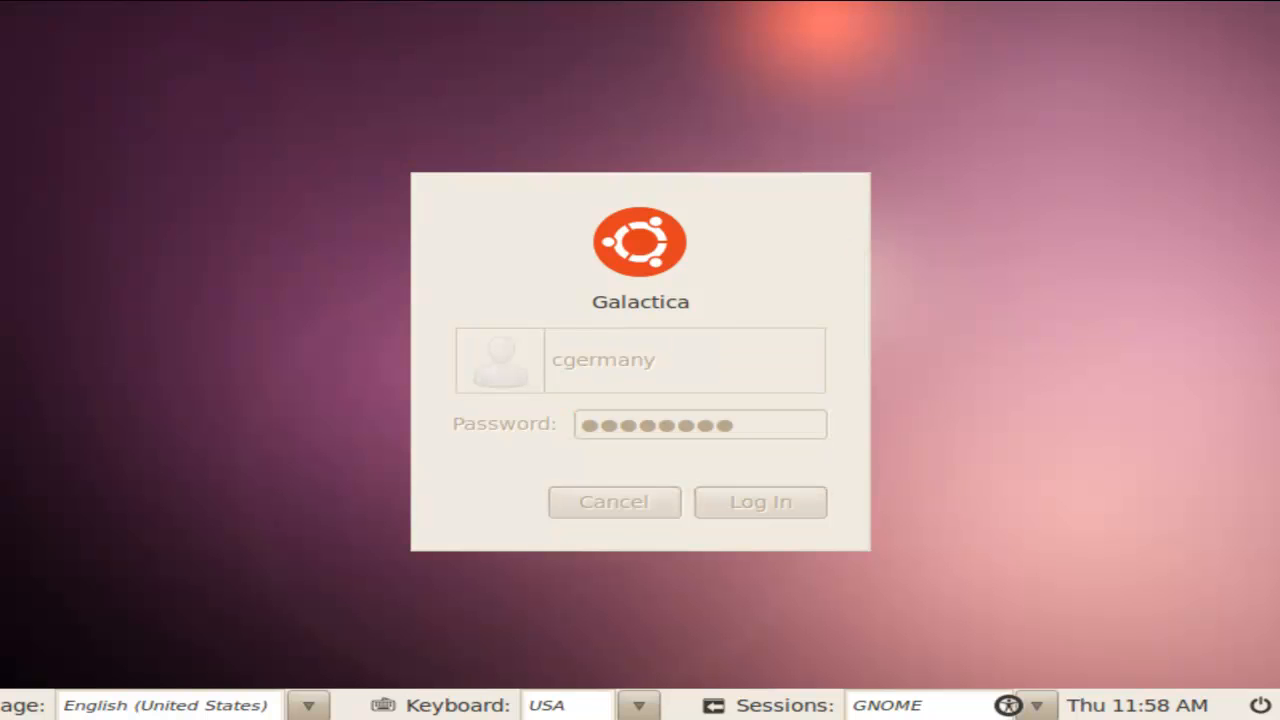
left_click(760, 500)
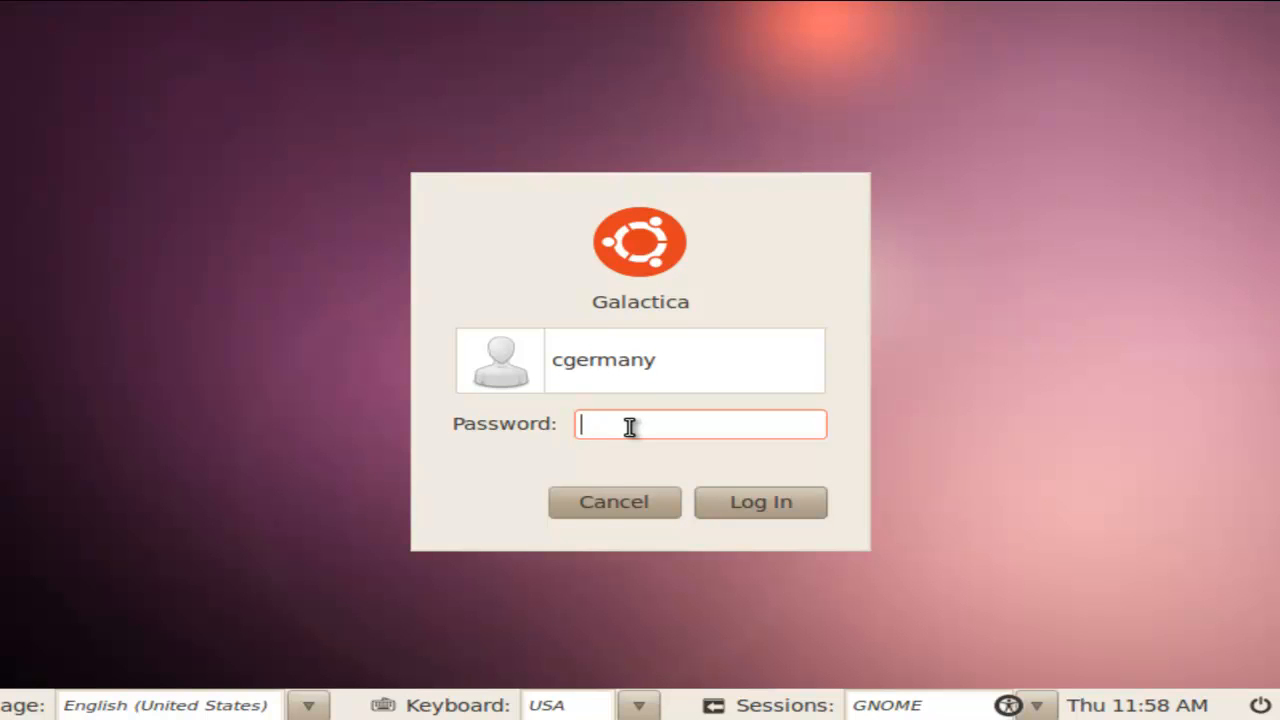
type("••")
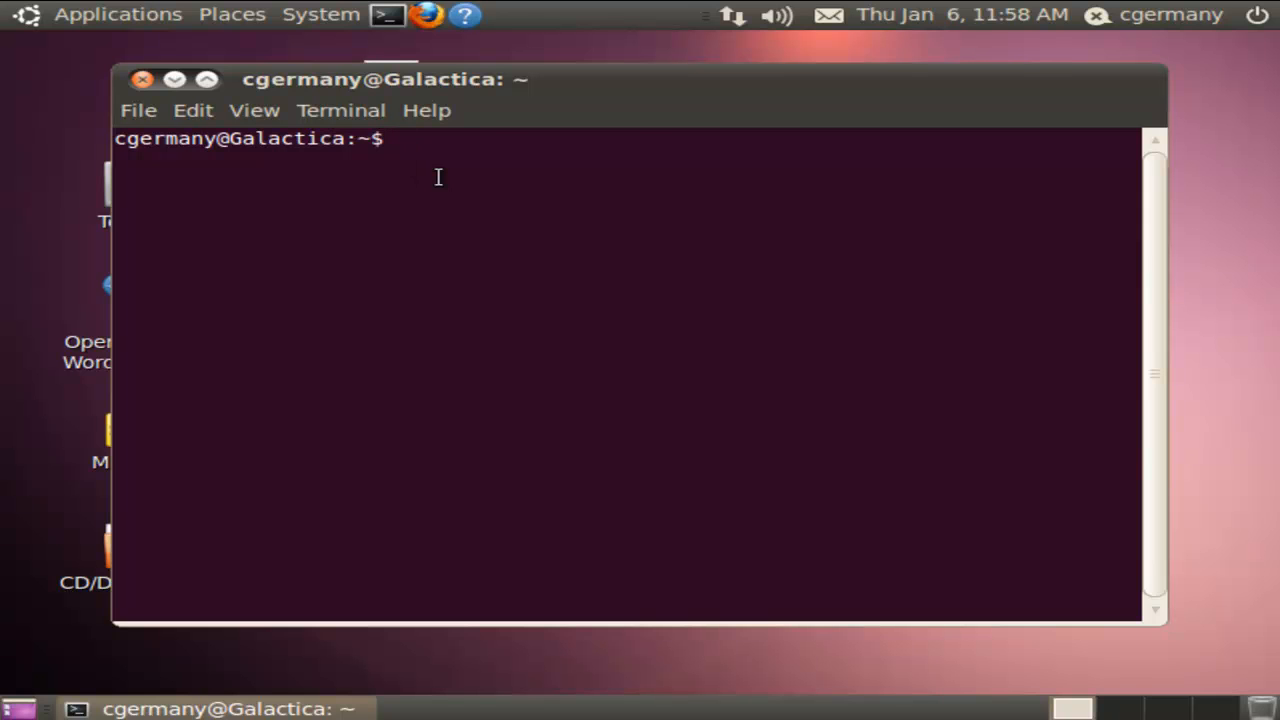
left_click(256, 110)
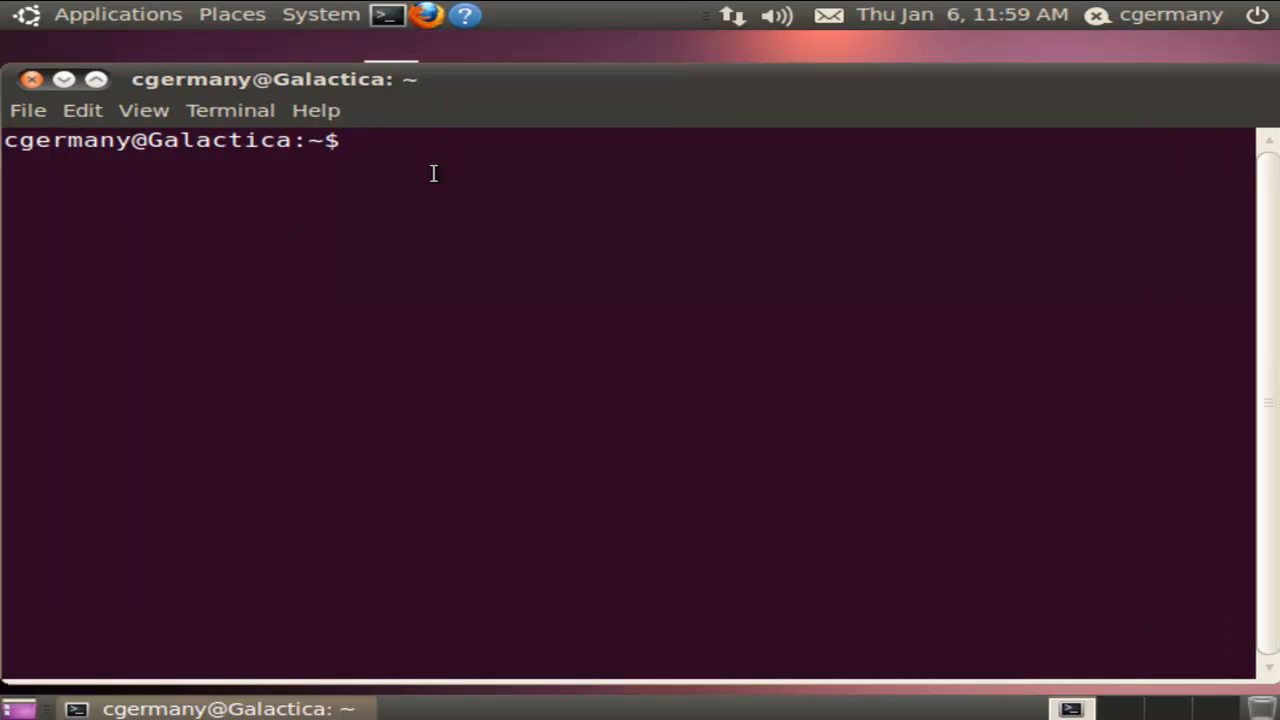
type("ypcat passwd")
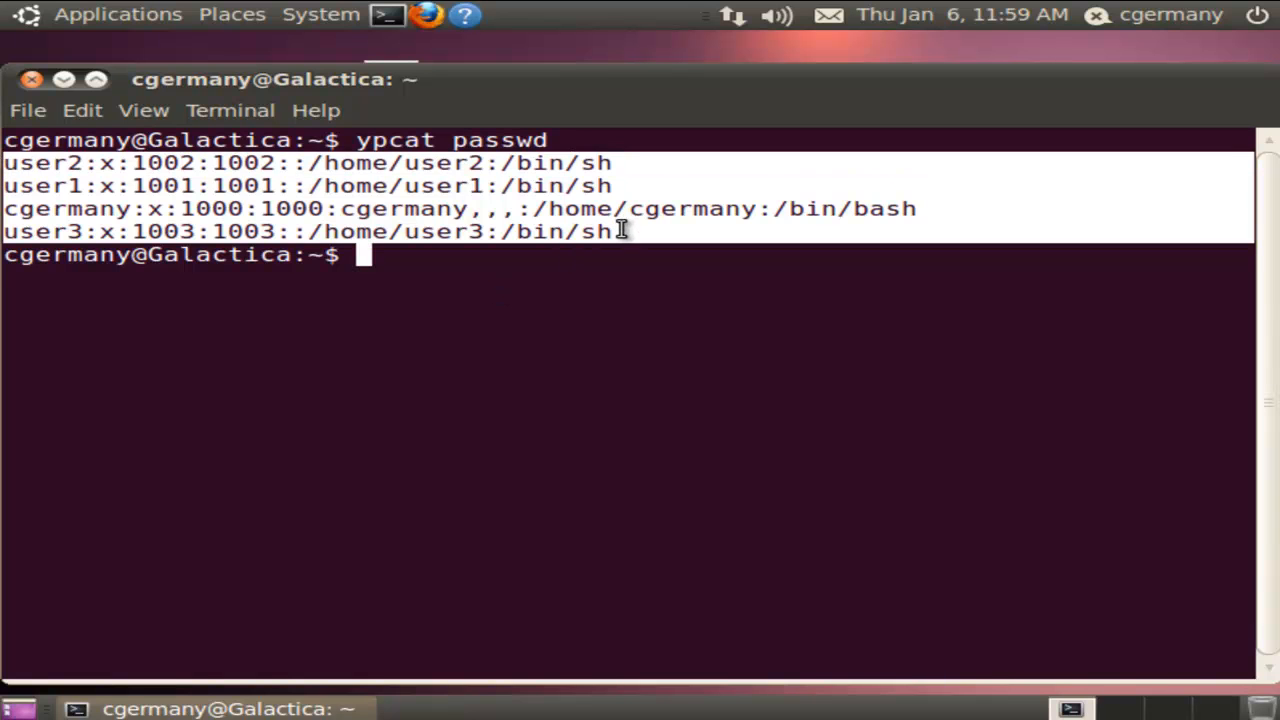
mouse_move(16, 170)
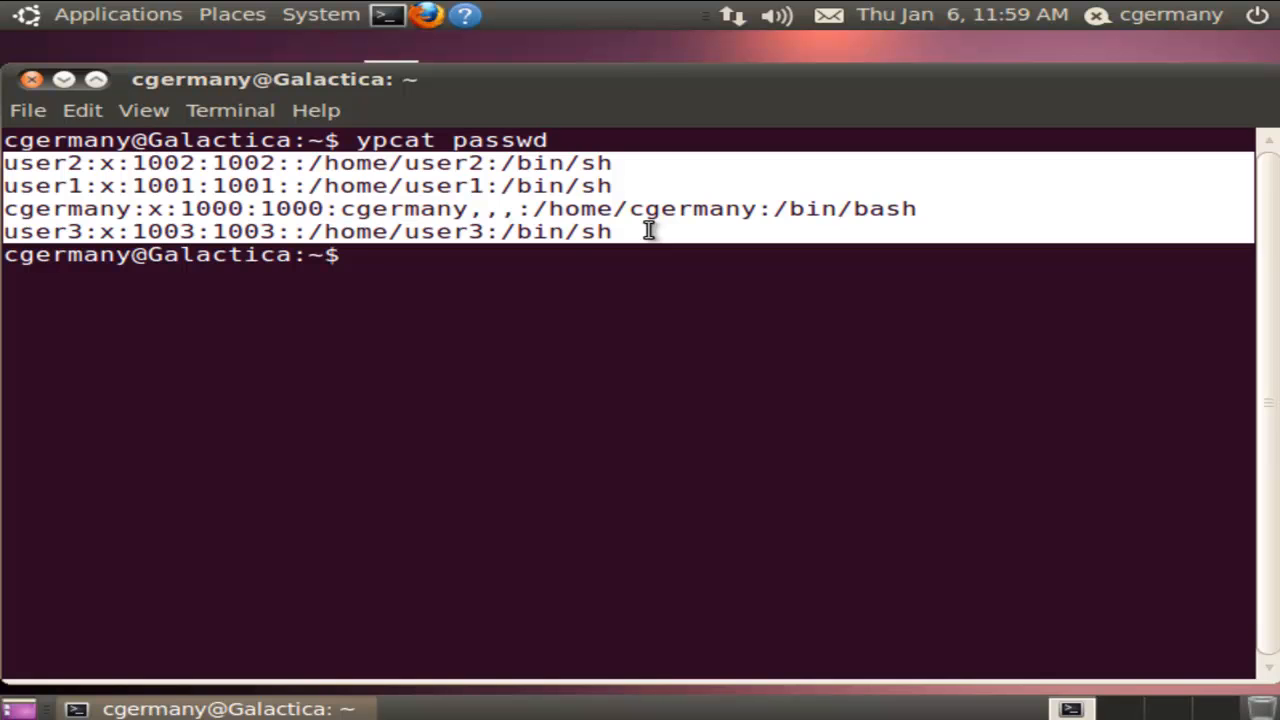
mouse_move(632, 248)
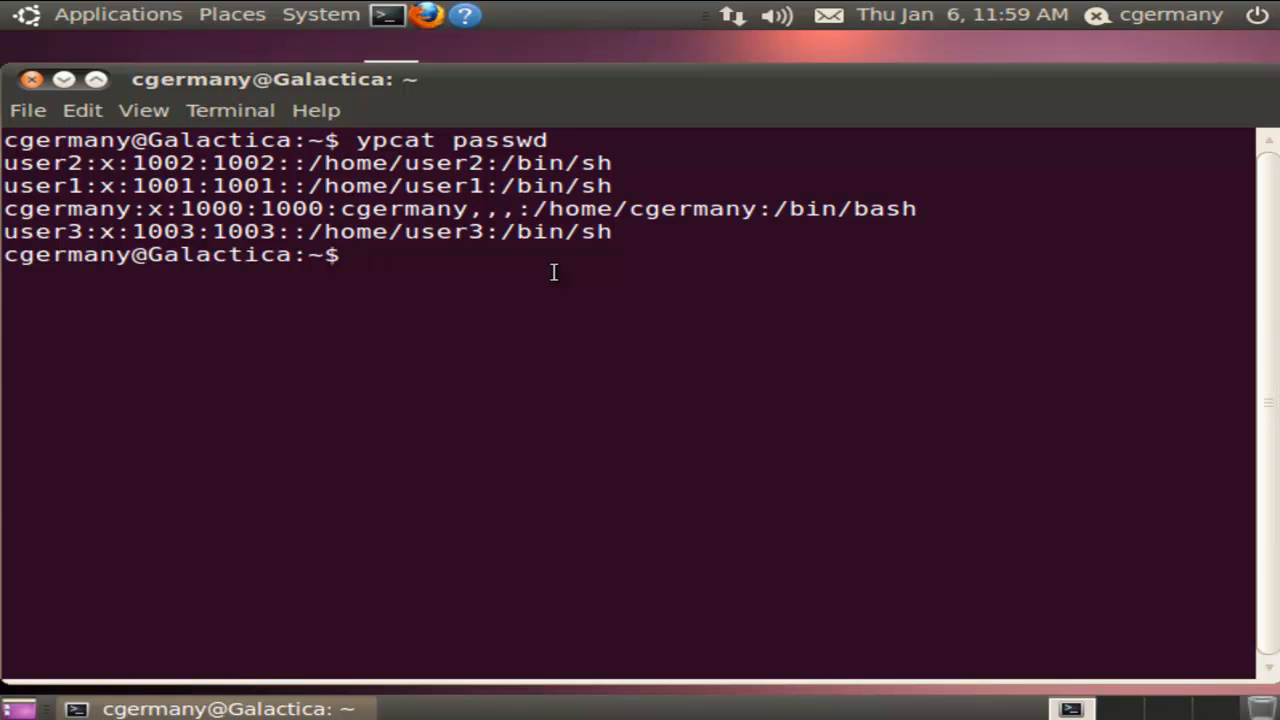
mouse_move(368, 232)
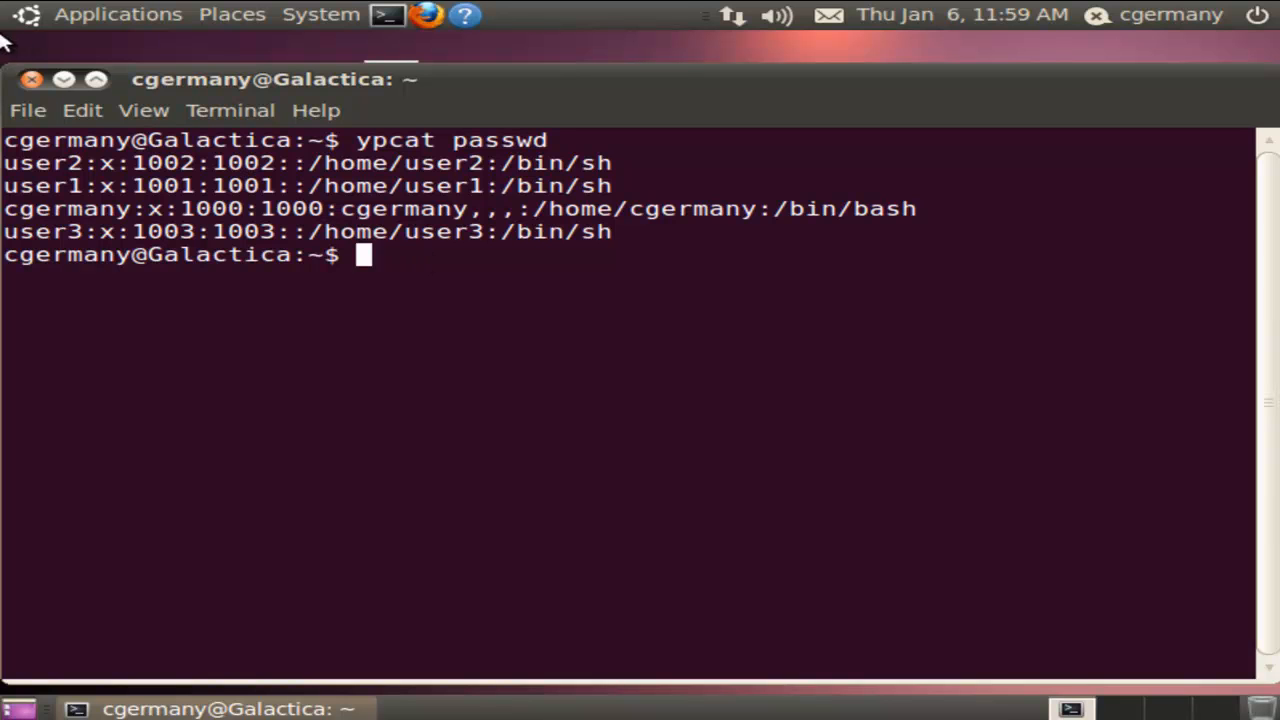
mouse_move(32, 80)
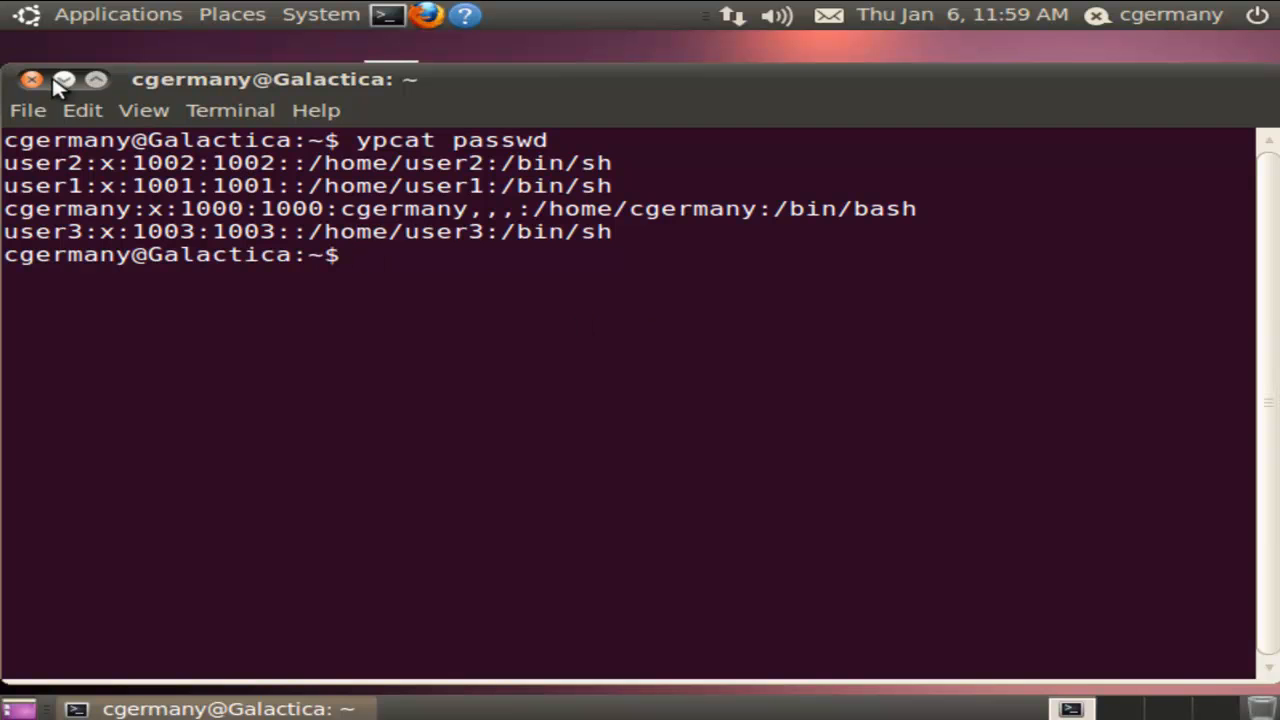
Close the terminal and log out of the cgermany session
left_click(32, 80)
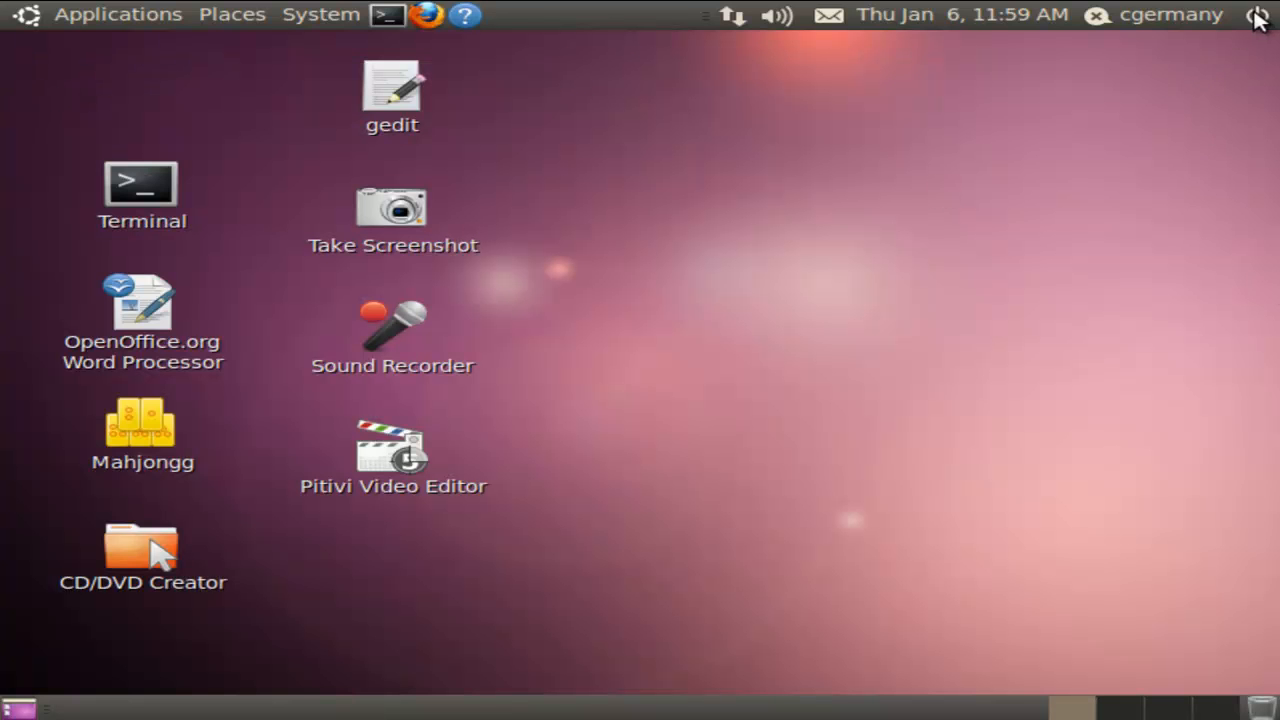
left_click(1258, 16)
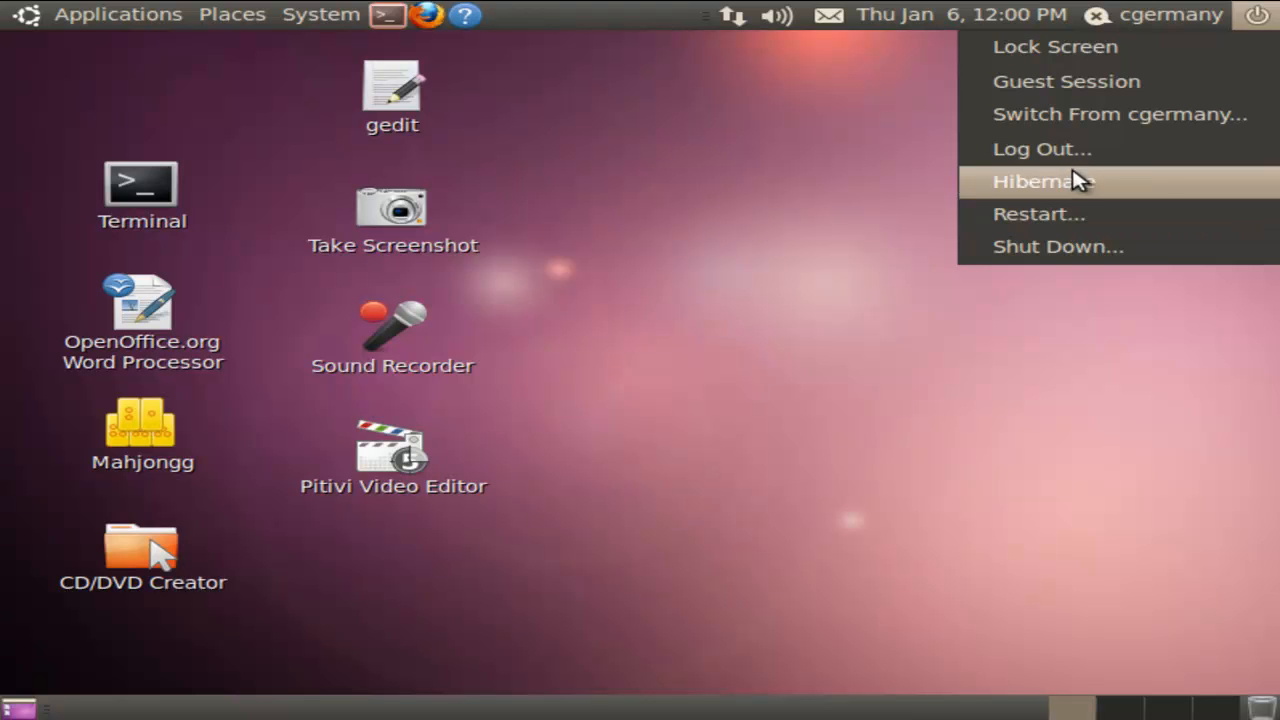
left_click(1042, 148)
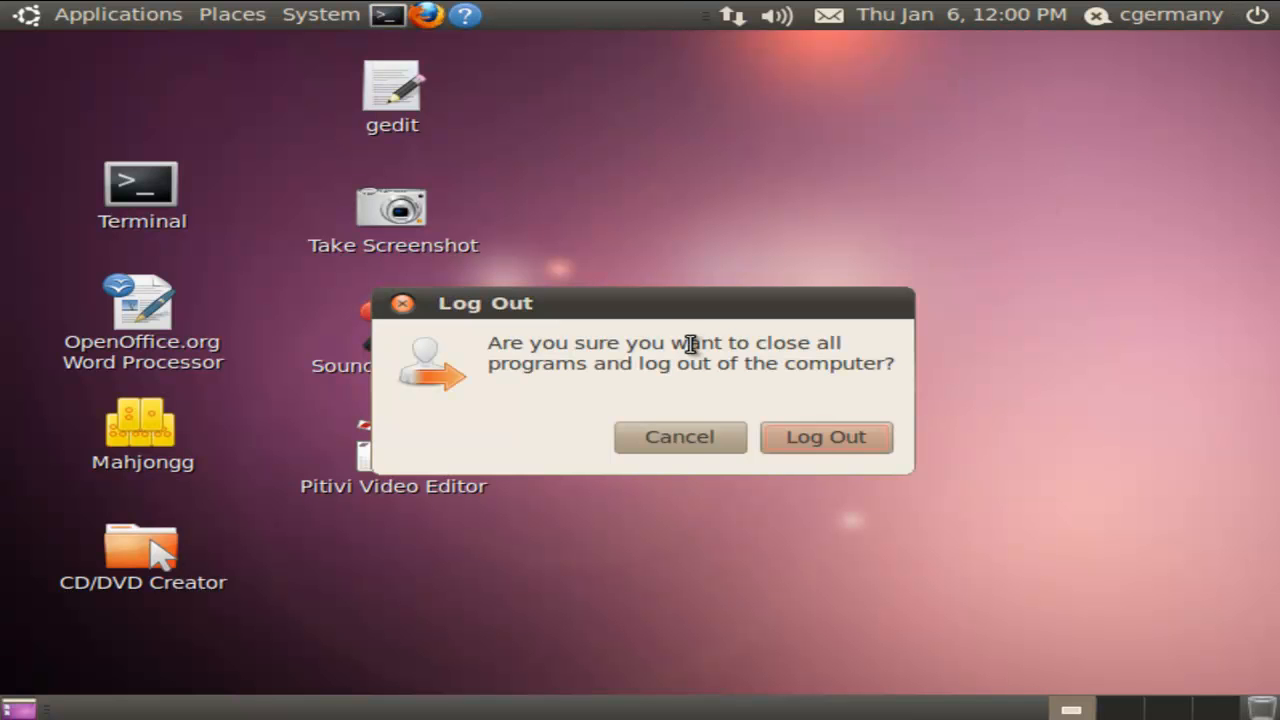
left_click(826, 436)
type("u")
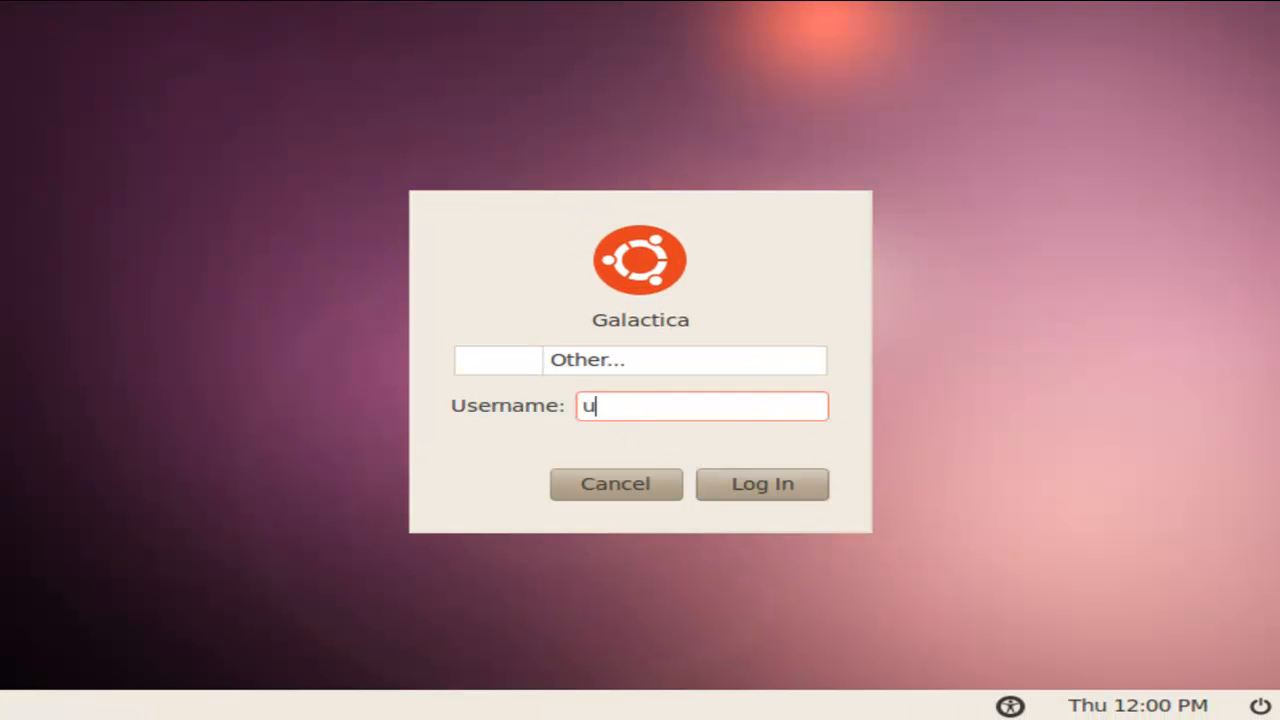
Enter username user1 and its password to log in as the NIS user
type("ser")
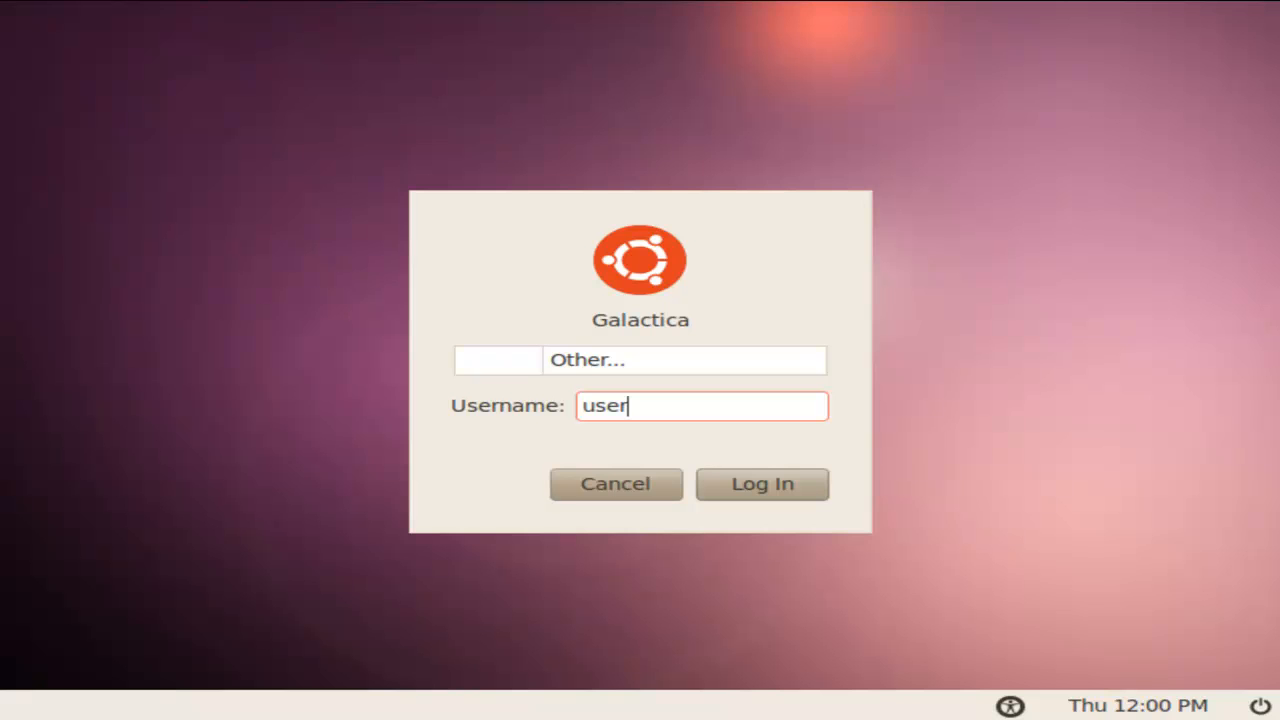
type("1")
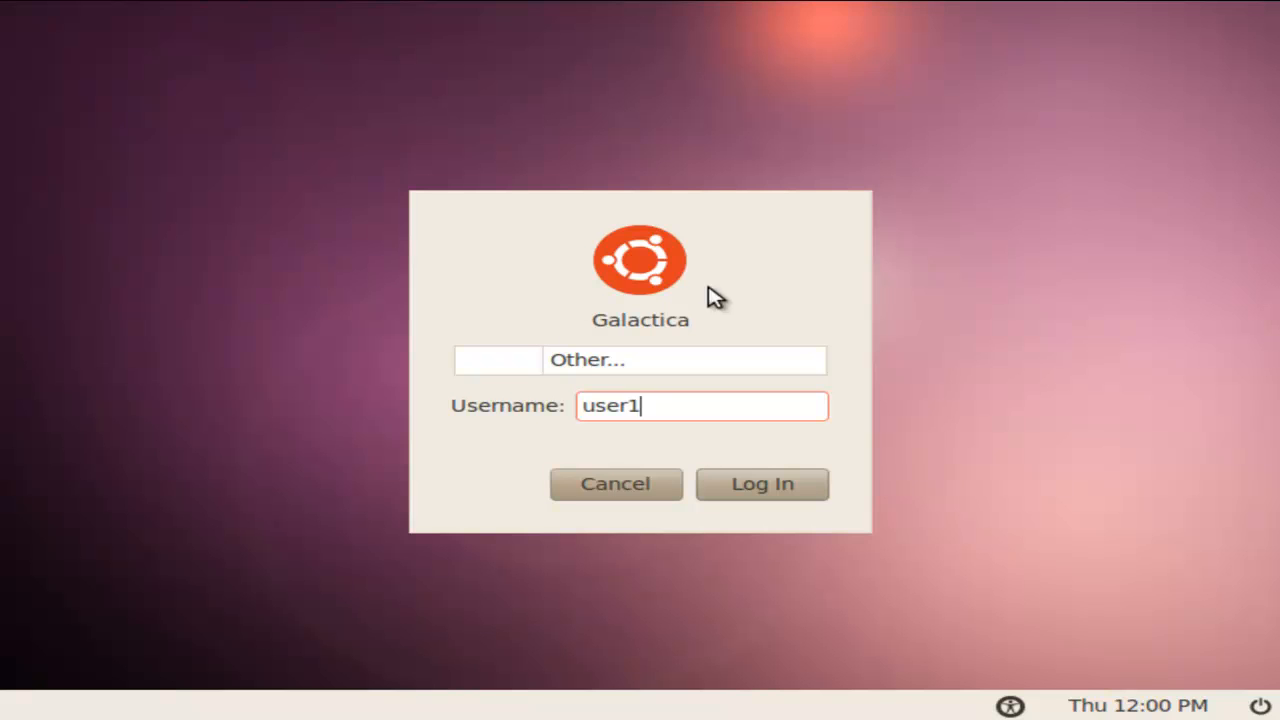
mouse_move(752, 316)
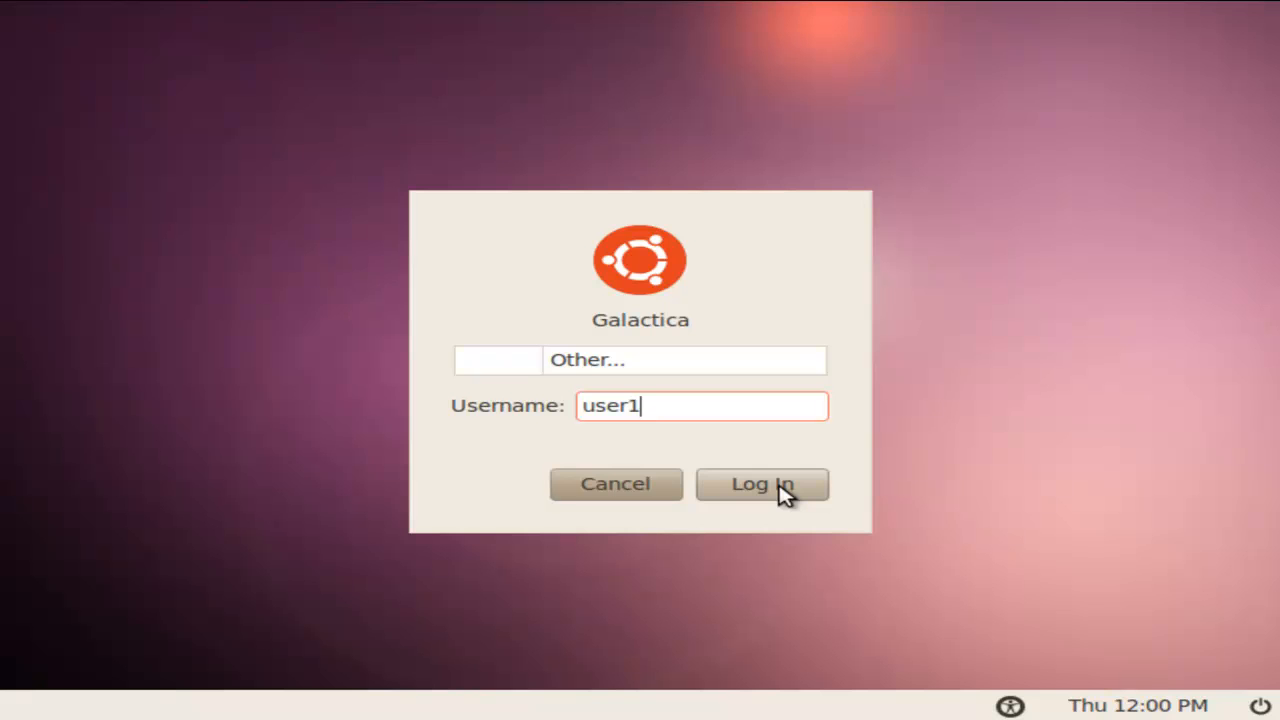
mouse_move(930, 256)
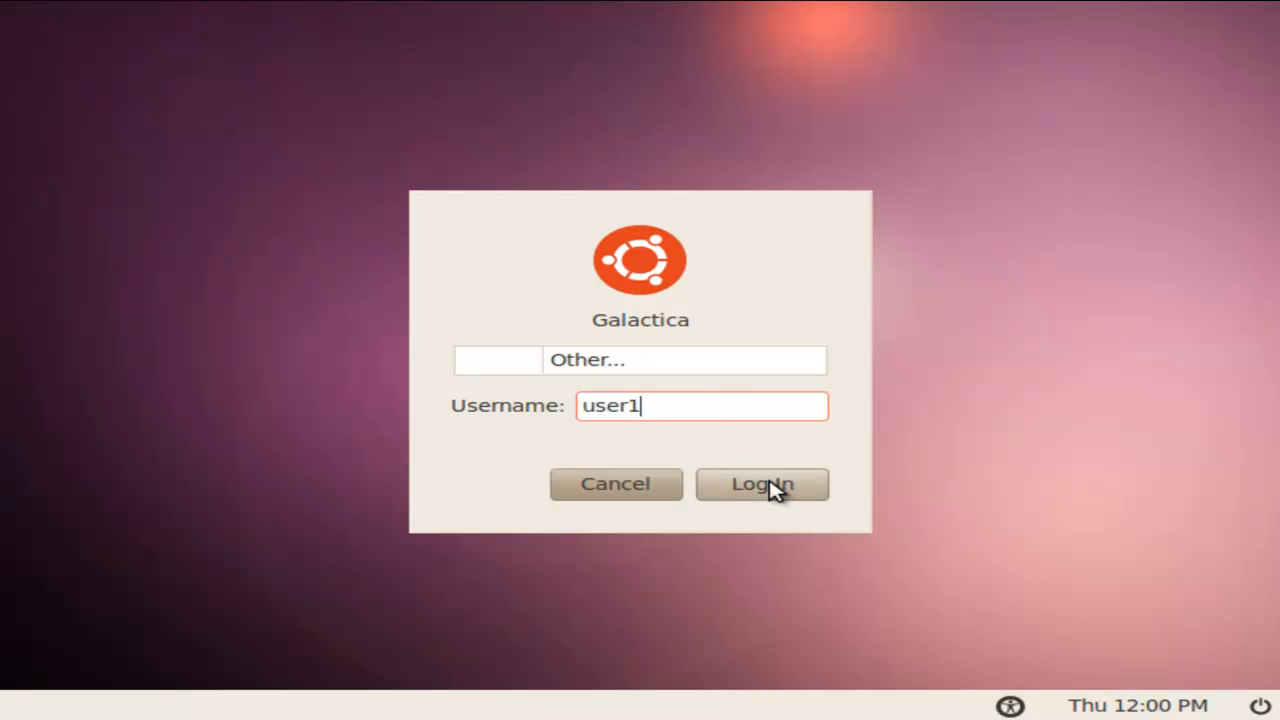
left_click(760, 482)
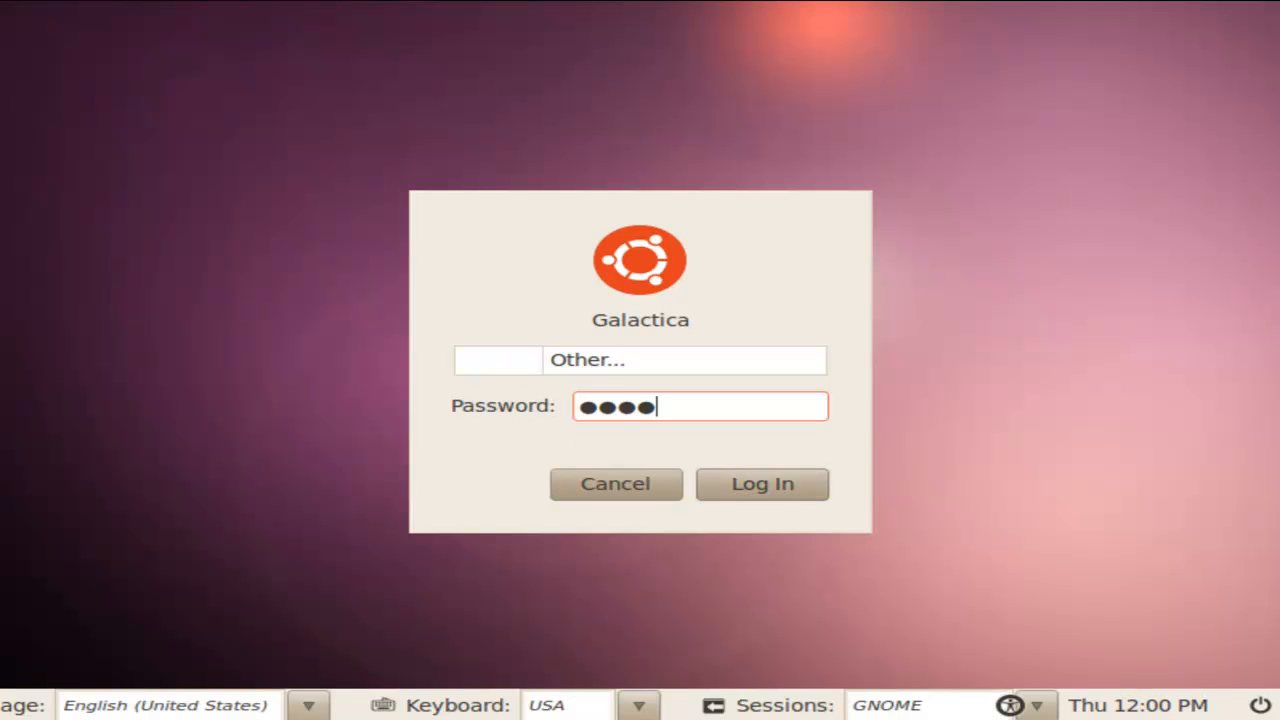
left_click(760, 482)
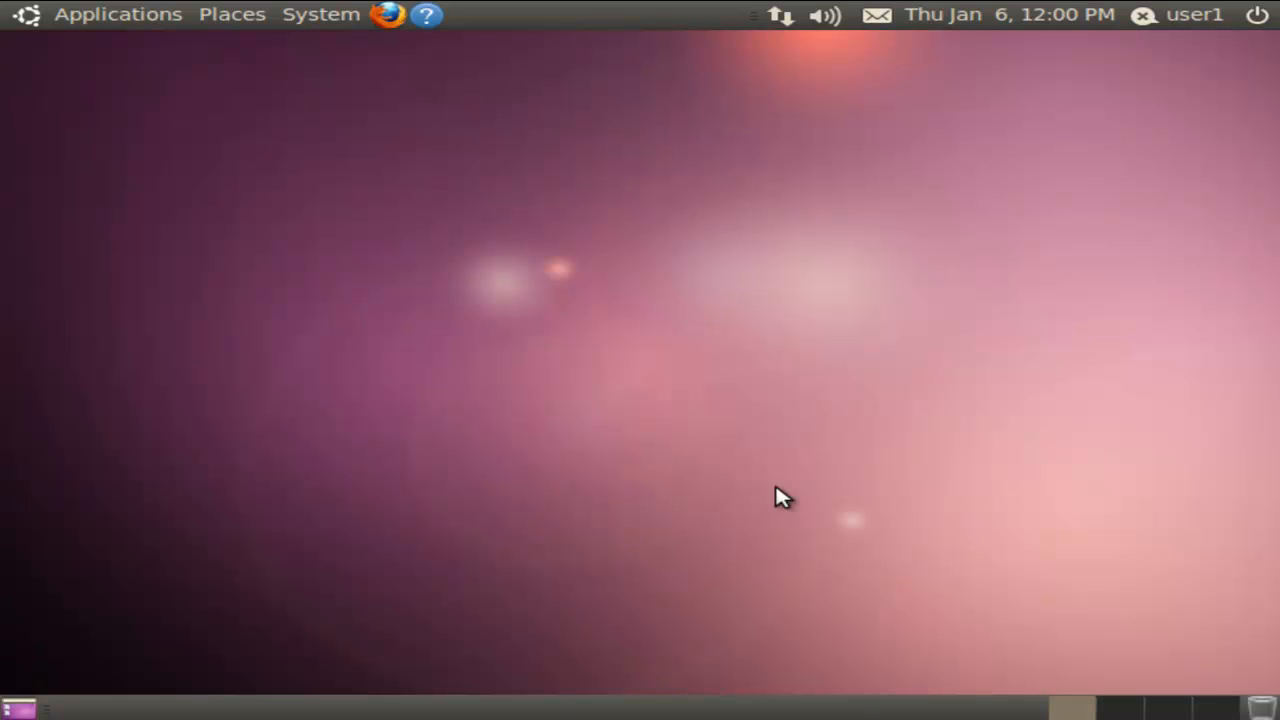
mouse_move(782, 270)
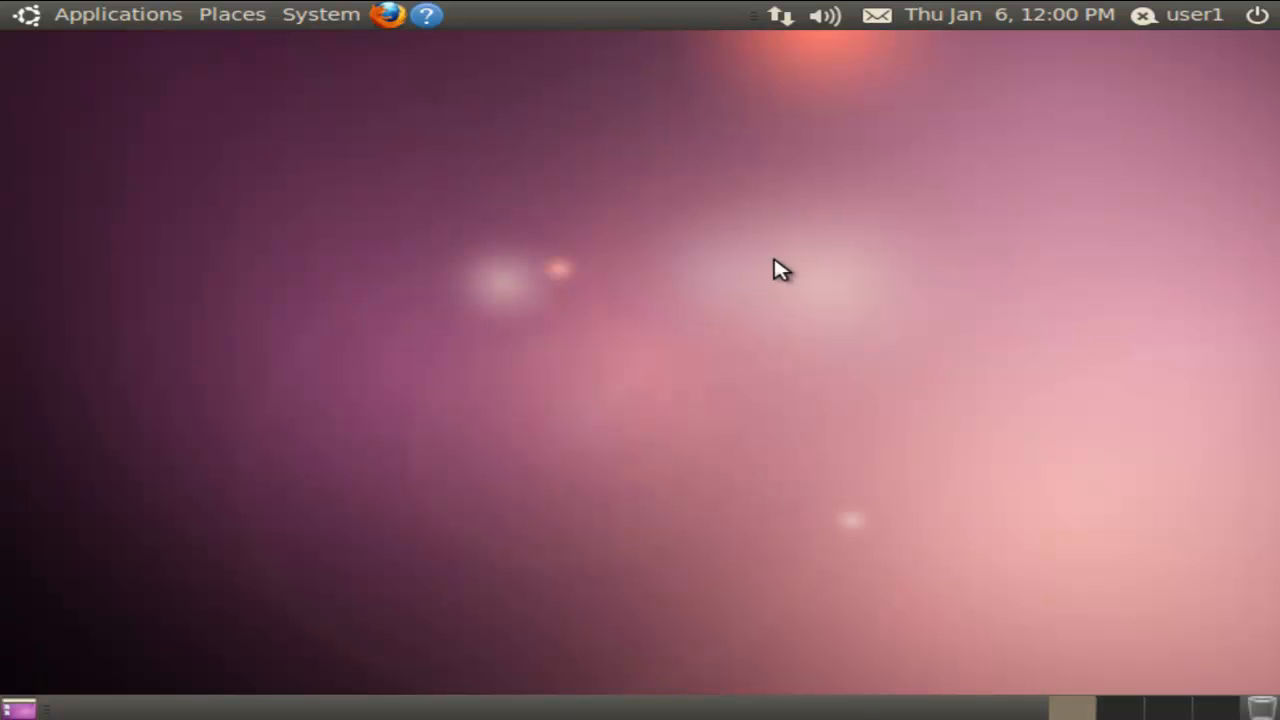
mouse_move(1148, 90)
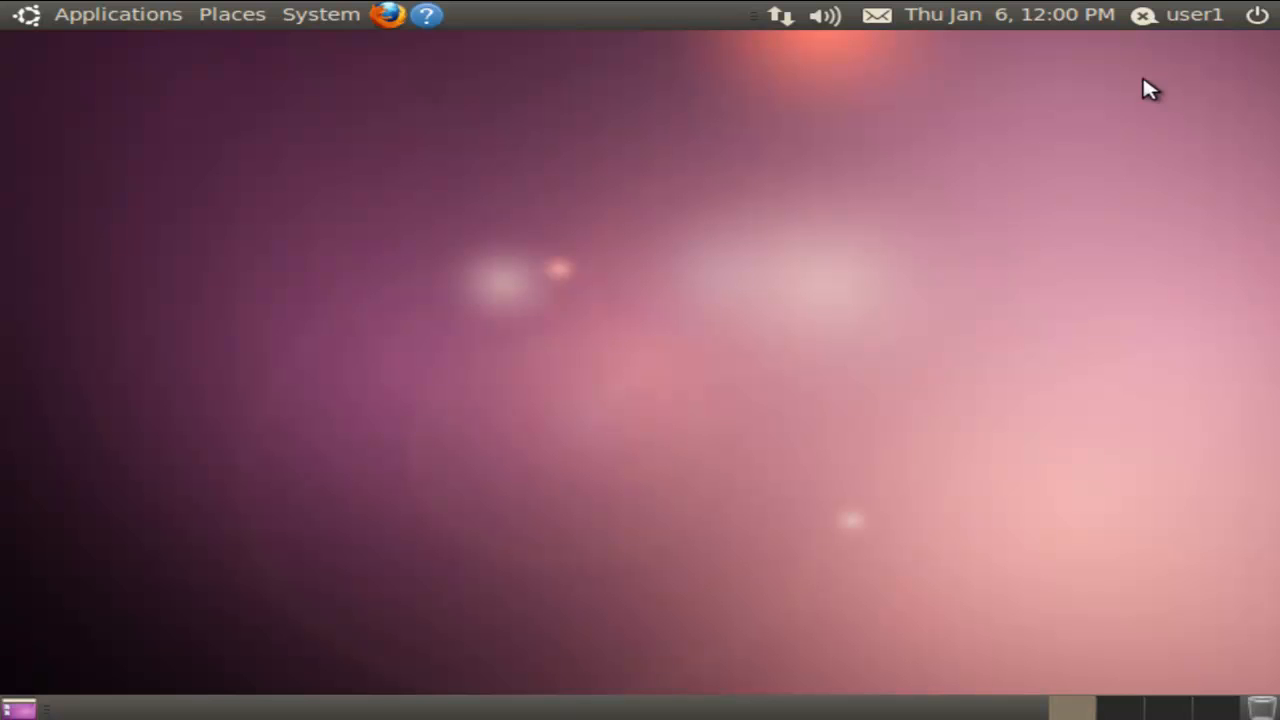
mouse_move(1196, 160)
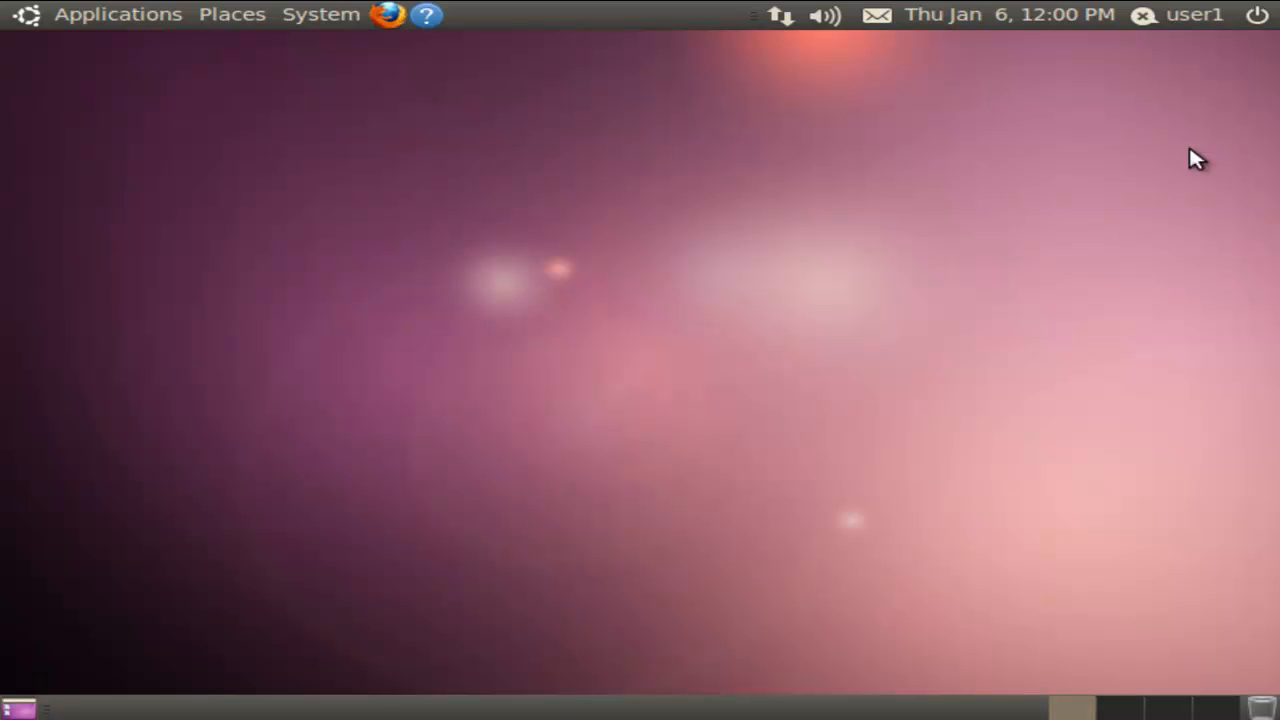
mouse_move(1258, 16)
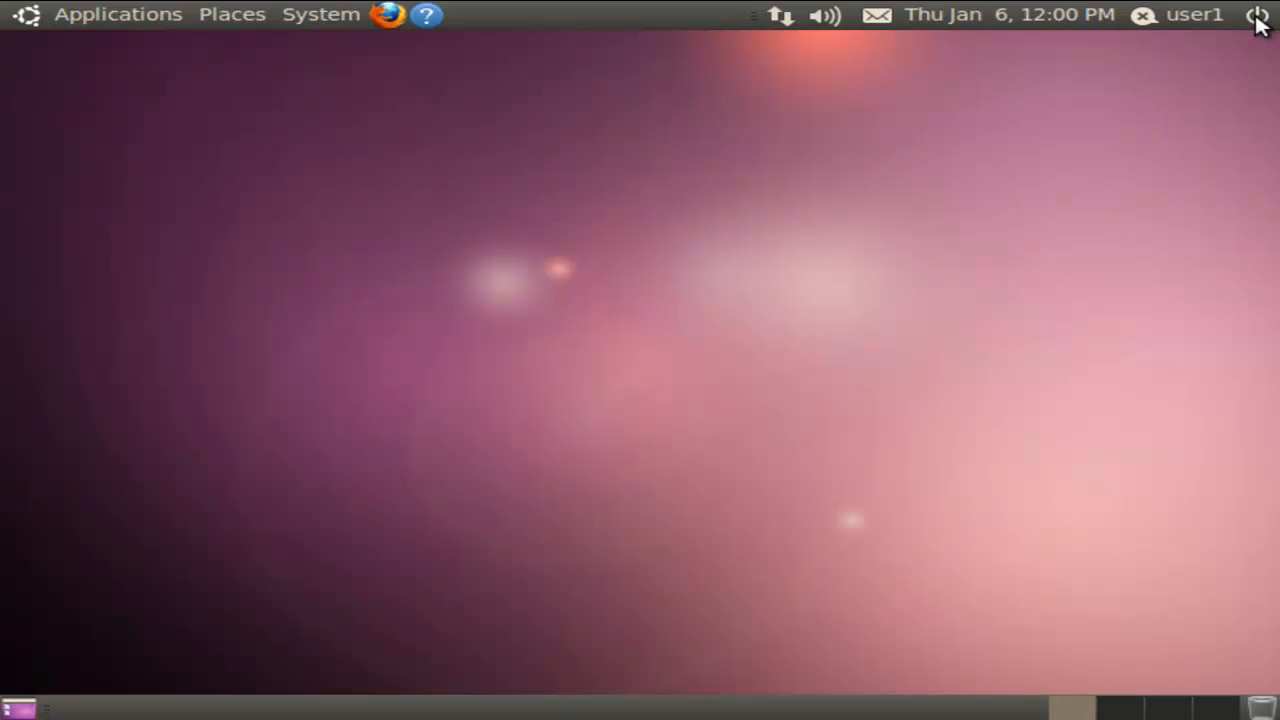
Log user1 out and sign in as NIS user user2 with its password
left_click(1262, 14)
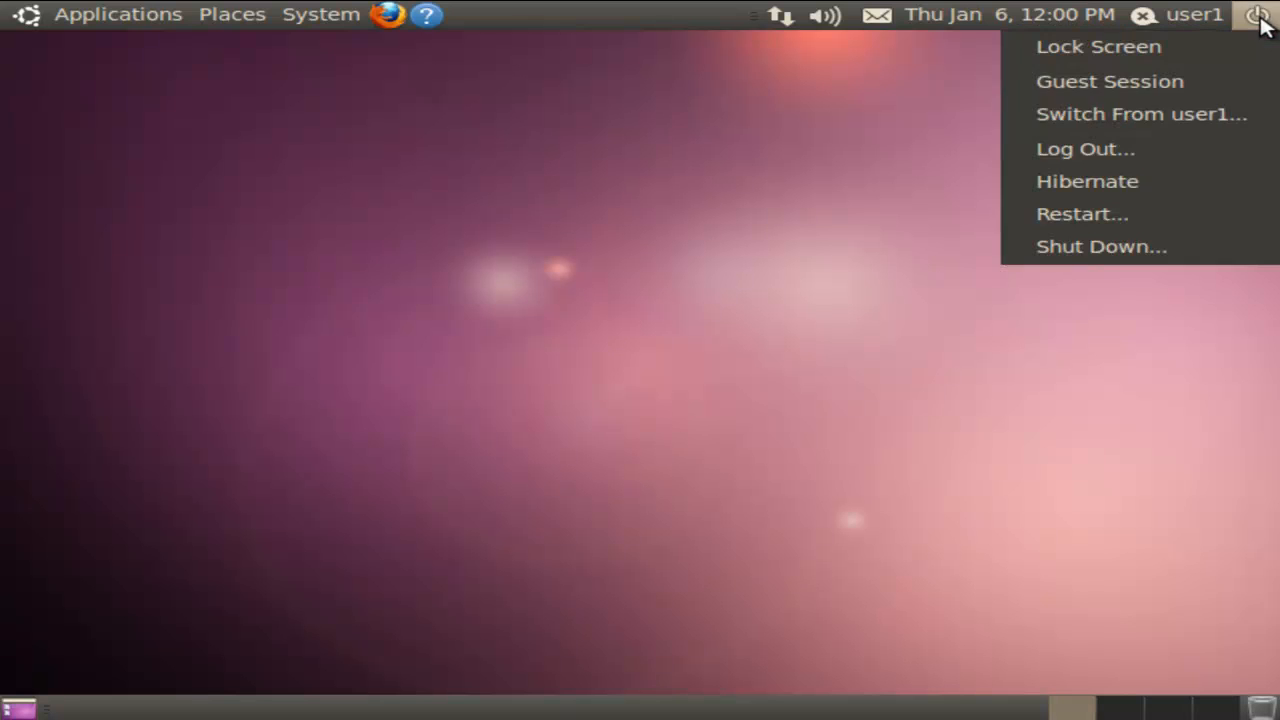
left_click(1084, 148)
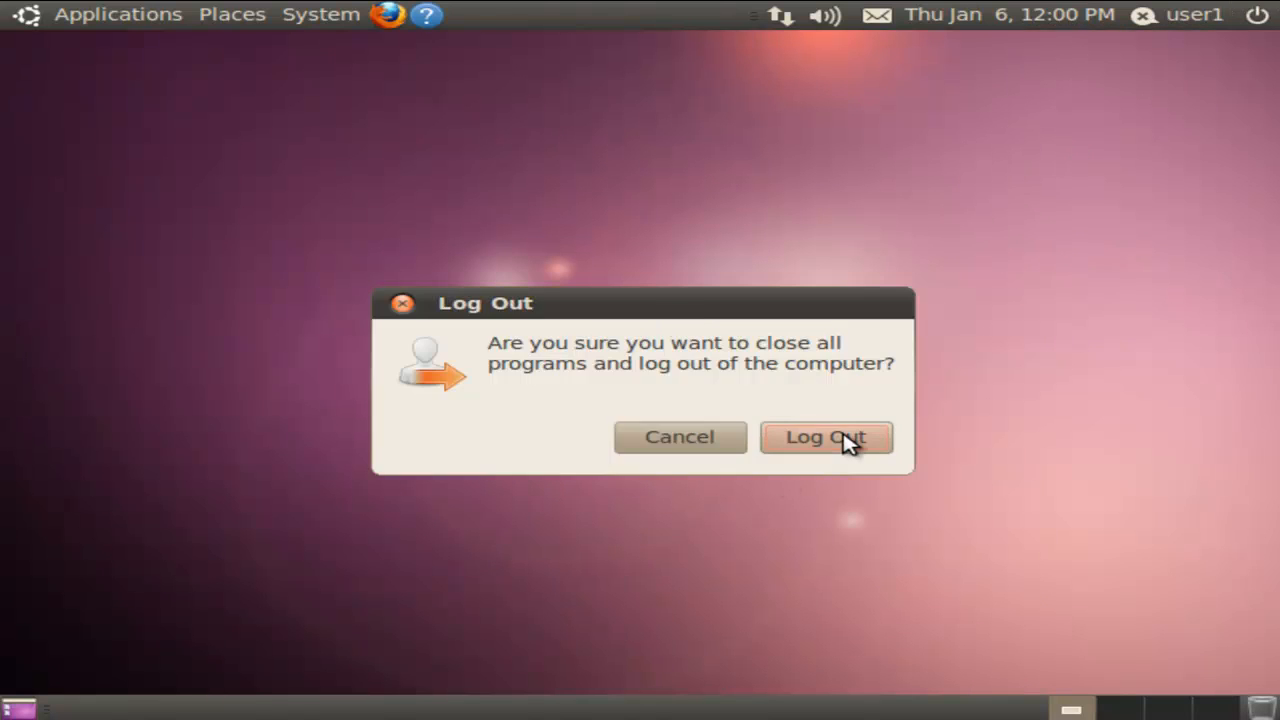
left_click(826, 436)
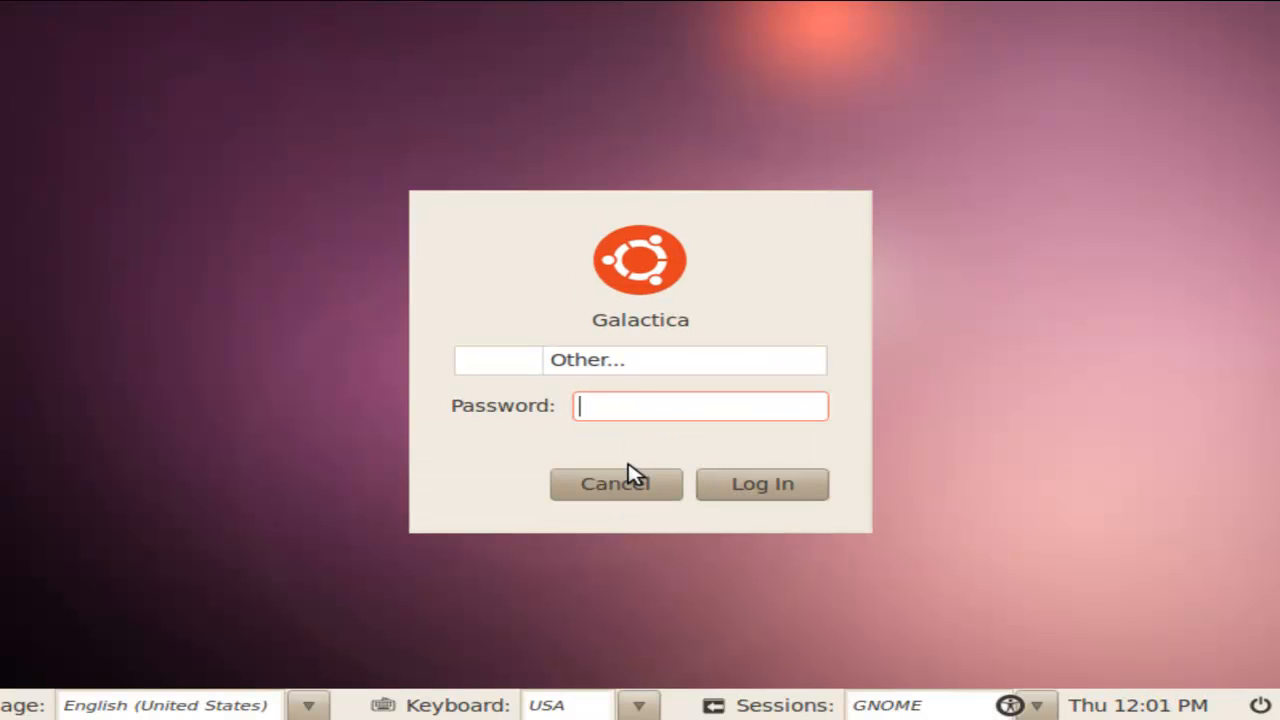
type("••••")
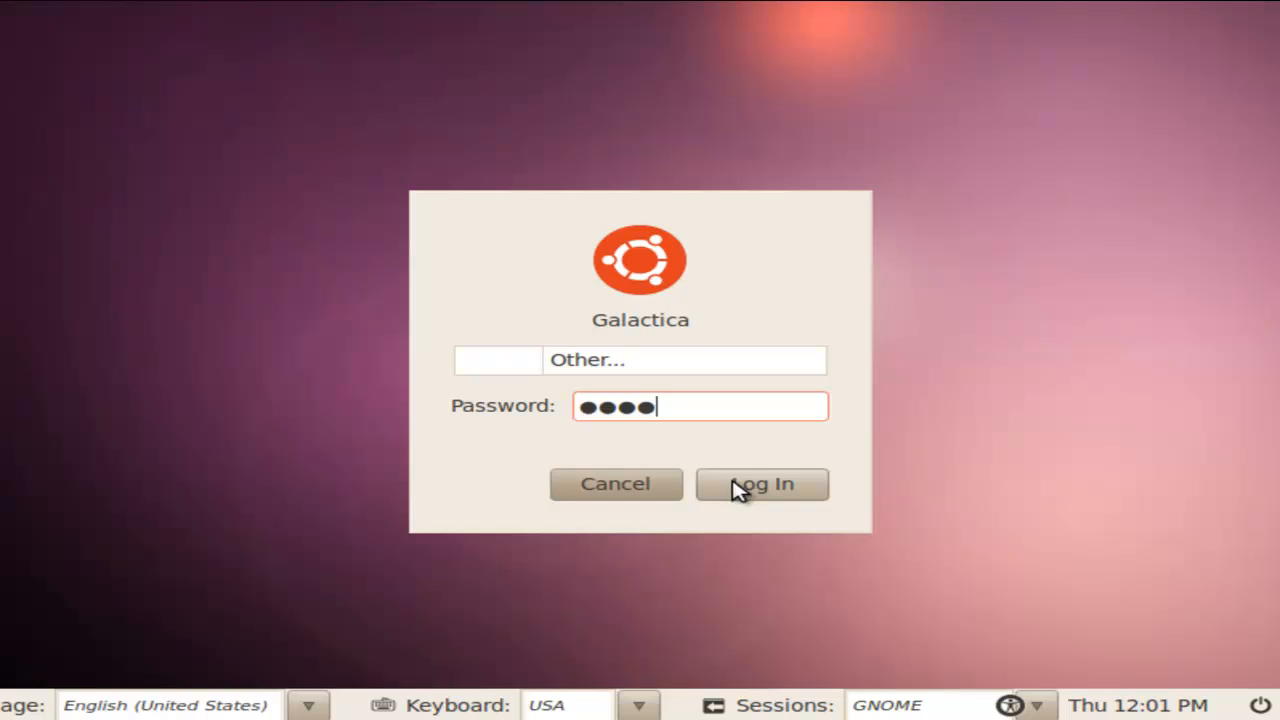
left_click(760, 482)
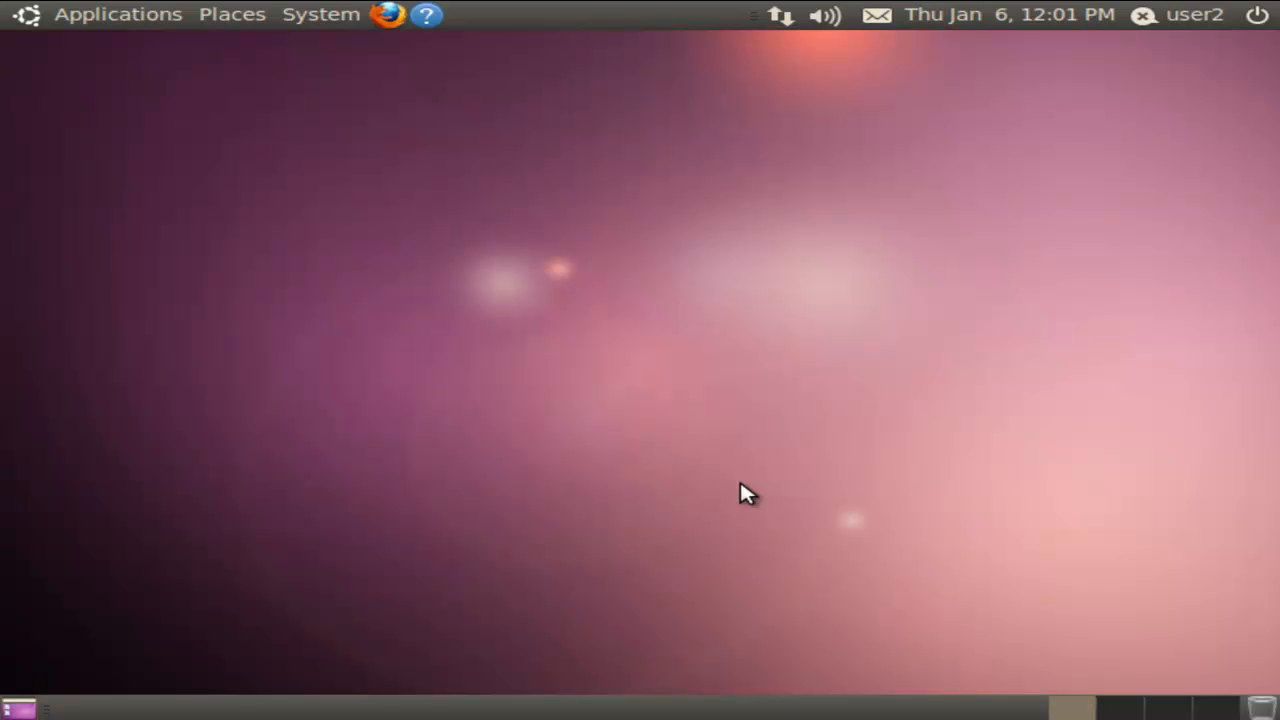
mouse_move(636, 292)
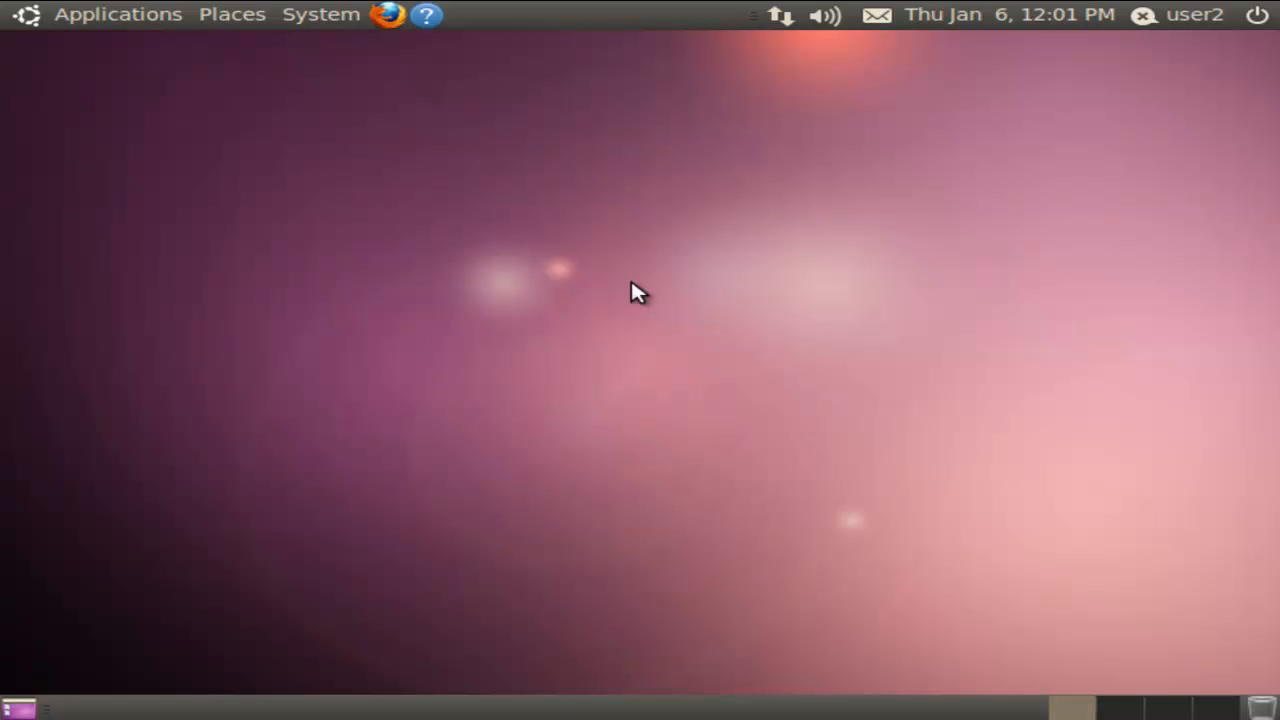
mouse_move(1170, 320)
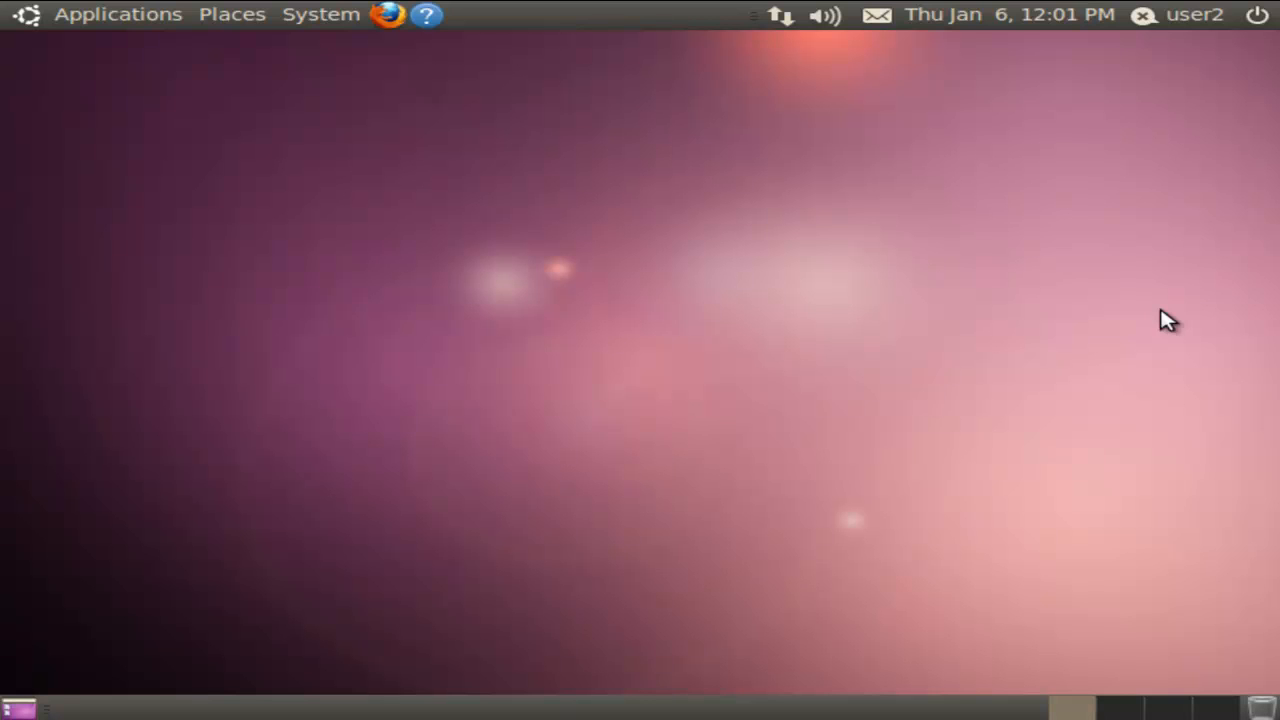
mouse_move(736, 322)
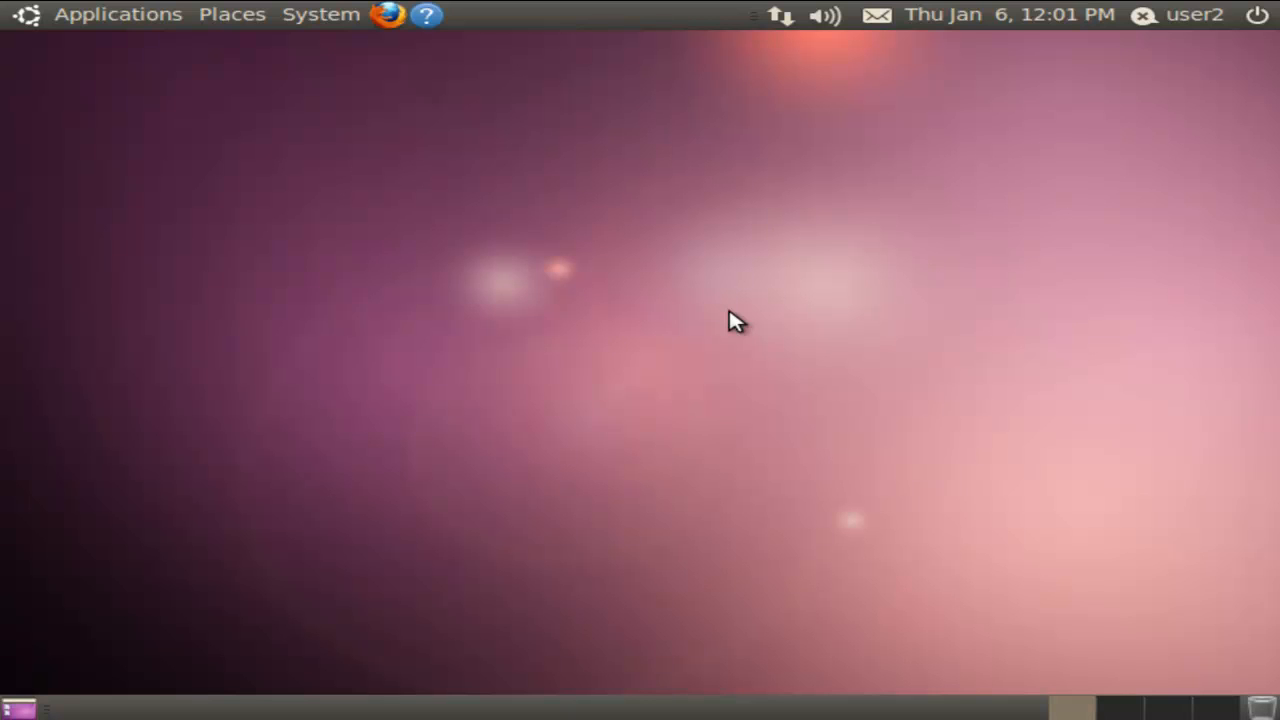
mouse_move(930, 168)
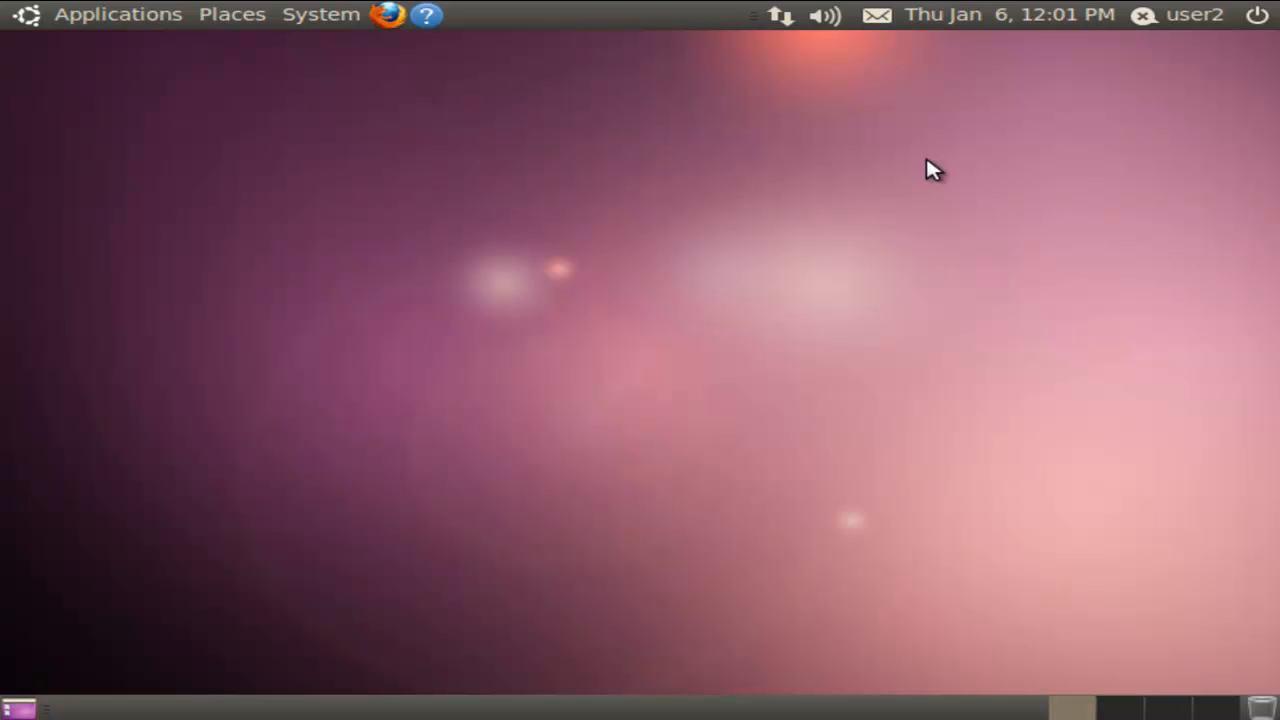